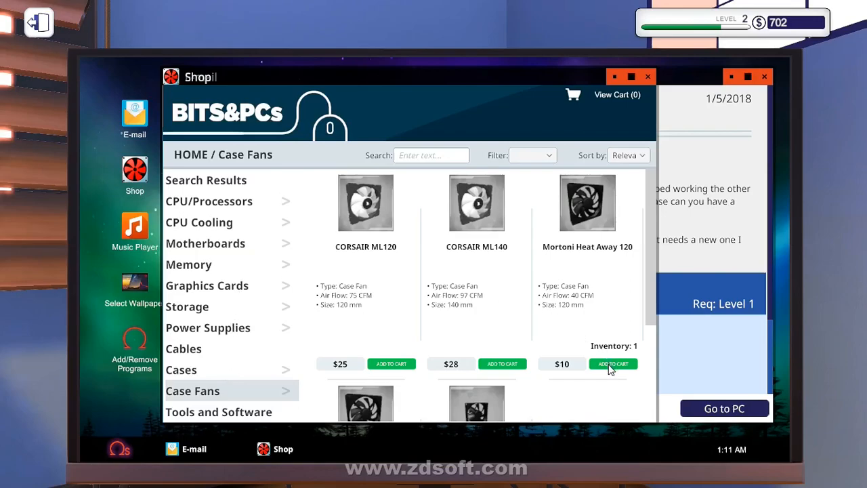
# Step: Buy Mortoni Heat Away 120 and CORSAIR ML140 fans plus an Intel Core i7-6700, next-day delivery
pyautogui.click(613, 364)
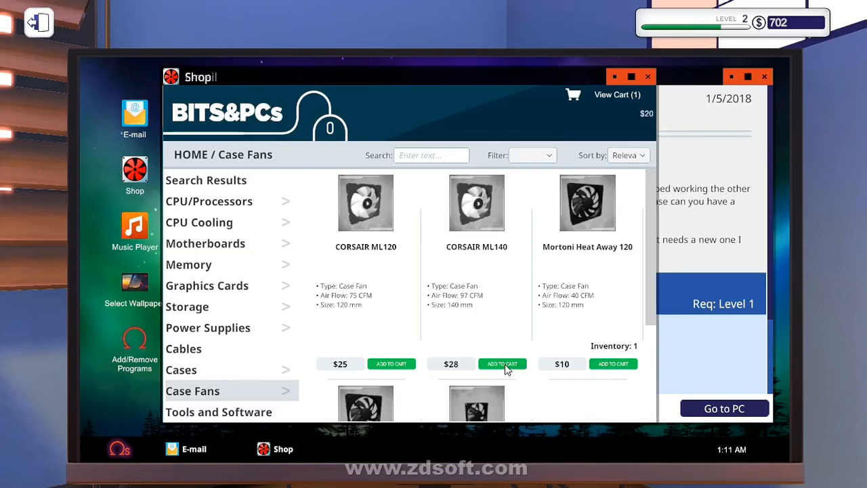
pyautogui.click(502, 363)
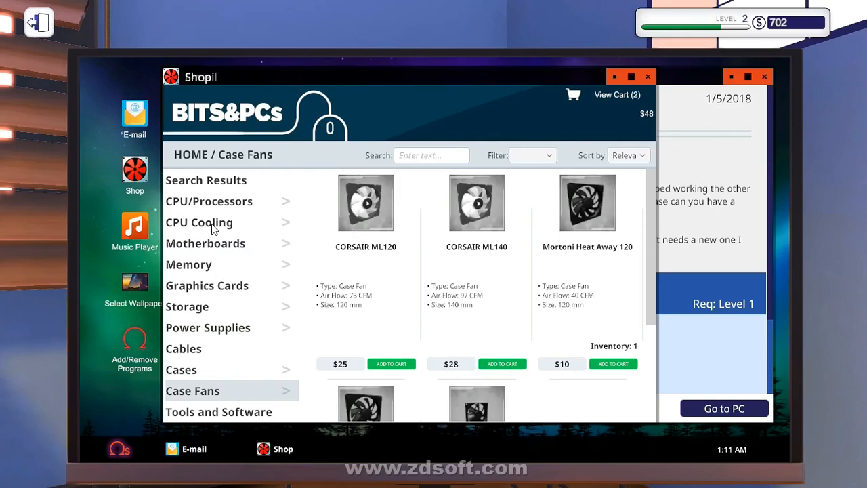
pyautogui.click(209, 201)
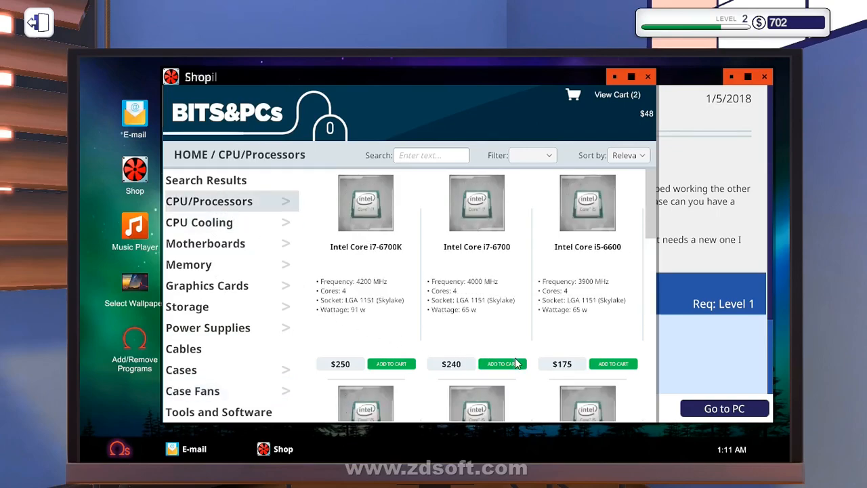
pyautogui.click(502, 363)
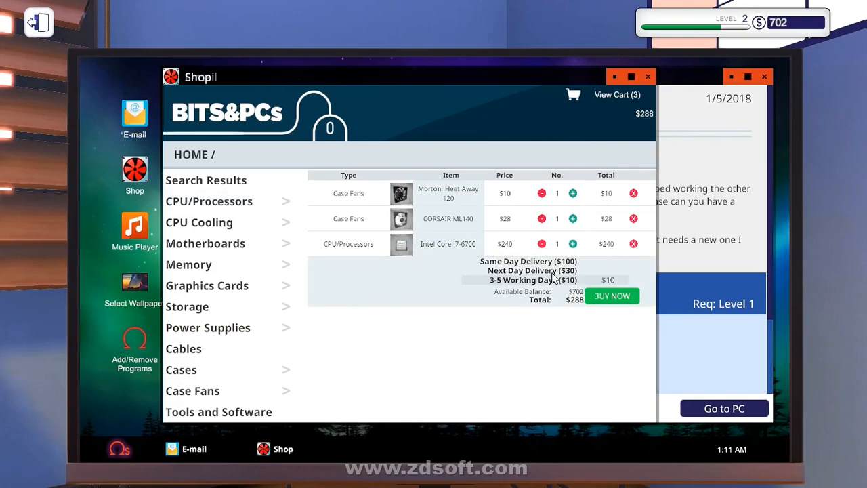
pyautogui.click(528, 270)
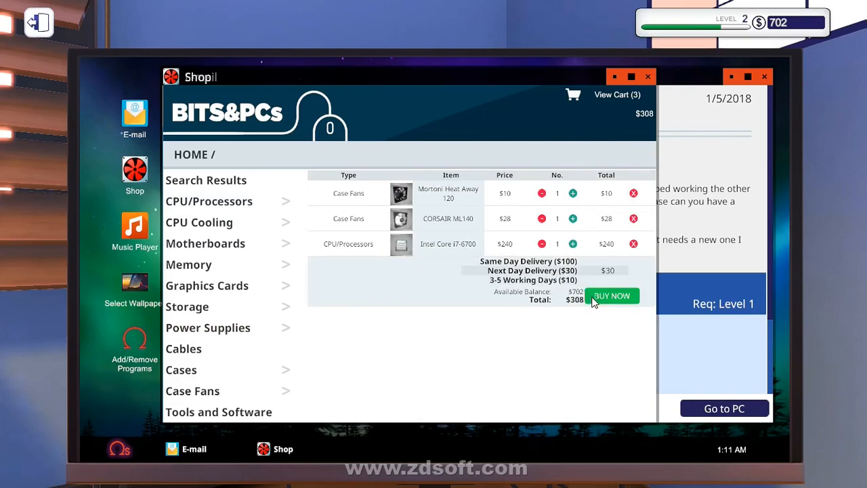
pyautogui.click(612, 296)
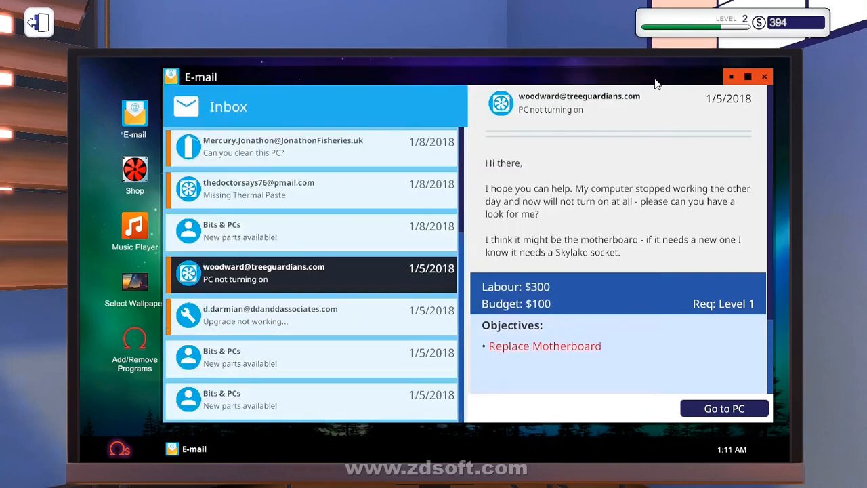
pyautogui.moveTo(97, 47)
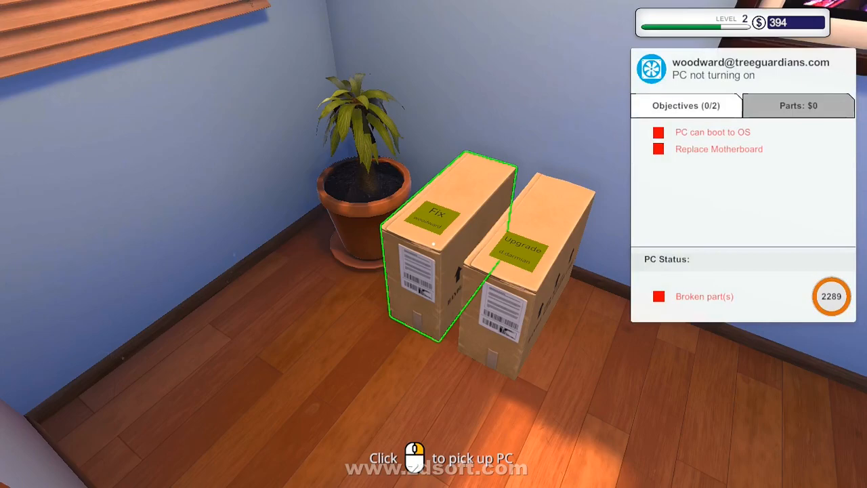
# Step: Place the darmian upgrade PC on the workbench and unplug its motherboard power cable
pyautogui.click(440, 243)
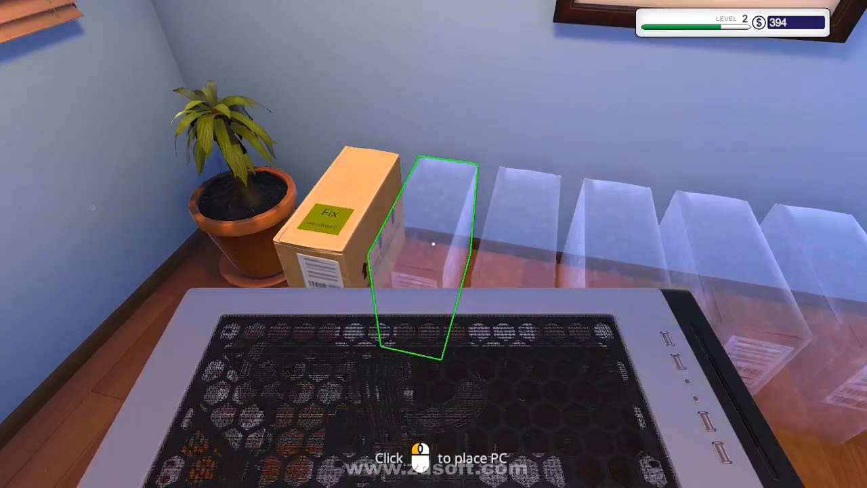
pyautogui.click(433, 244)
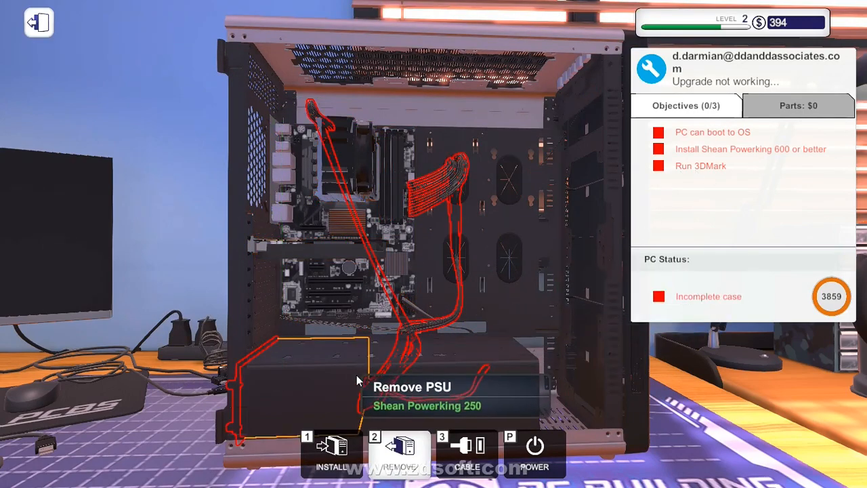
pyautogui.moveTo(373, 403)
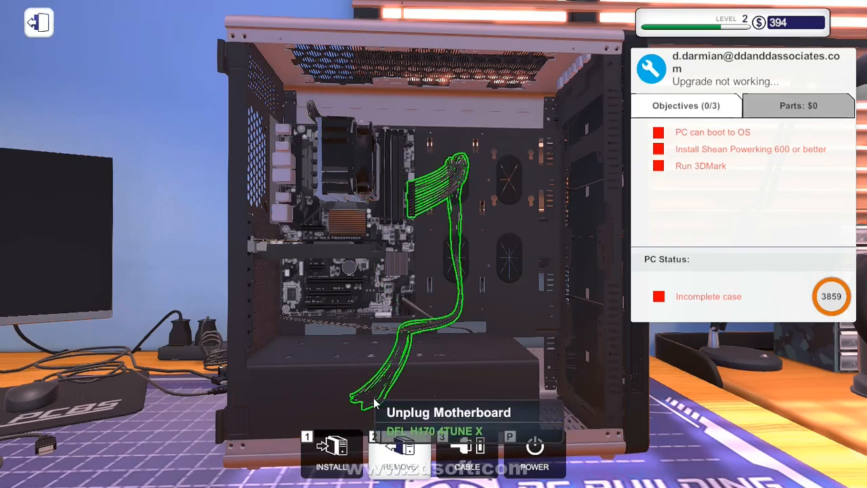
pyautogui.click(372, 412)
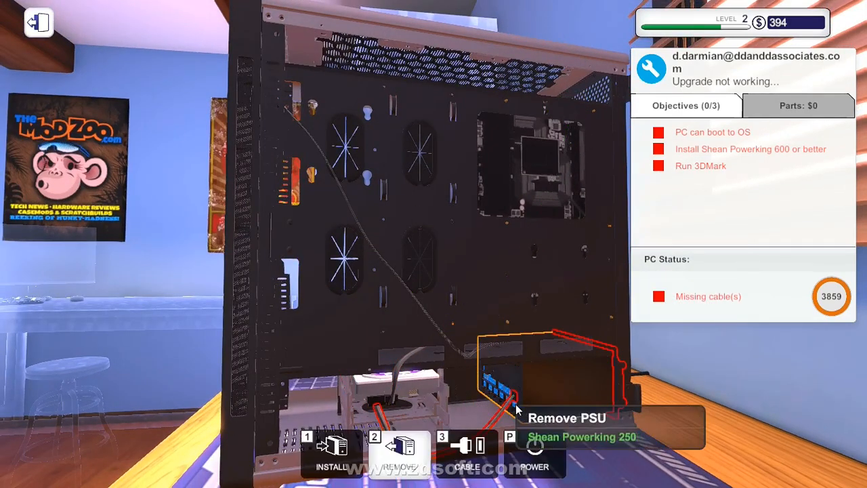
pyautogui.moveTo(522, 410)
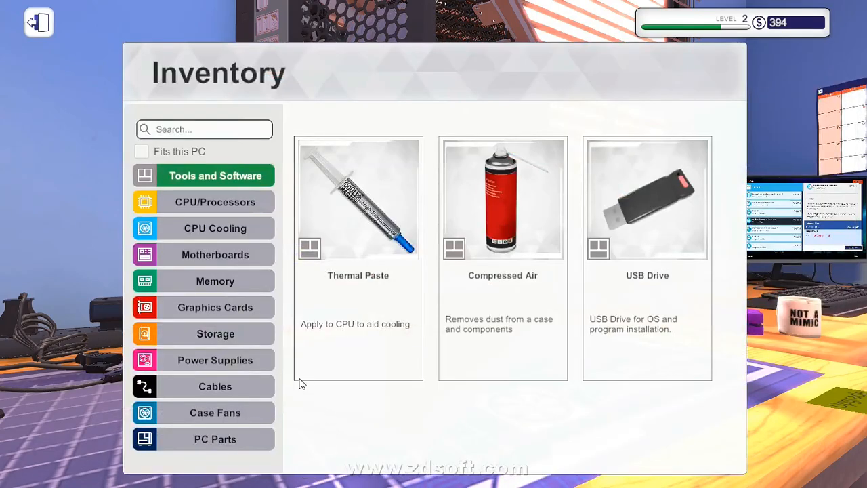
pyautogui.moveTo(217, 360)
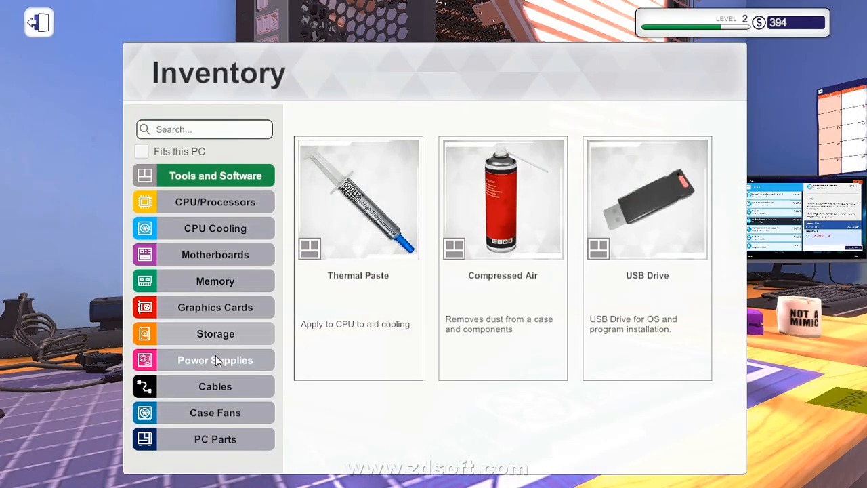
# Step: Sell the used Shean Powerking 250 from the Power Supplies inventory
pyautogui.click(215, 360)
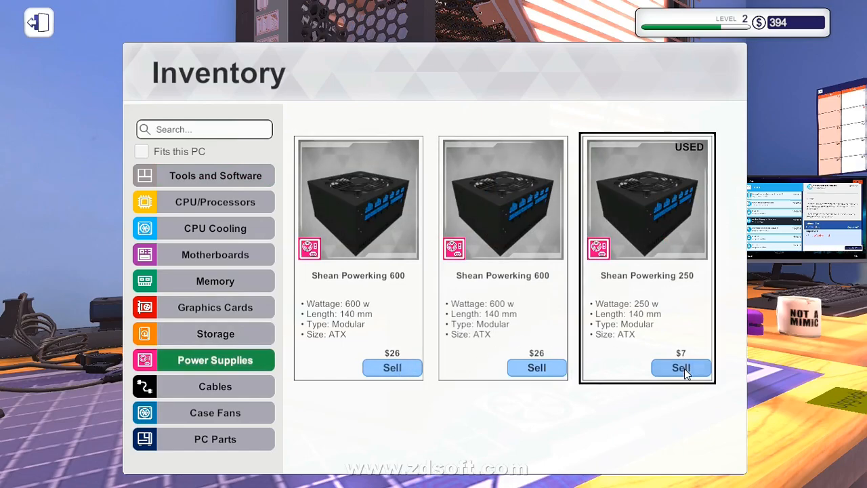
pyautogui.click(681, 368)
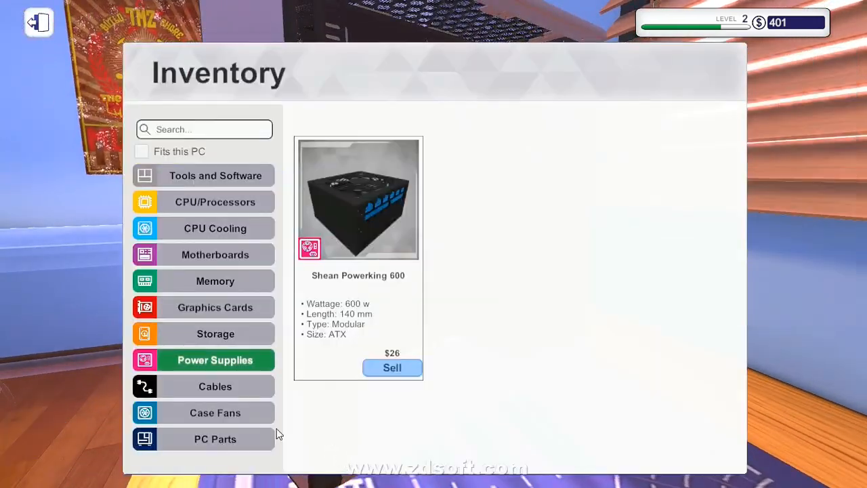
# Step: Select a Shean Powerking 600 from inventory to install in the darmian PC
pyautogui.click(215, 439)
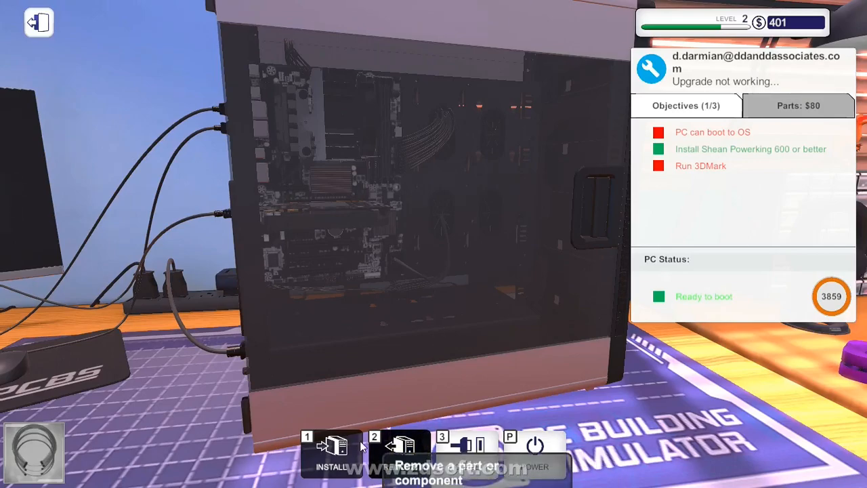
pyautogui.moveTo(323, 450)
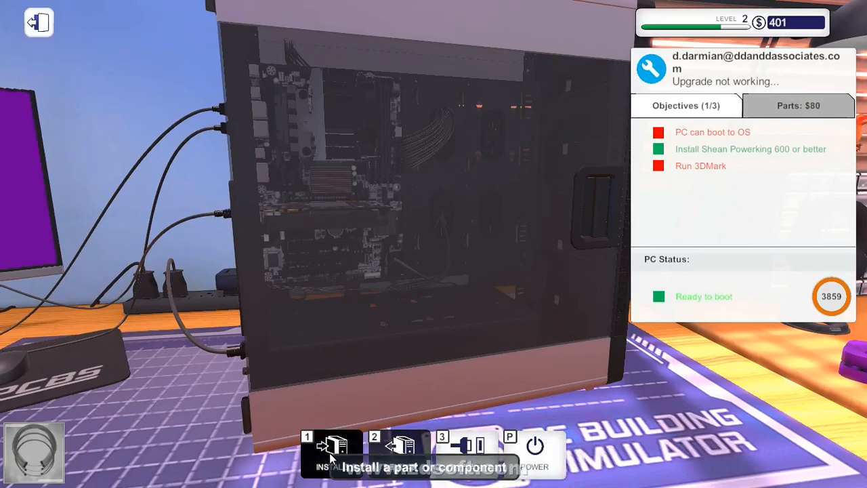
# Step: Power on the darmian PC, run the 3DMark Time Spy benchmark, and exit the workbench
pyautogui.click(330, 457)
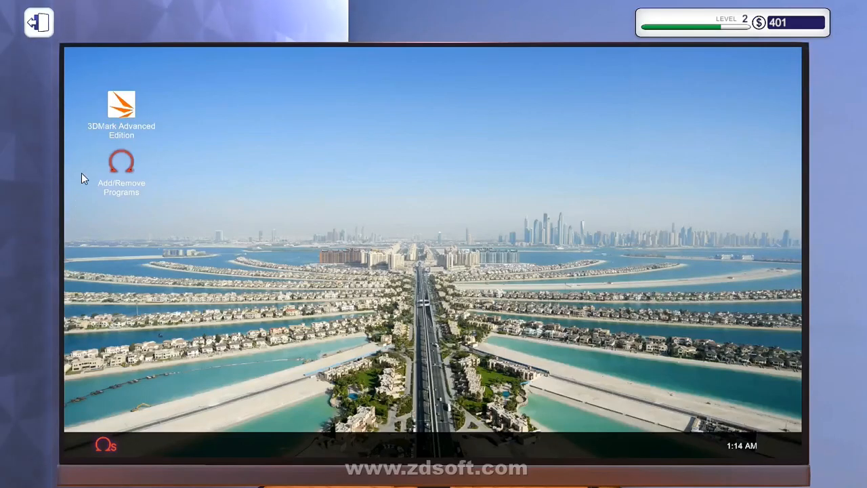
pyautogui.doubleClick(121, 105)
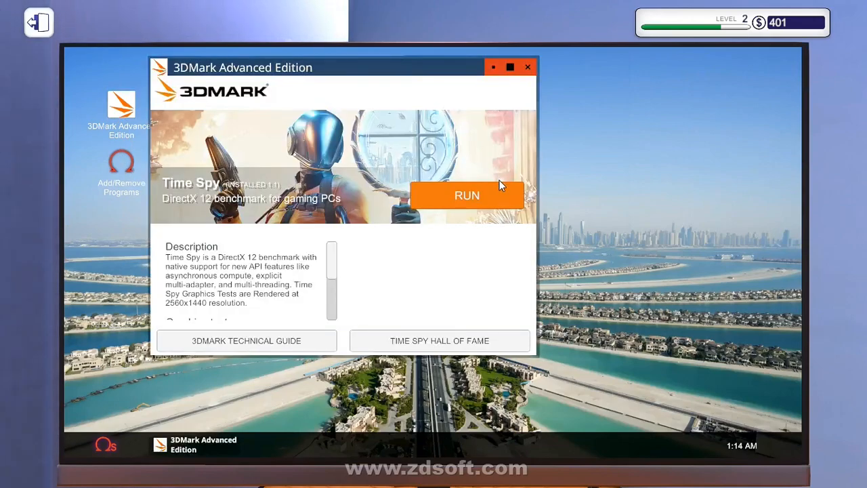
pyautogui.click(466, 195)
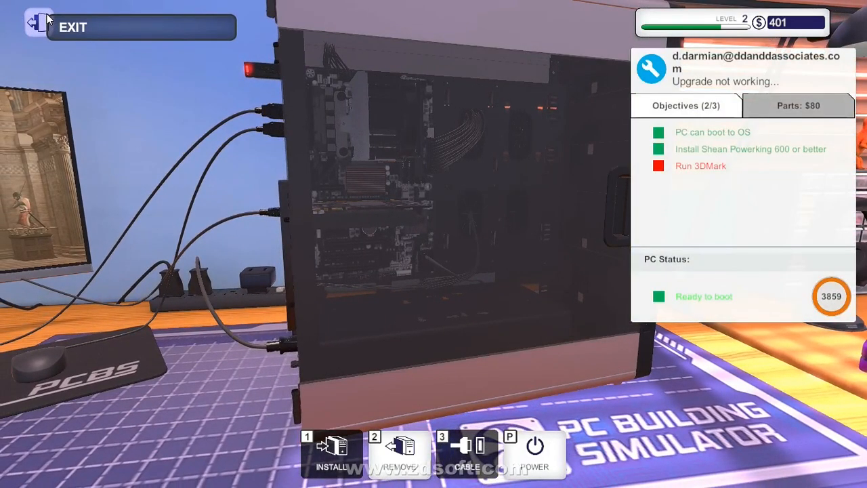
pyautogui.click(35, 27)
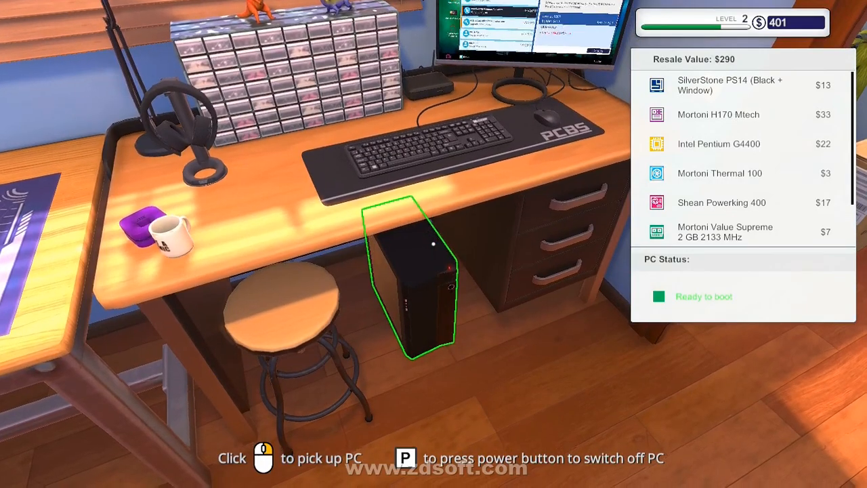
# Step: Open and close the music player, apply the rainbow-over-mountains wallpaper, and close the e-mail
pyautogui.scroll(-3)
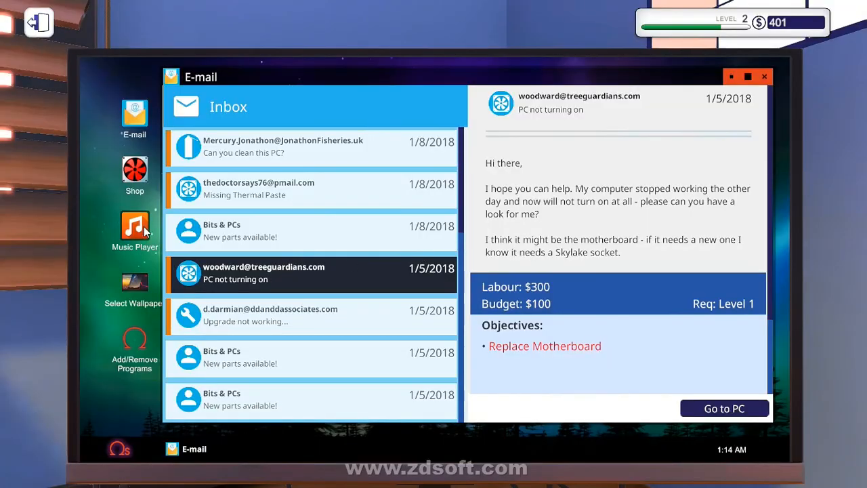
pyautogui.click(134, 226)
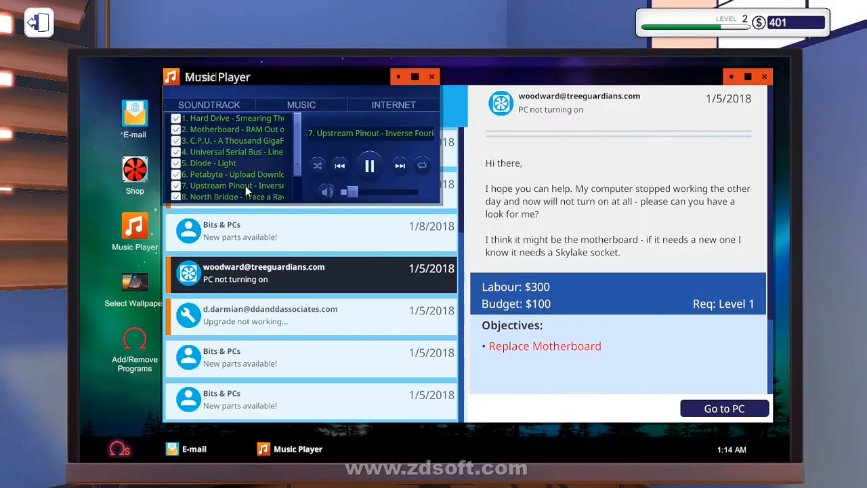
pyautogui.doubleClick(230, 152)
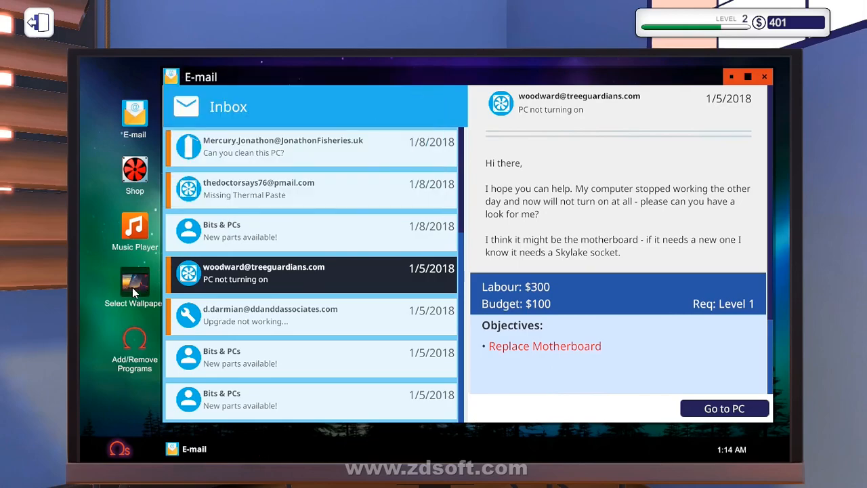
pyautogui.click(135, 284)
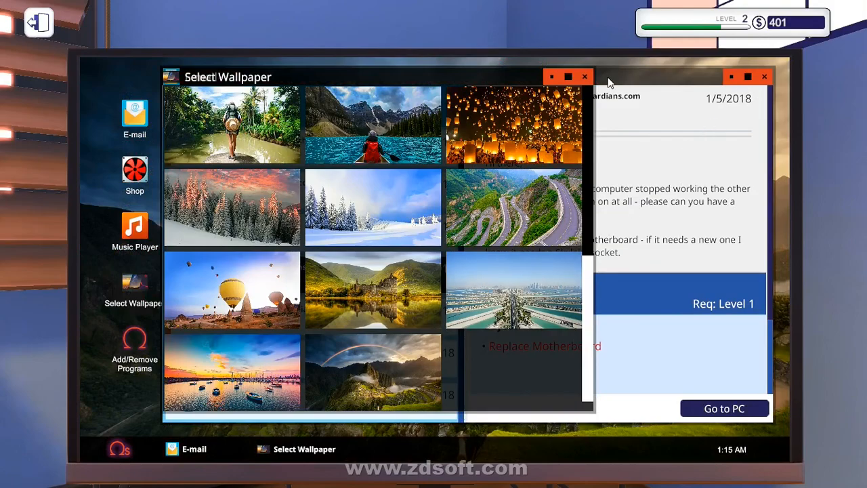
pyautogui.click(584, 77)
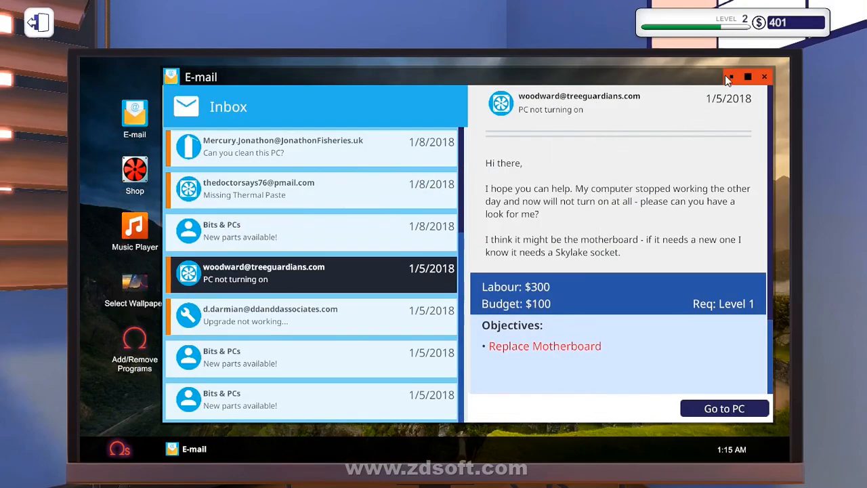
pyautogui.click(767, 77)
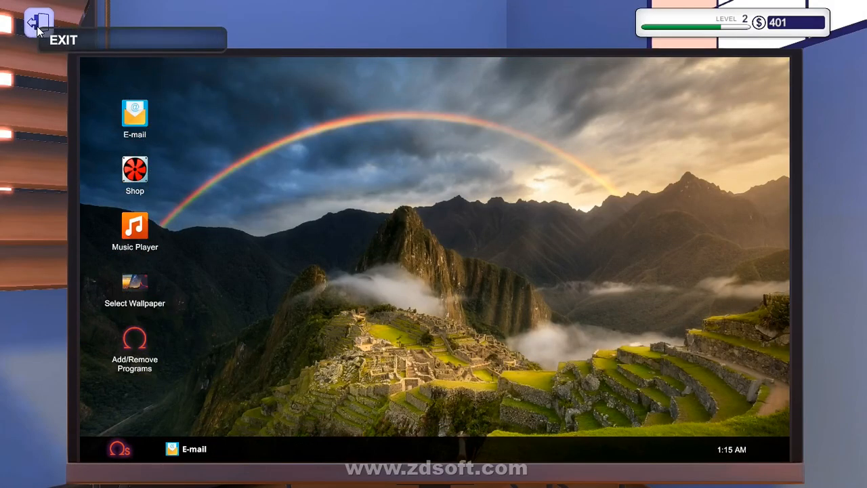
# Step: Run 3DMark Time Spy Extreme on the upgraded PC, scoring 3,859
pyautogui.click(36, 22)
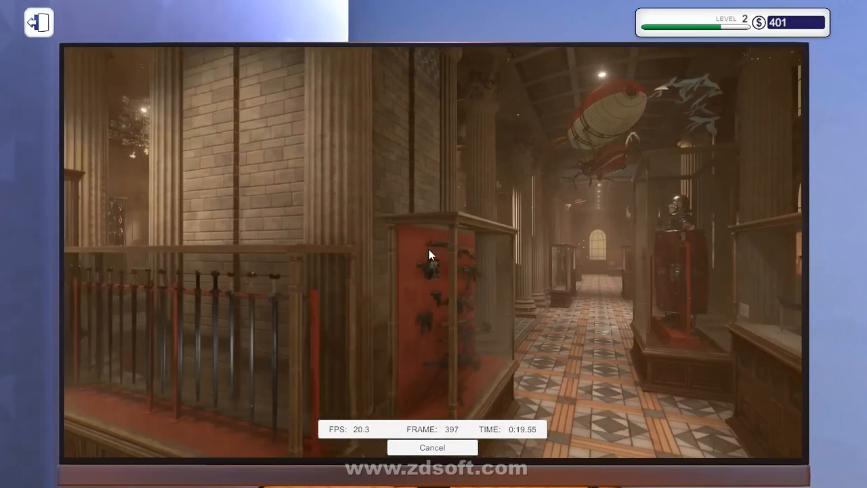
pyautogui.click(434, 446)
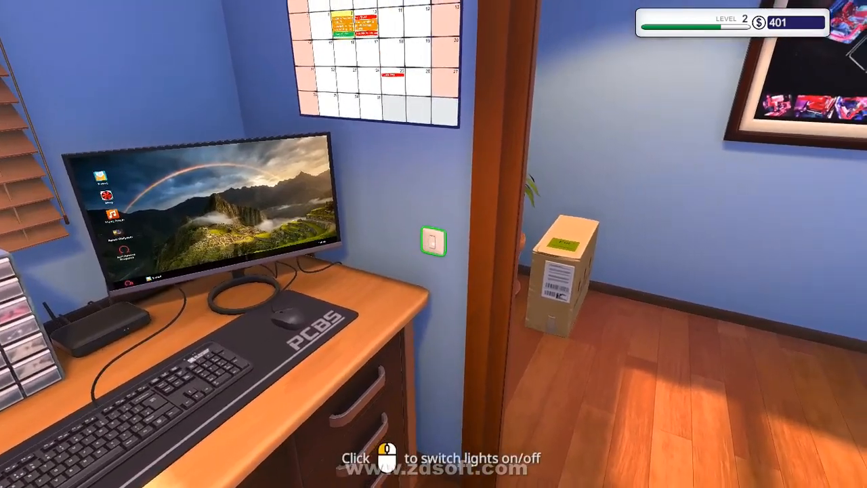
pyautogui.click(431, 244)
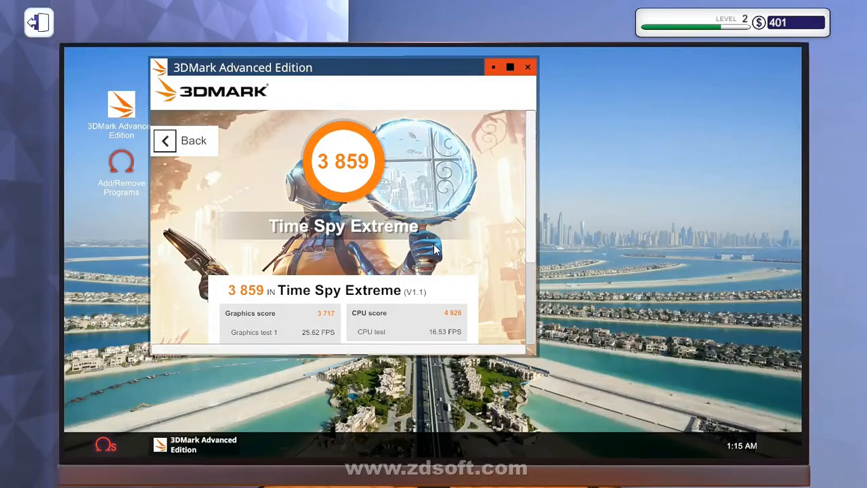
pyautogui.moveTo(457, 217)
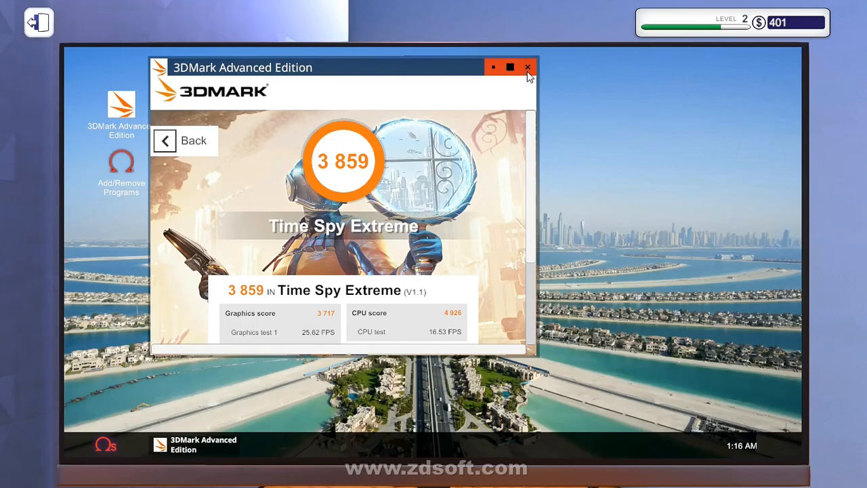
# Step: Close the 3DMark results, place the PC, and collect the darmian job payment (balance 761)
pyautogui.click(526, 67)
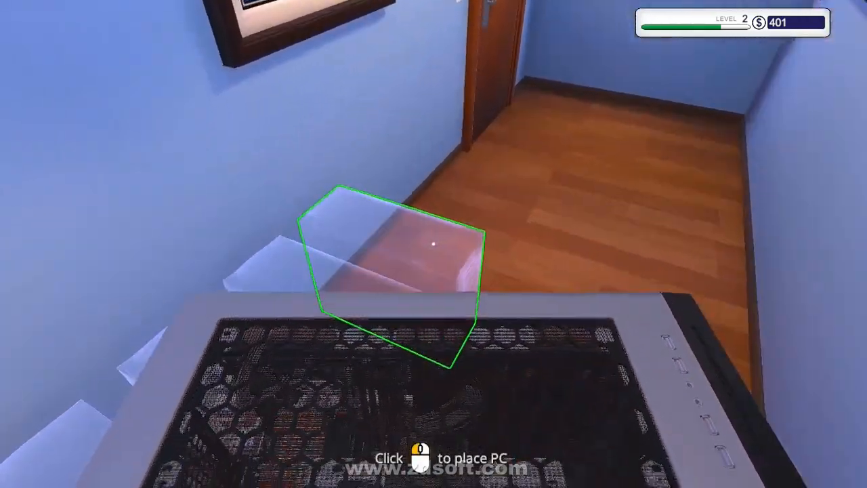
pyautogui.click(434, 250)
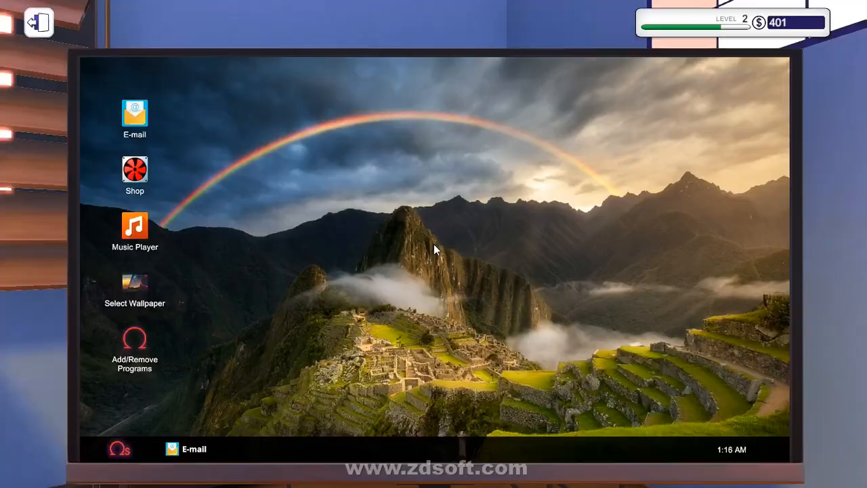
pyautogui.doubleClick(134, 113)
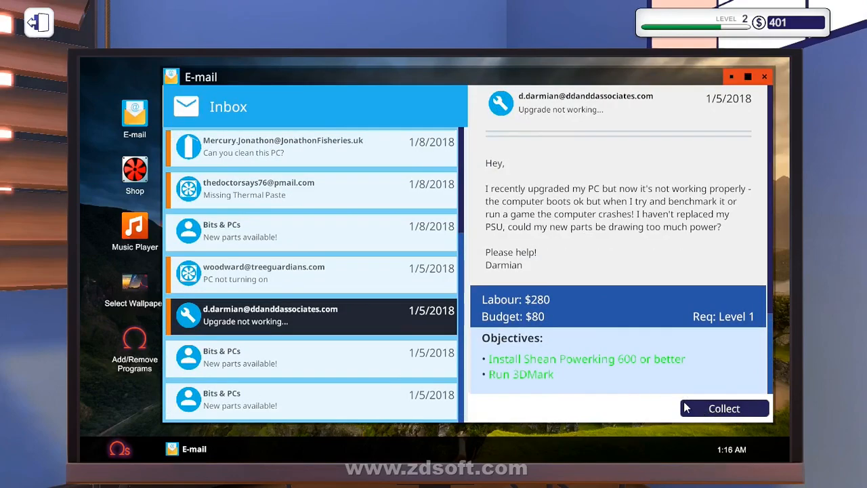
pyautogui.click(724, 408)
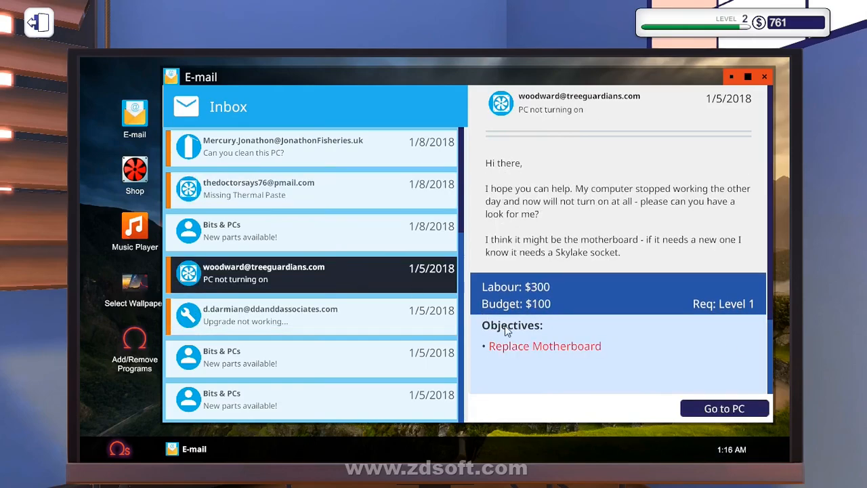
# Step: Bring the woodward PC to the bench, disconnect blocking cables and lift the CPU socket shield
pyautogui.click(724, 408)
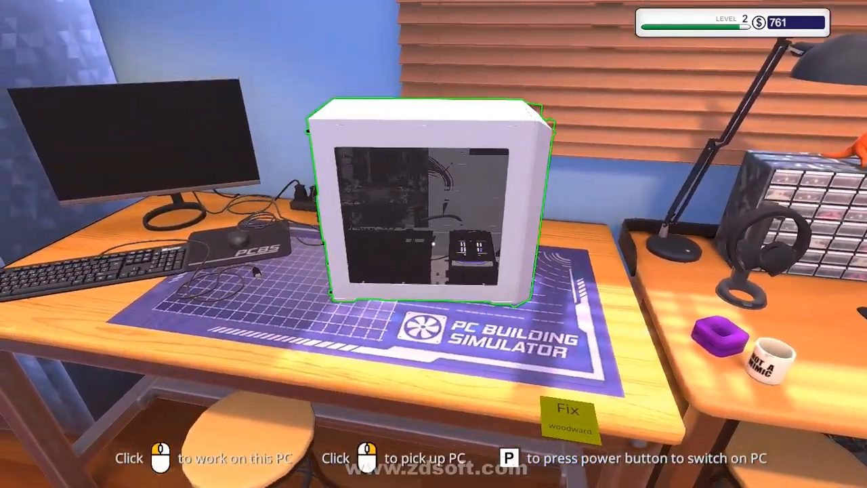
pyautogui.click(427, 203)
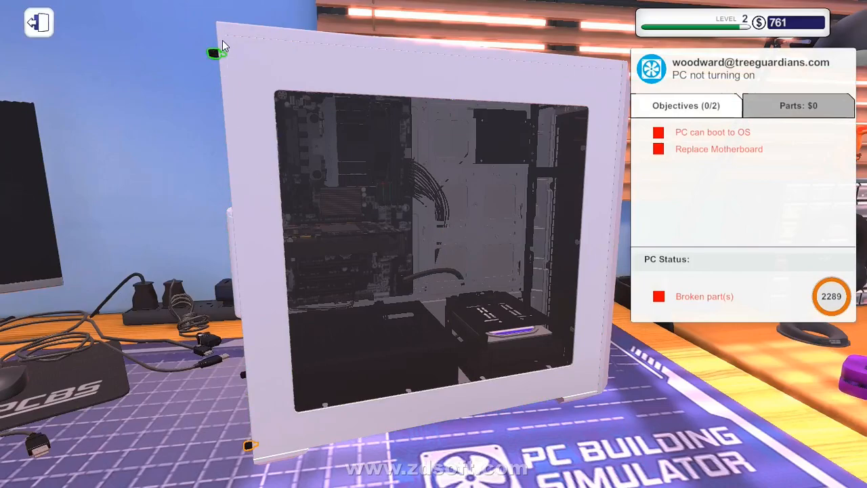
pyautogui.moveTo(244, 444)
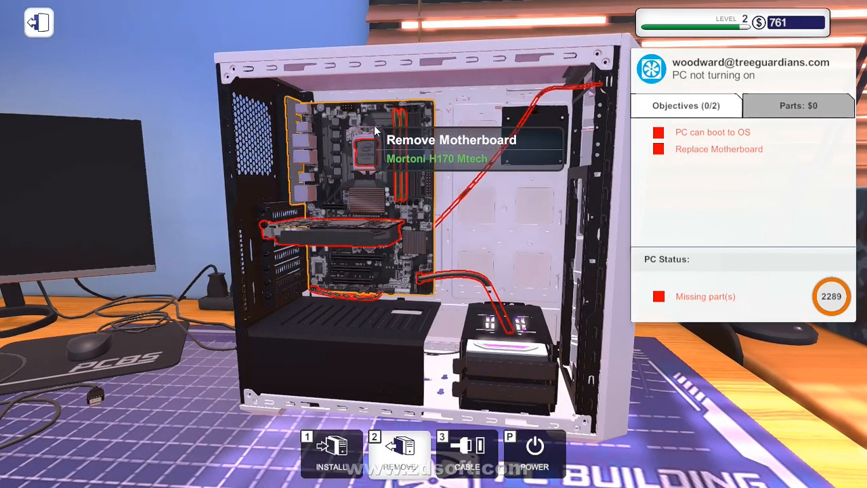
pyautogui.click(368, 152)
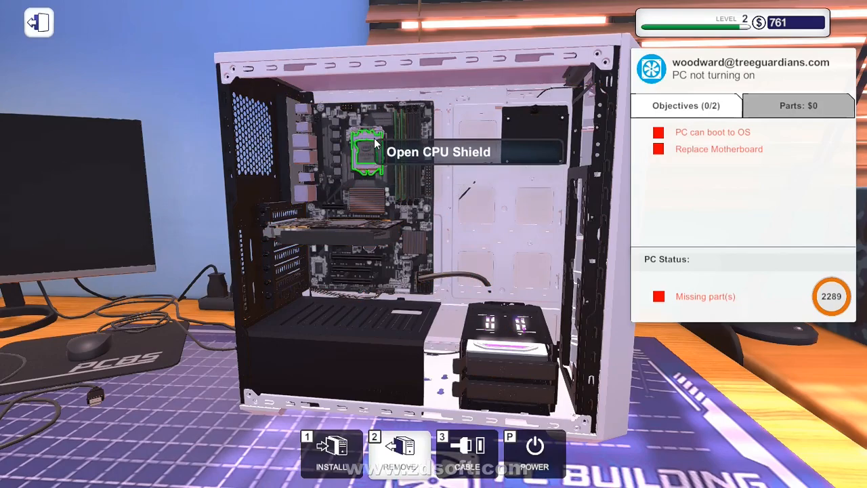
pyautogui.click(370, 152)
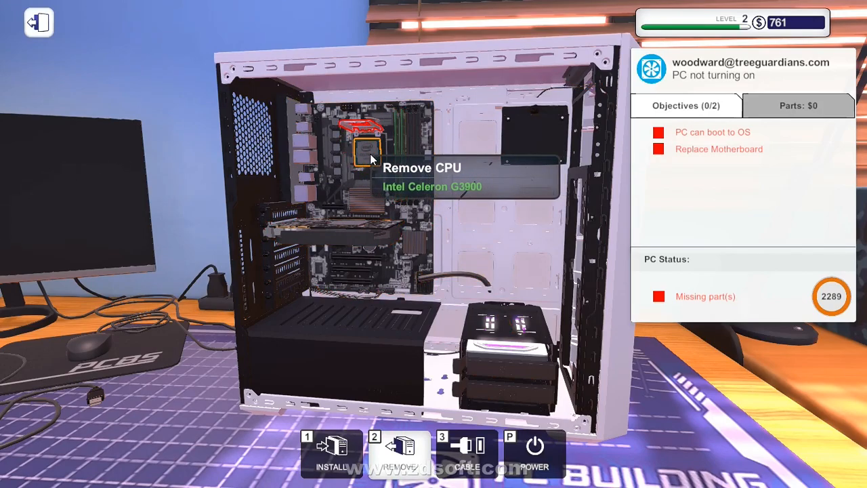
pyautogui.moveTo(356, 235)
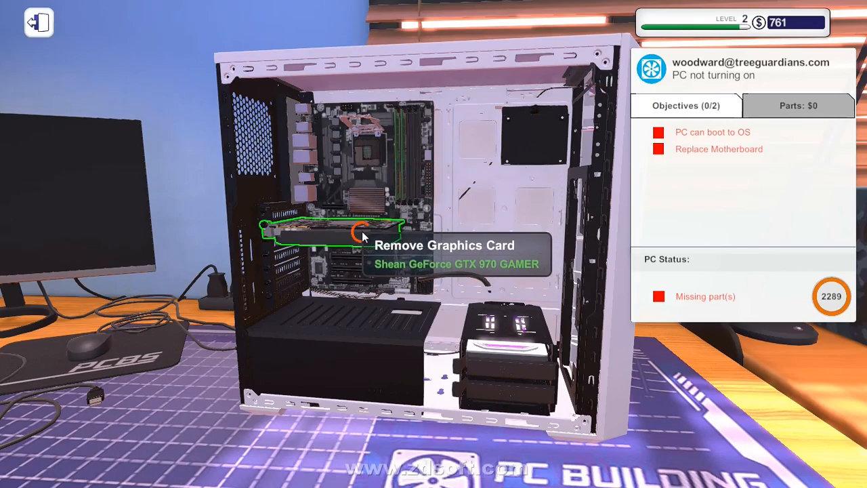
# Step: Remove the GTX 970 and the broken motherboard, then choose a Mortoni H170 Mtech to install
pyautogui.click(357, 234)
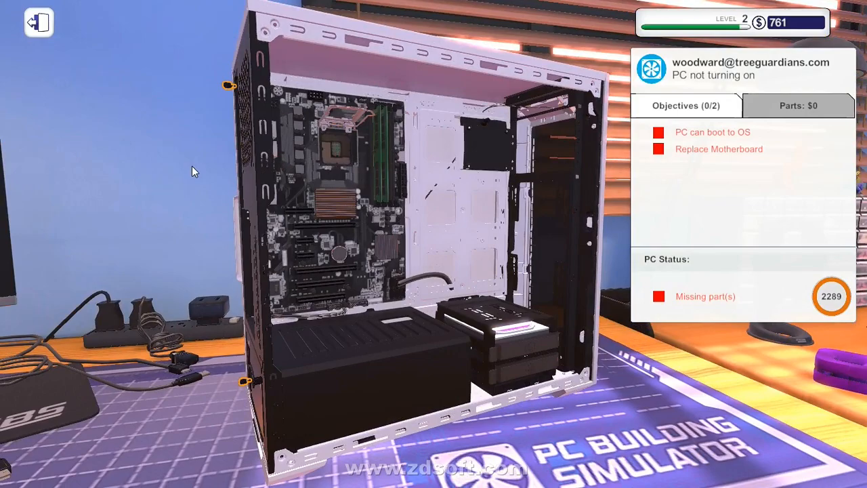
pyautogui.moveTo(446, 269)
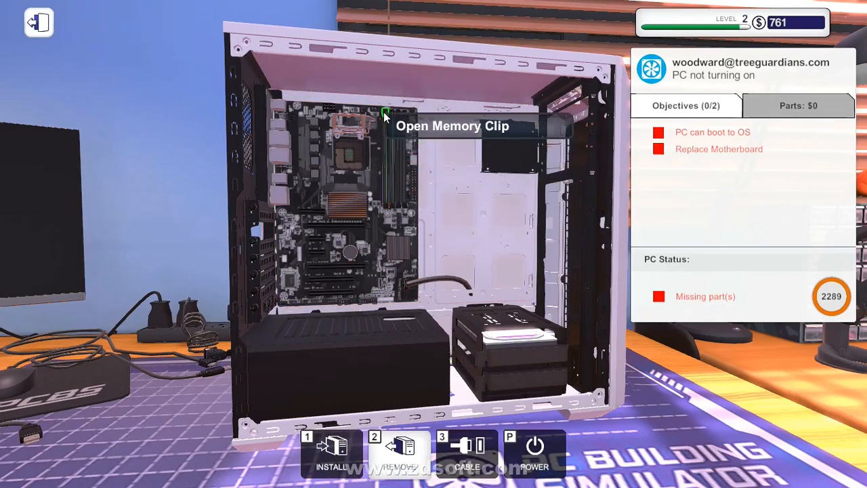
pyautogui.moveTo(444, 261)
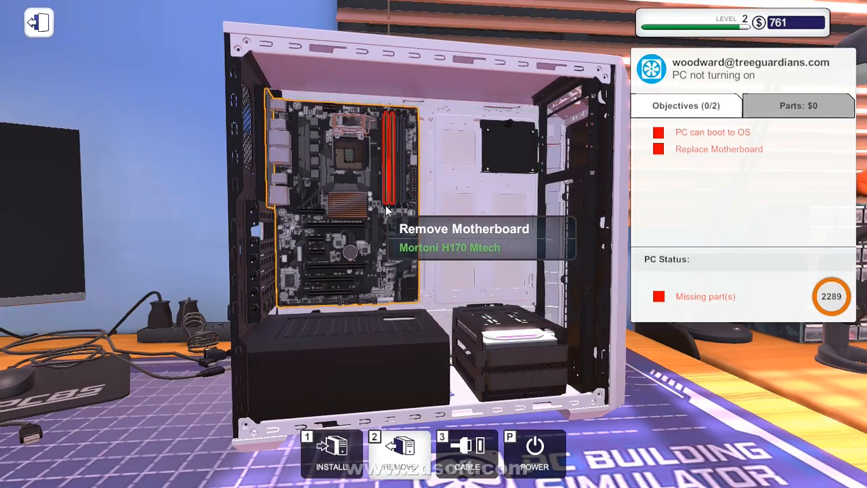
pyautogui.moveTo(395, 156)
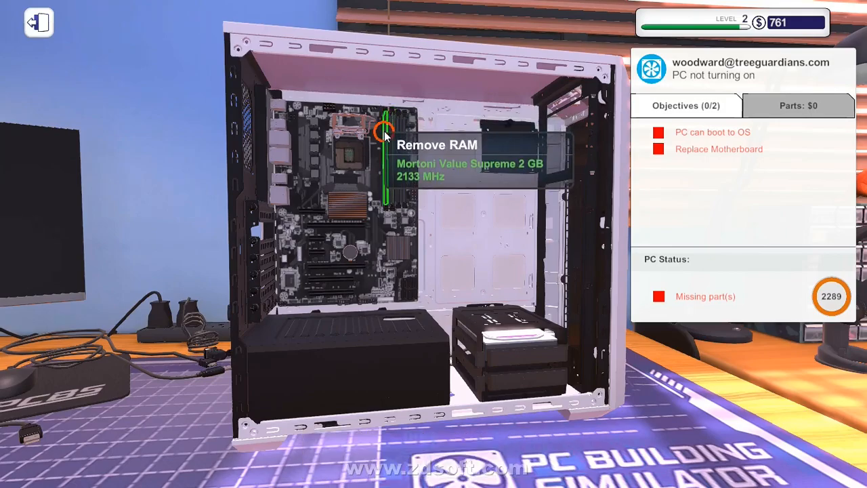
pyautogui.moveTo(388, 164)
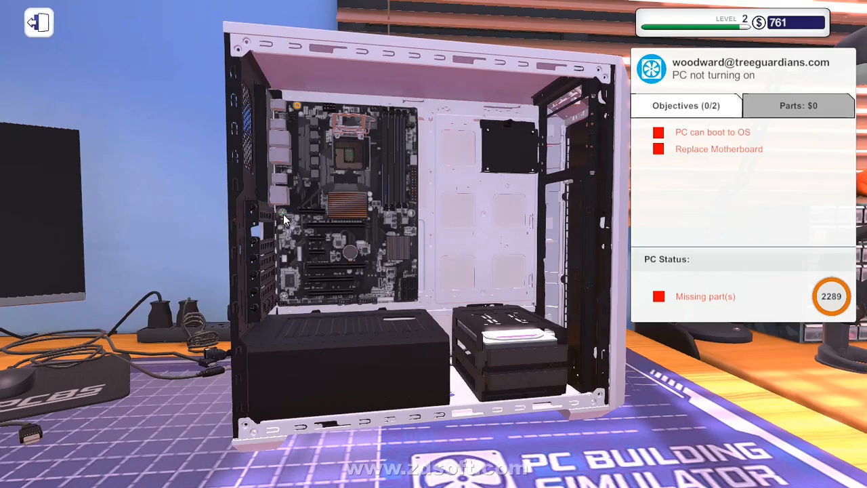
pyautogui.click(285, 217)
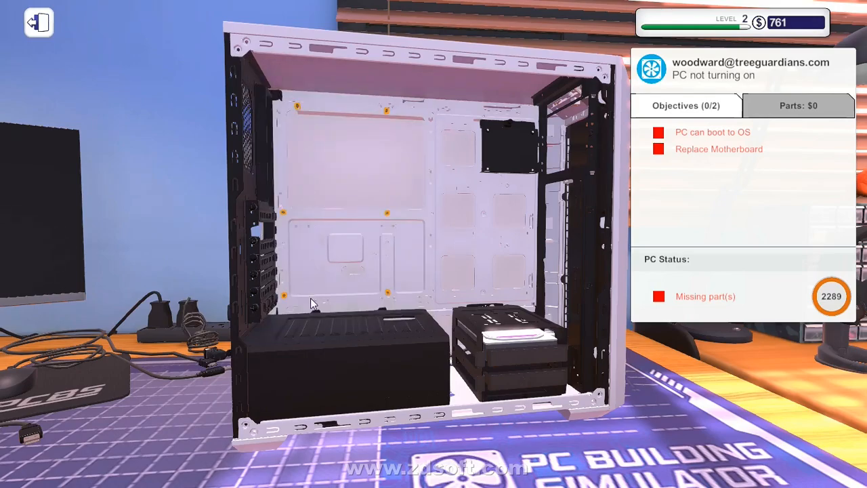
pyautogui.moveTo(299, 116)
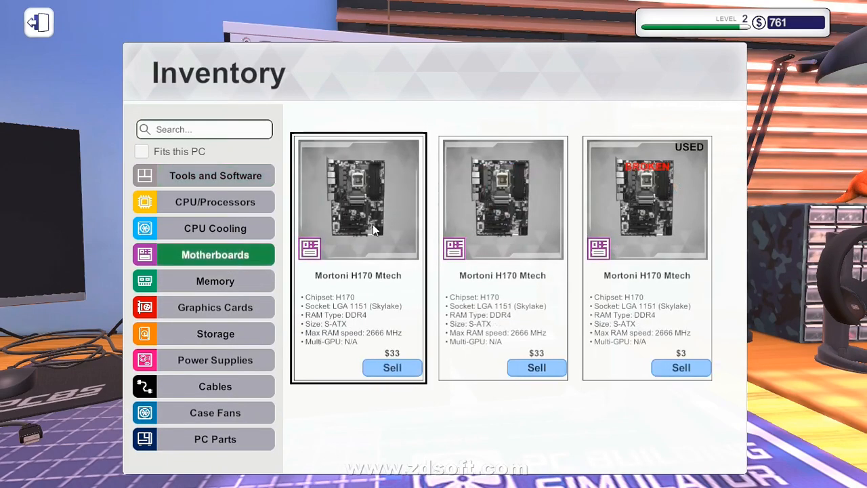
pyautogui.click(681, 368)
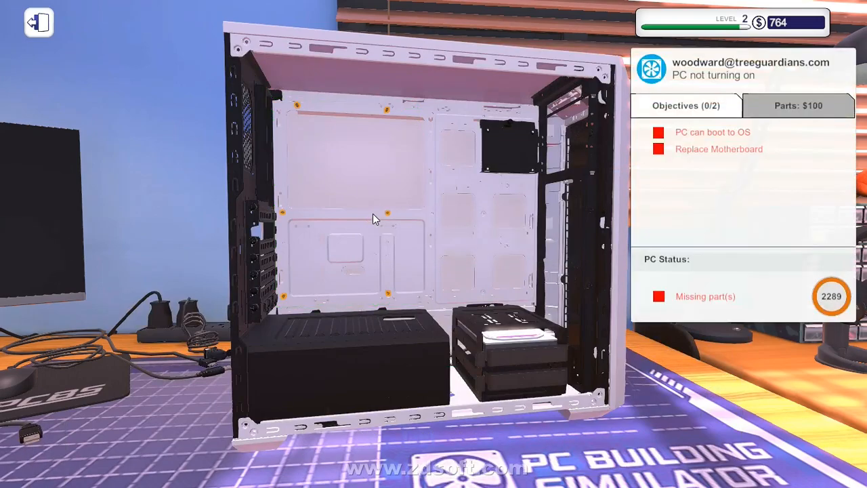
pyautogui.moveTo(396, 288)
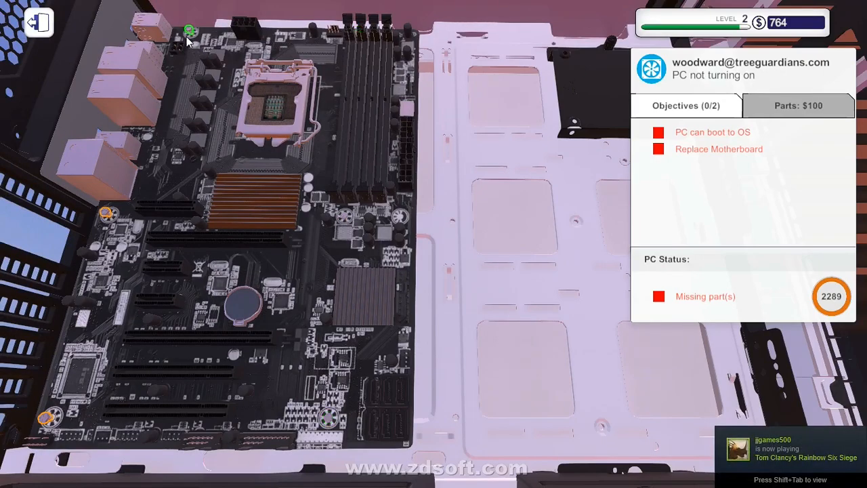
pyautogui.moveTo(119, 222)
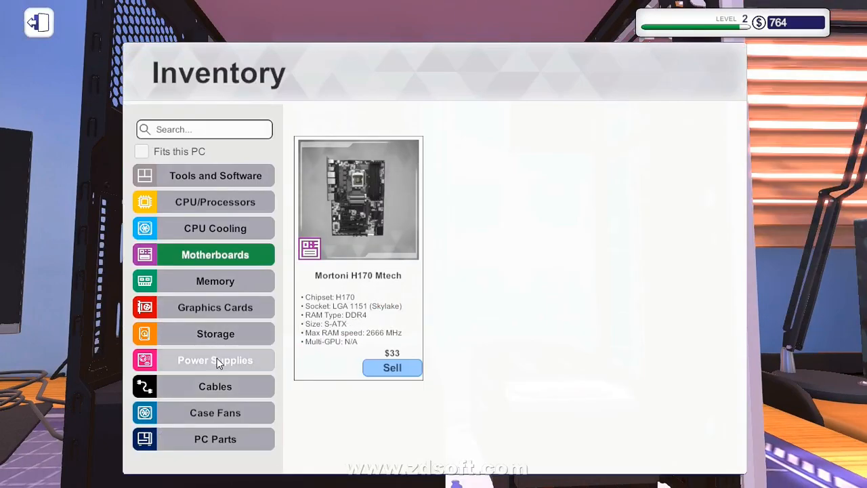
# Step: Sell the used Mortoni EZStore 120GB drive for $7 and pick the Celeron CPU to install
pyautogui.click(214, 333)
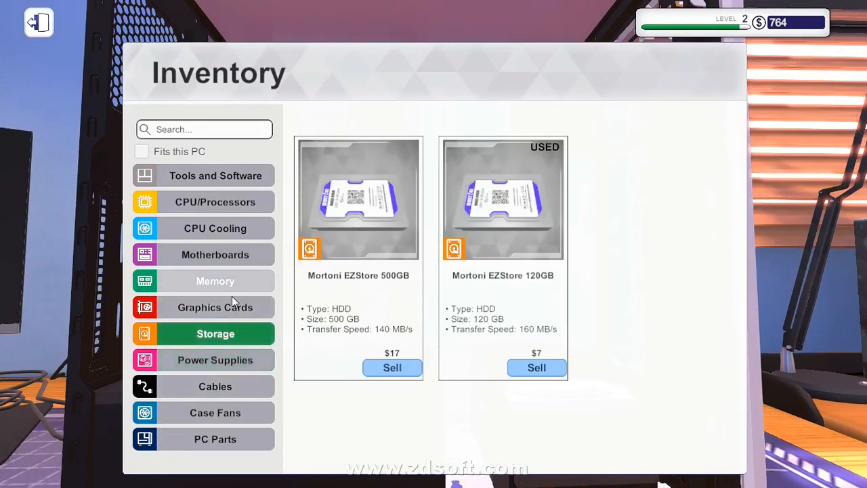
pyautogui.moveTo(599, 365)
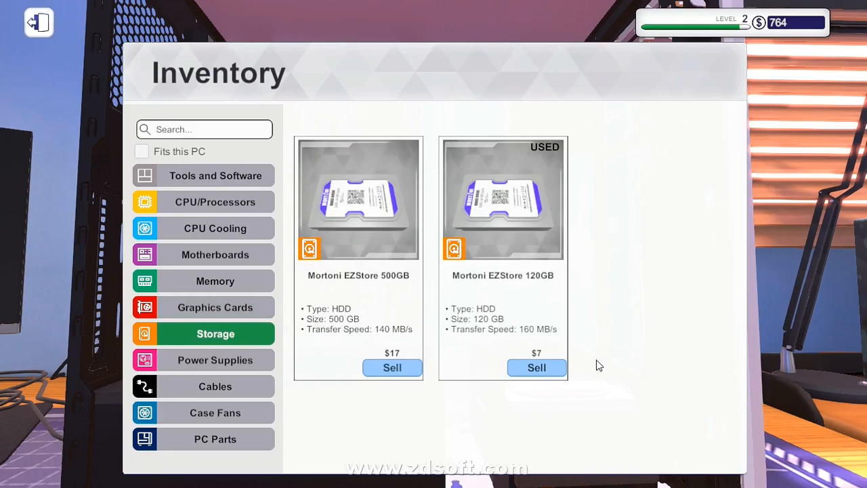
pyautogui.click(536, 368)
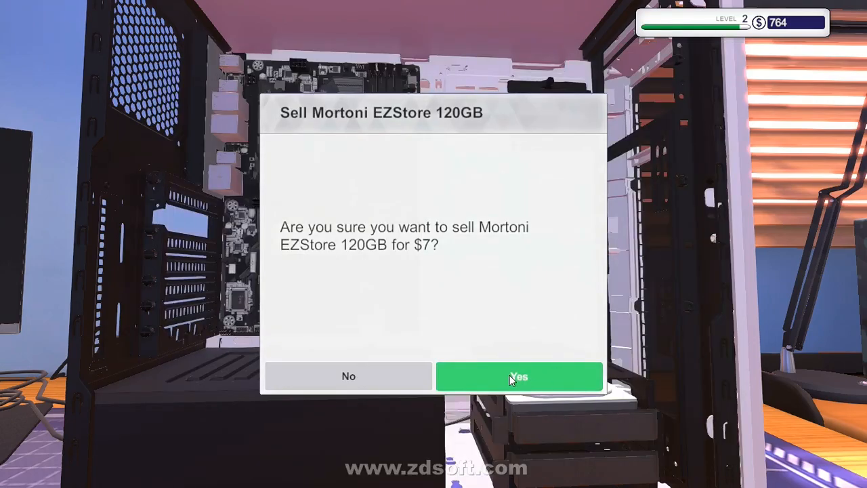
pyautogui.click(520, 376)
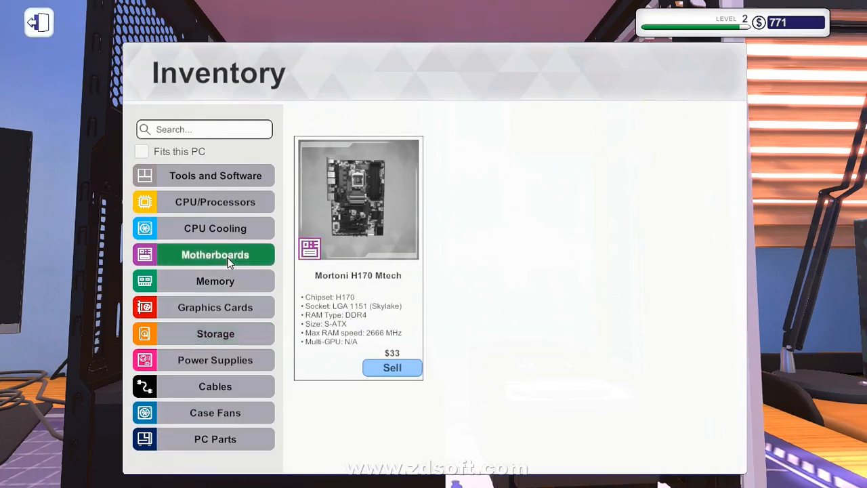
pyautogui.click(215, 228)
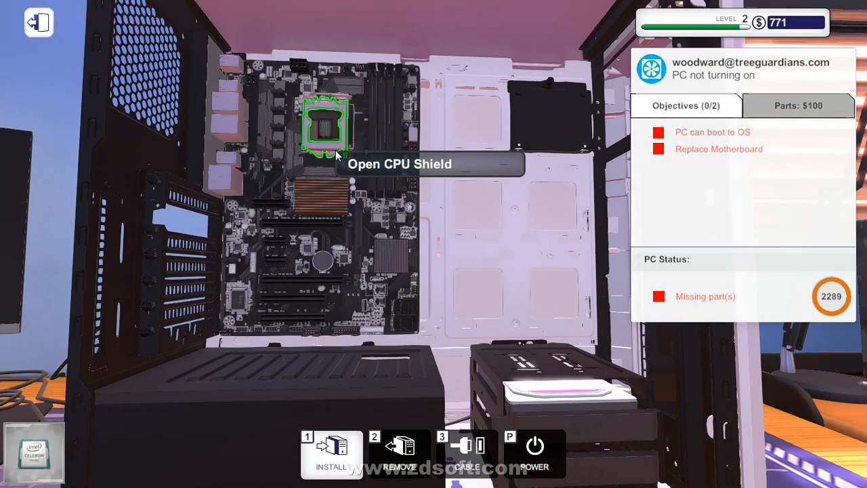
# Step: Refit the CPU, Cryorig M9i cooler and GTX 970 onto the new motherboard
pyautogui.click(327, 129)
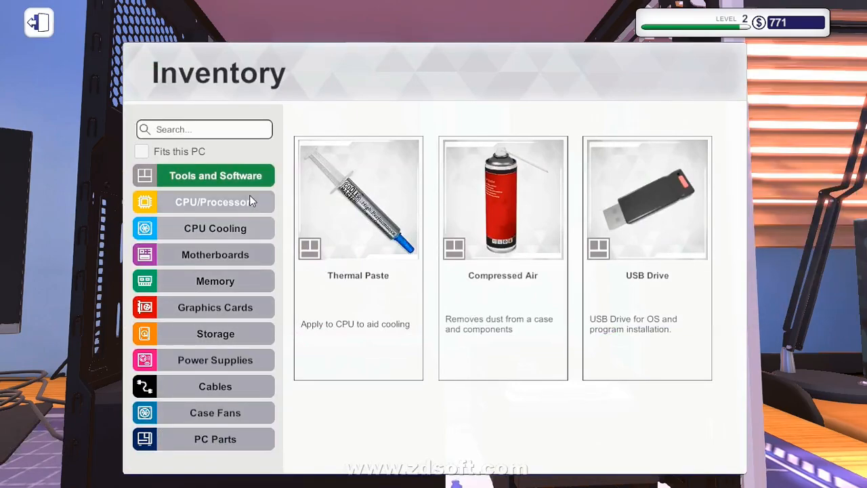
pyautogui.click(38, 24)
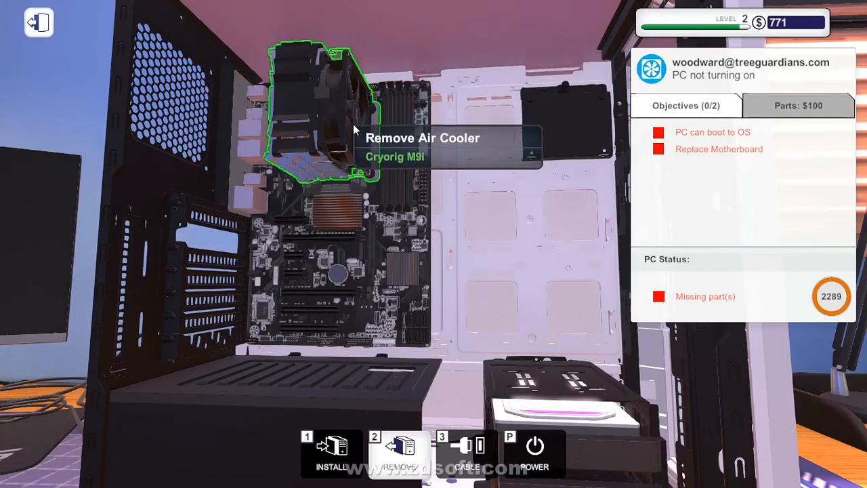
pyautogui.click(397, 457)
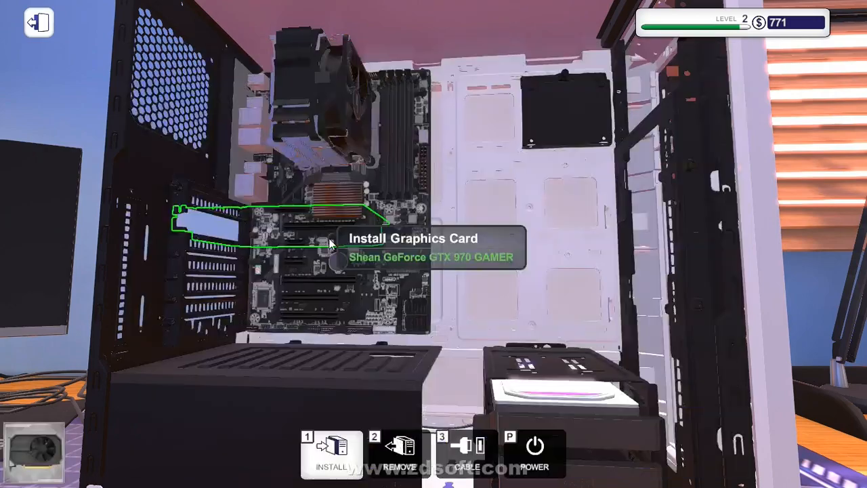
pyautogui.click(325, 456)
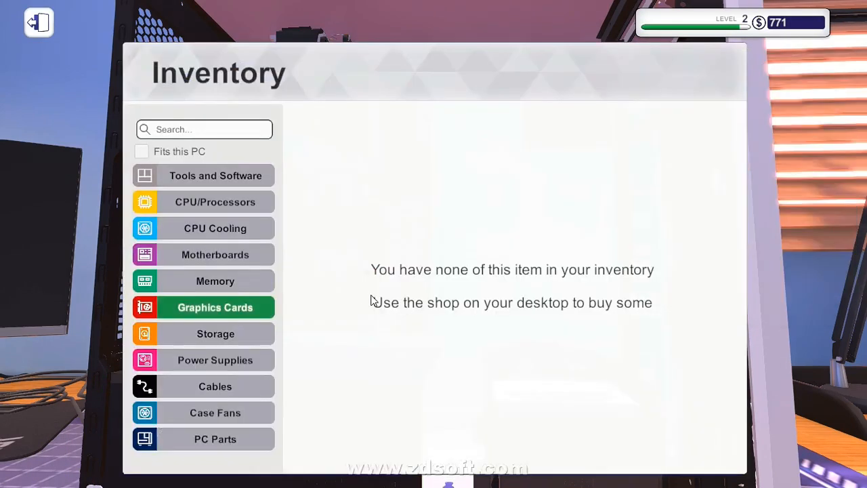
pyautogui.click(215, 281)
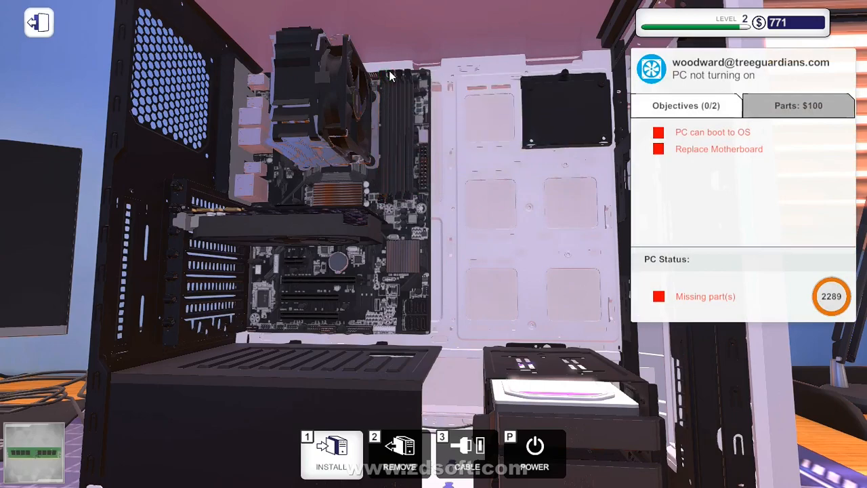
pyautogui.moveTo(390, 85)
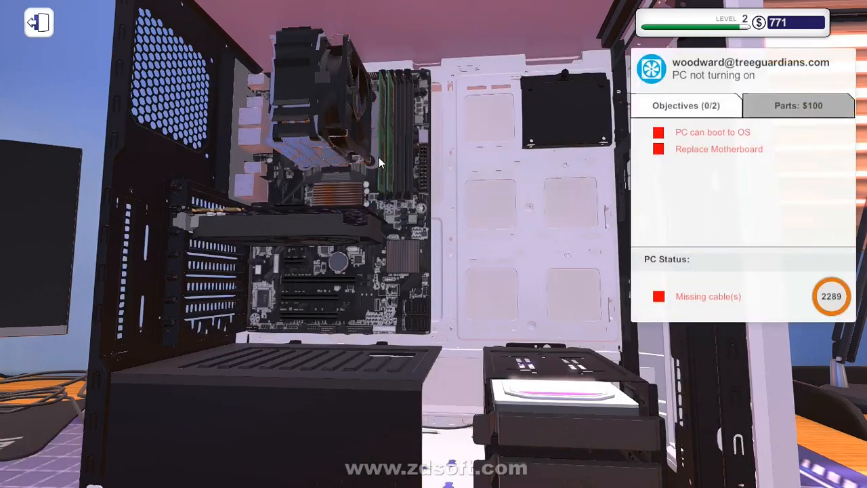
pyautogui.moveTo(420, 183)
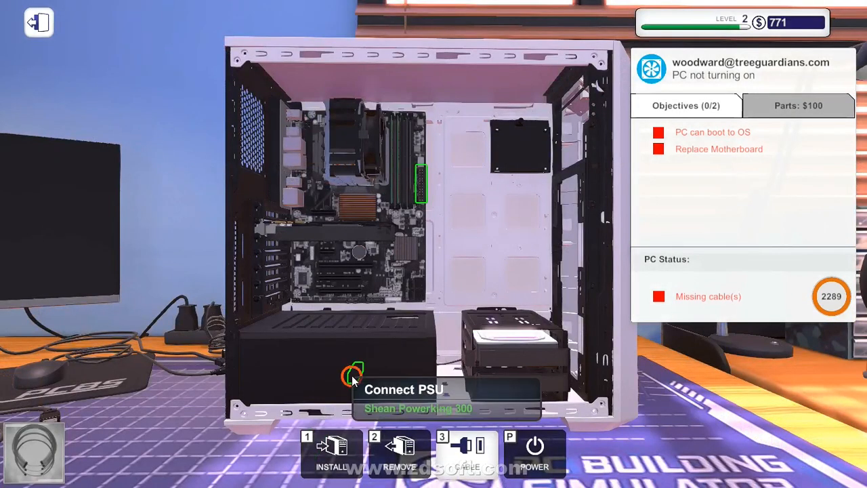
# Step: Connect the PSU power cable to the new motherboard's connectors
pyautogui.click(353, 380)
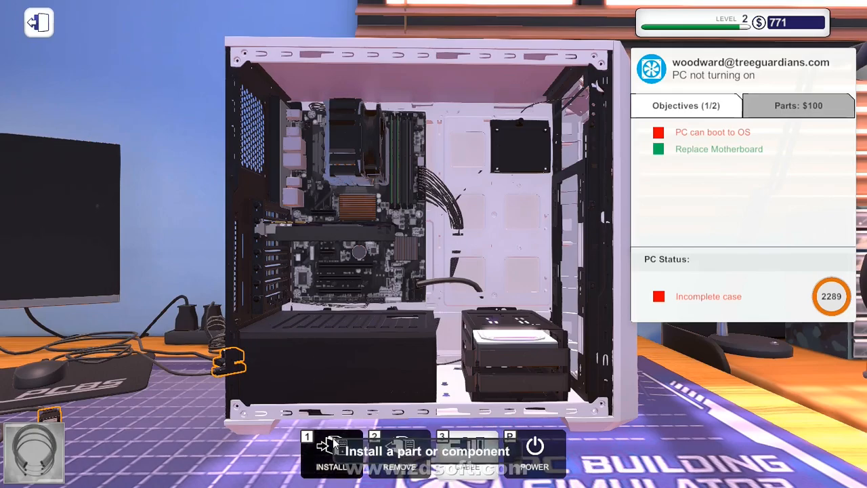
pyautogui.click(322, 455)
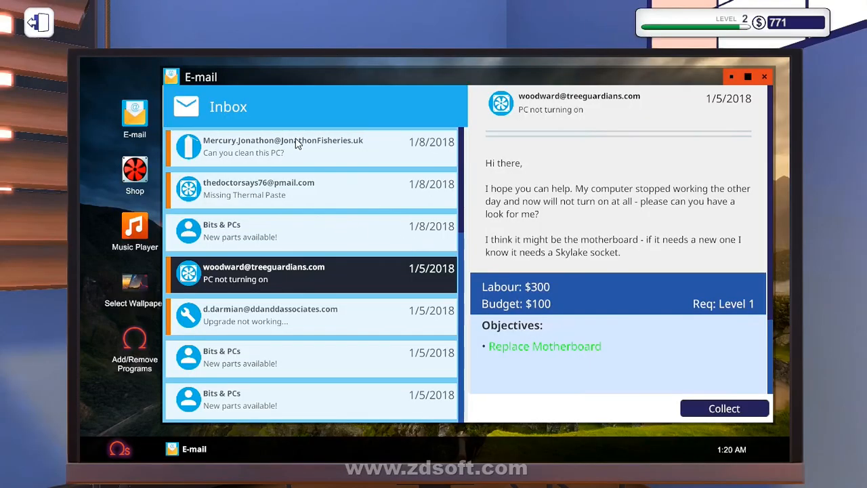
pyautogui.moveTo(725, 408)
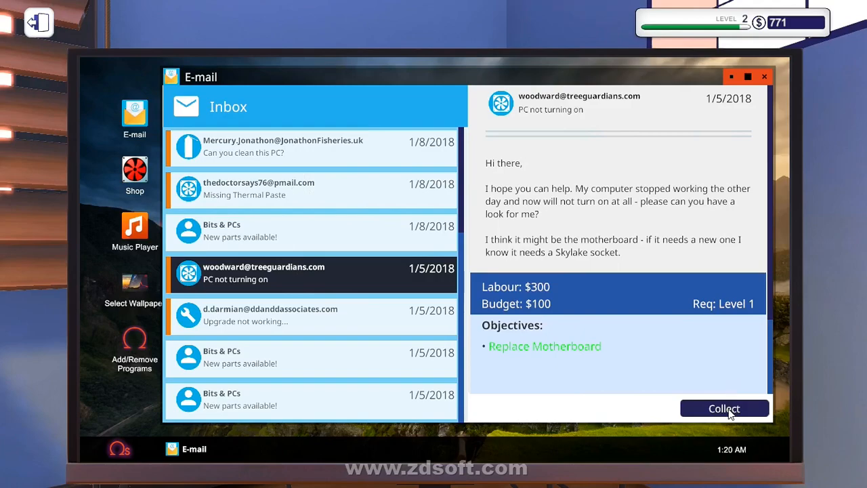
# Step: Collect the $400 woodward payment, dismissing the invoice and Bongle notice
pyautogui.click(724, 408)
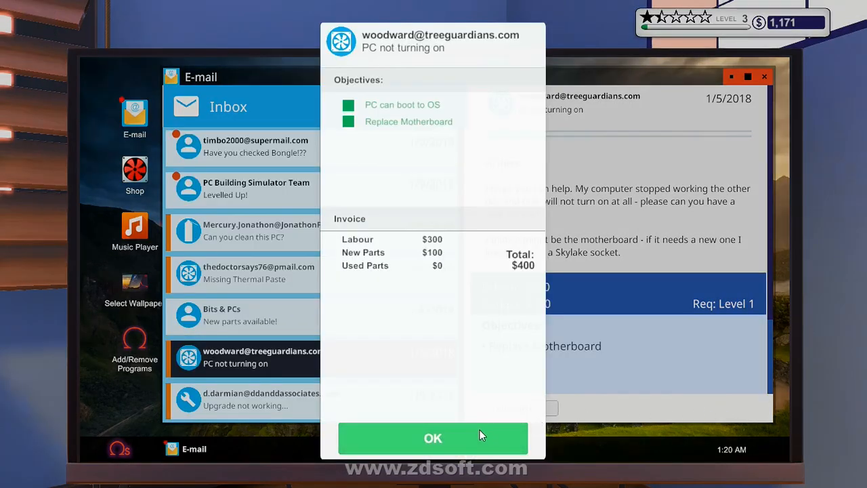
pyautogui.click(433, 438)
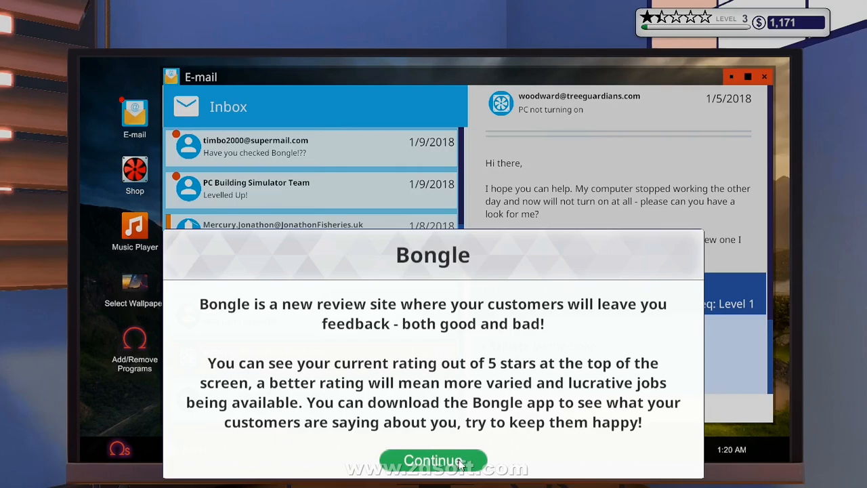
pyautogui.click(433, 458)
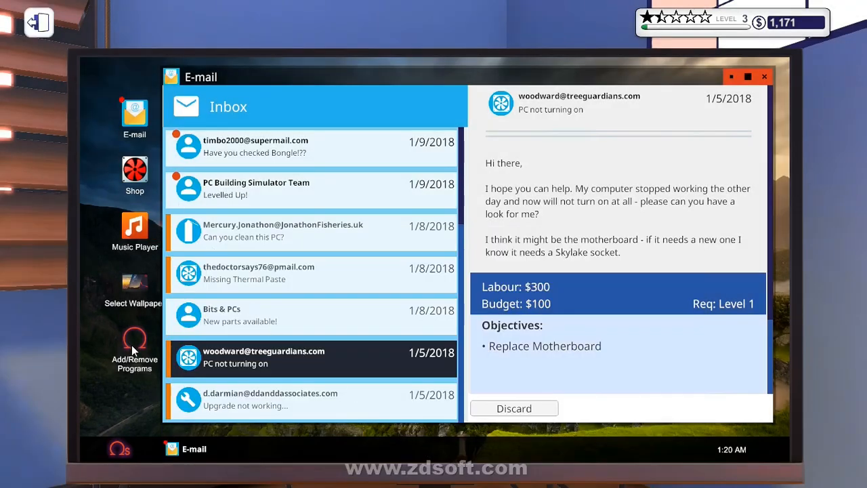
# Step: Install the Lighting program and confirm the computer restart
pyautogui.click(134, 343)
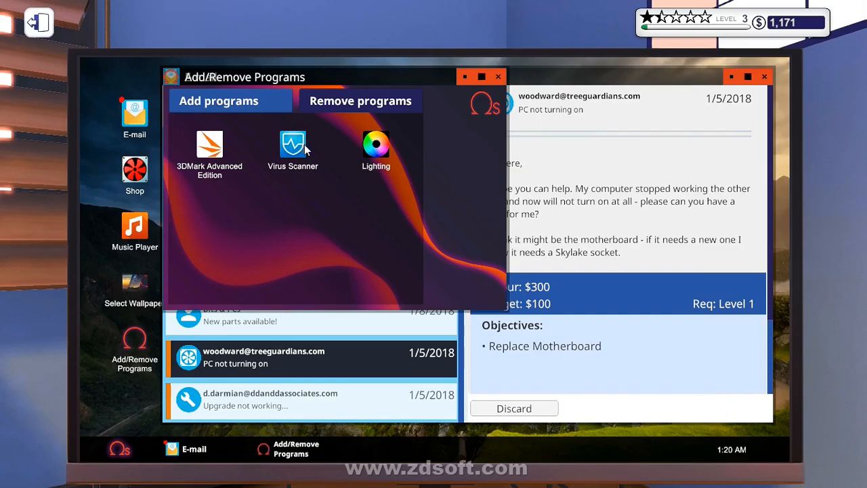
pyautogui.click(375, 142)
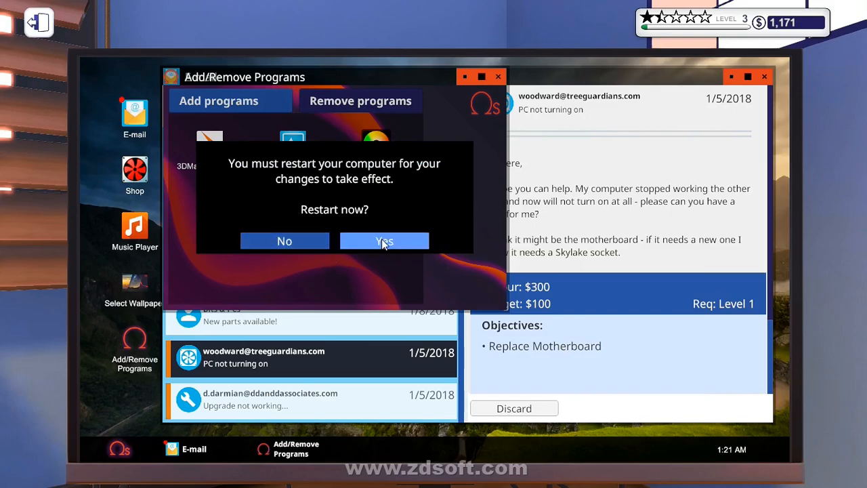
pyautogui.click(384, 241)
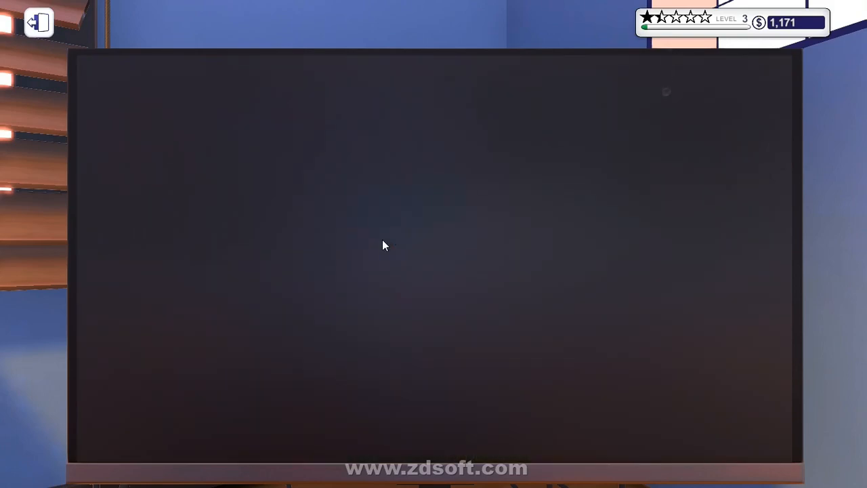
pyautogui.moveTo(454, 168)
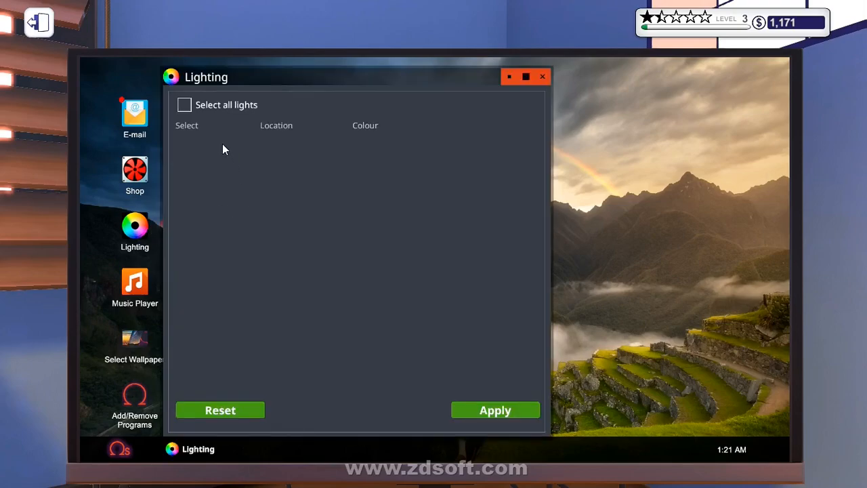
pyautogui.moveTo(342, 386)
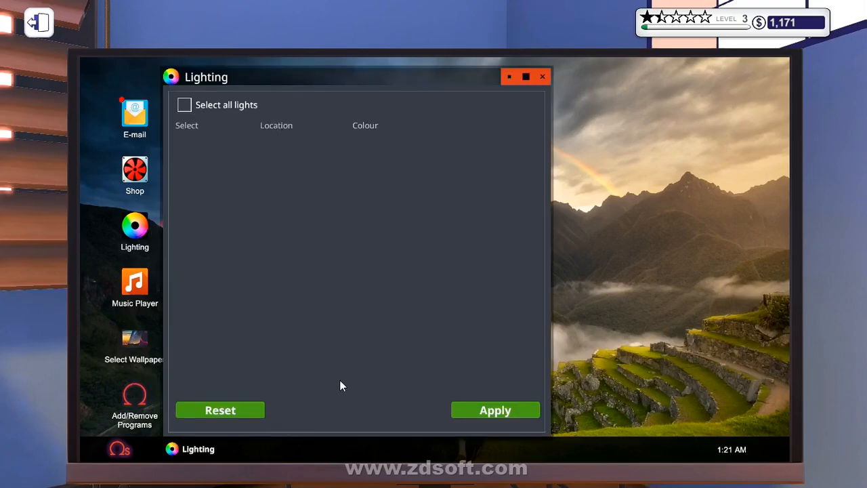
pyautogui.moveTo(490, 405)
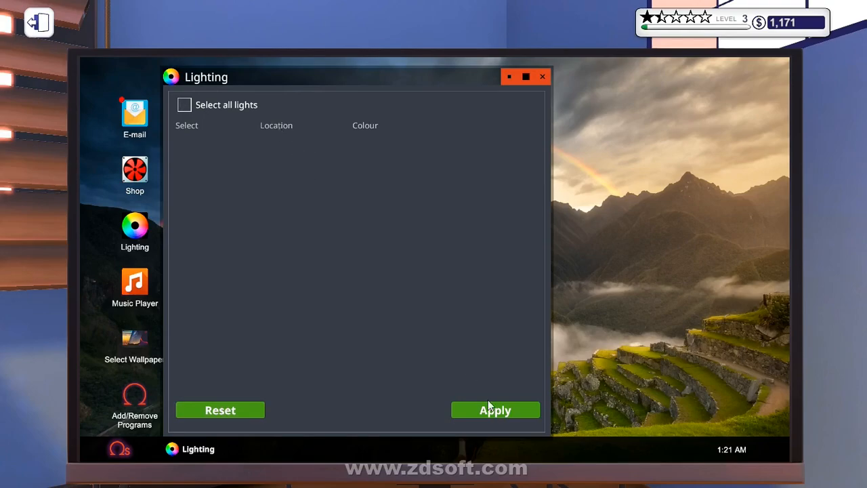
pyautogui.moveTo(541, 127)
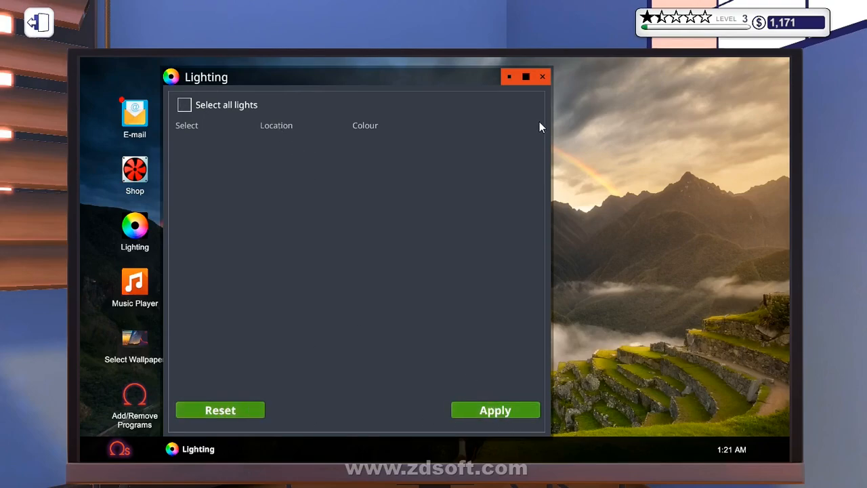
# Step: Read the Bongle email and browse the shop's Tools and Software listings
pyautogui.click(135, 113)
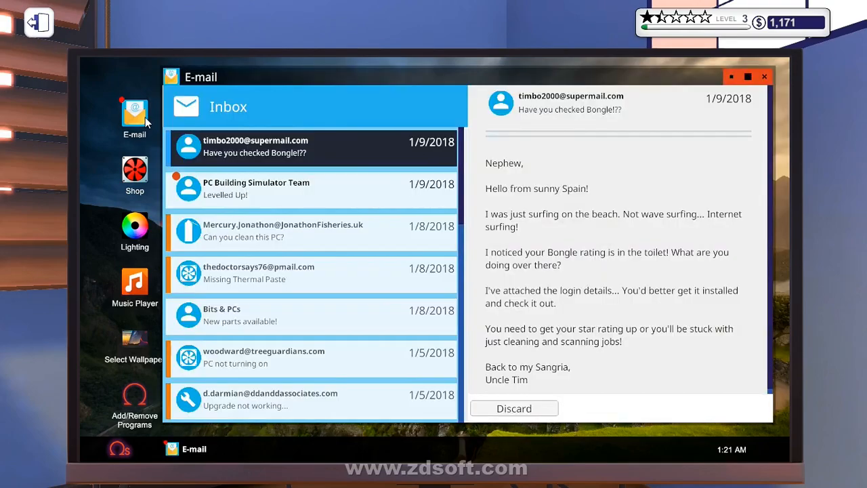
pyautogui.moveTo(556, 186)
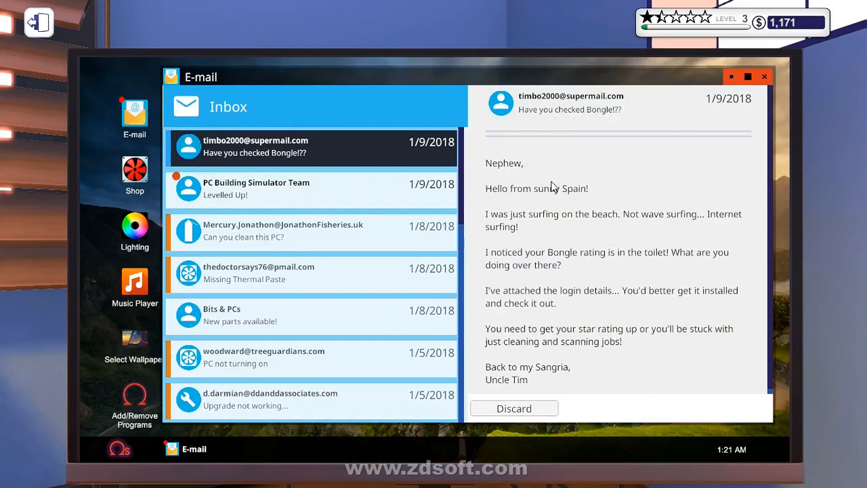
pyautogui.moveTo(630, 281)
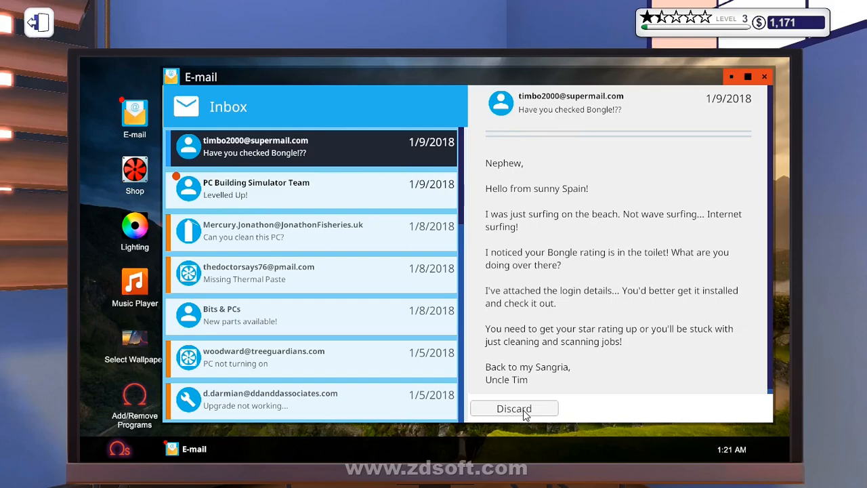
pyautogui.moveTo(544, 370)
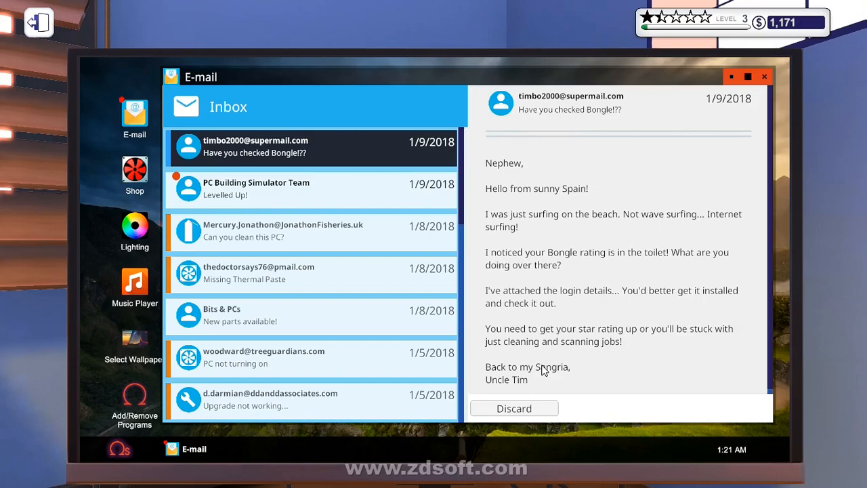
pyautogui.moveTo(553, 371)
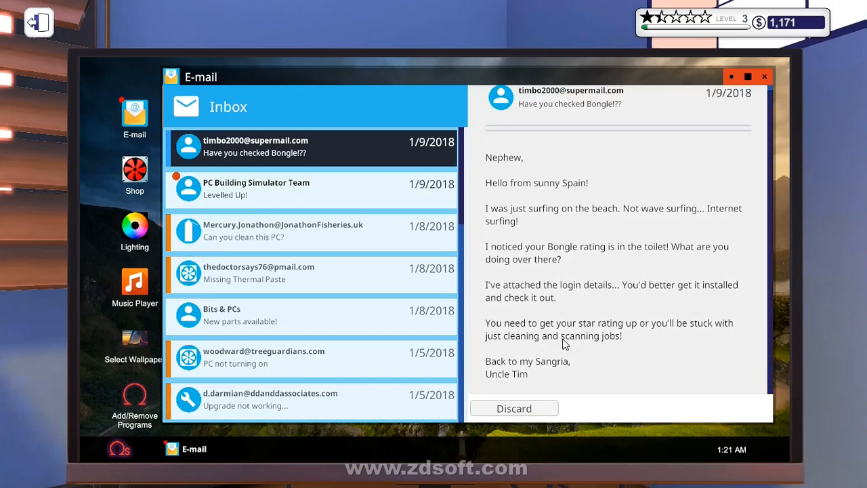
pyautogui.click(765, 77)
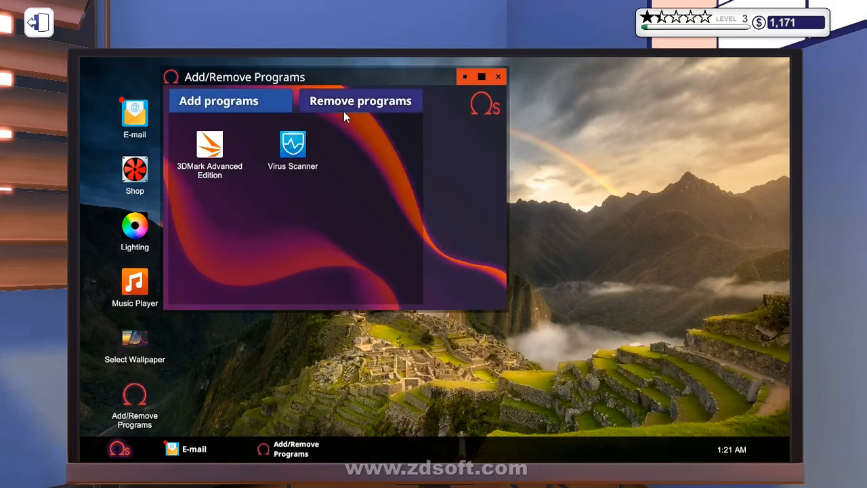
pyautogui.click(502, 76)
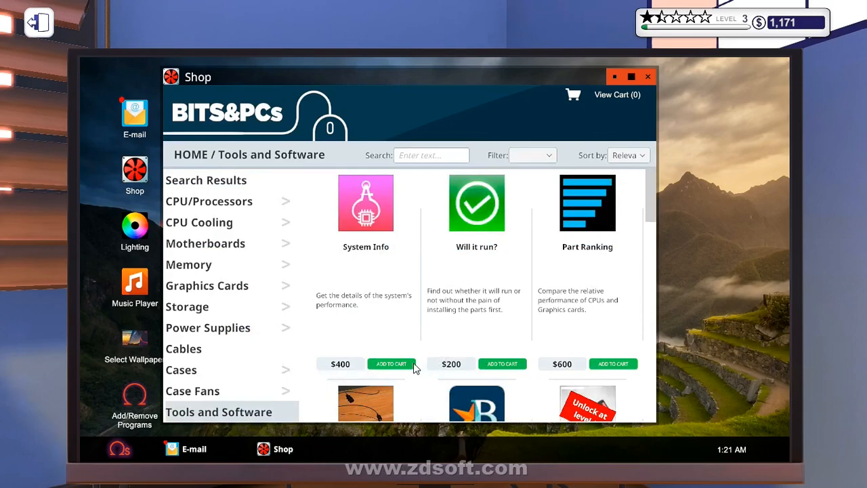
pyautogui.scroll(-3)
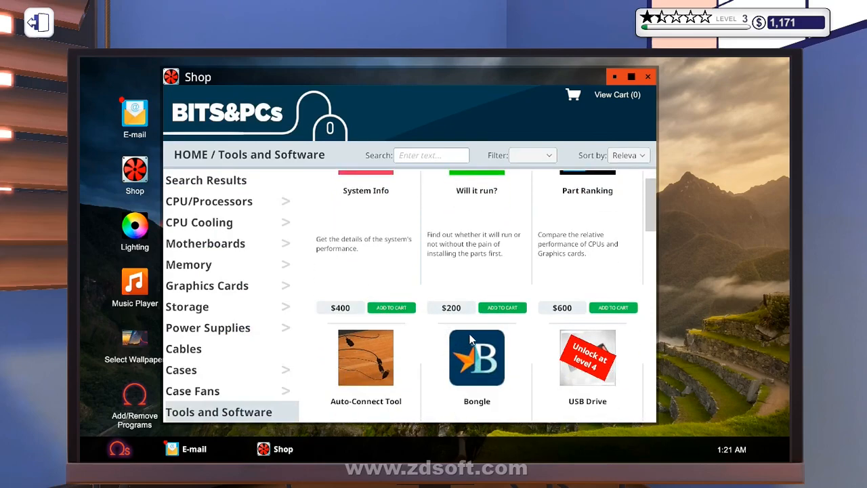
pyautogui.click(502, 308)
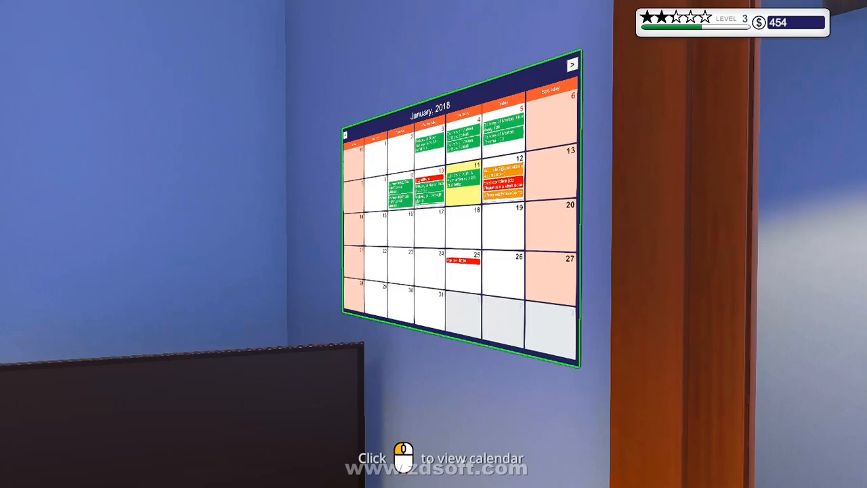
pyautogui.click(460, 203)
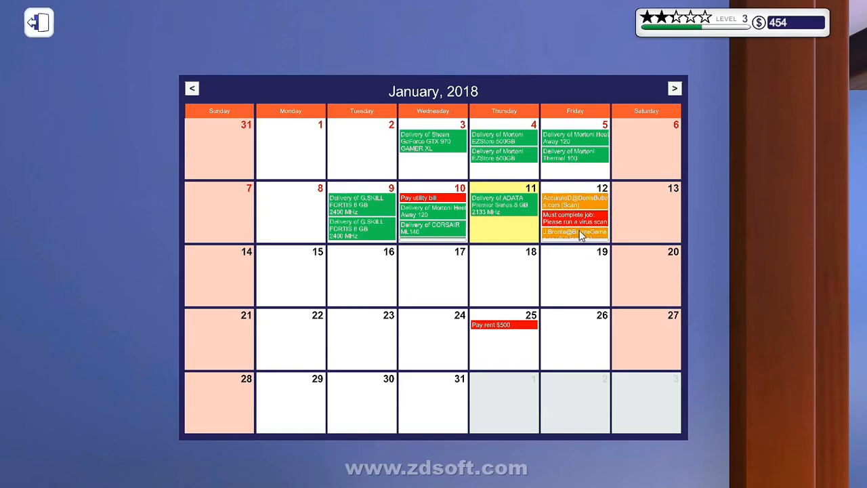
pyautogui.moveTo(585, 230)
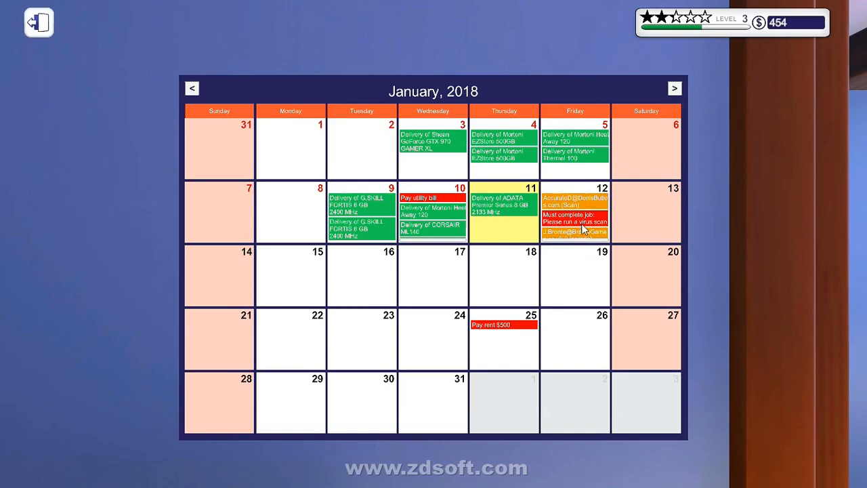
pyautogui.moveTo(38, 22)
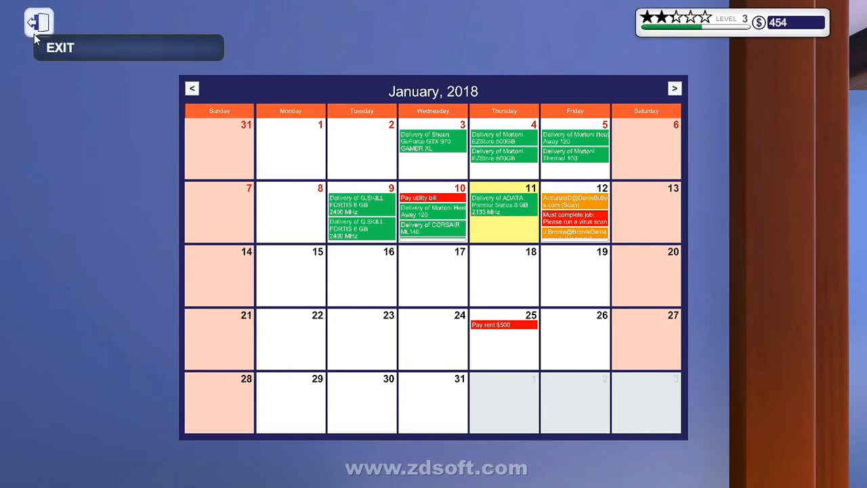
pyautogui.click(37, 23)
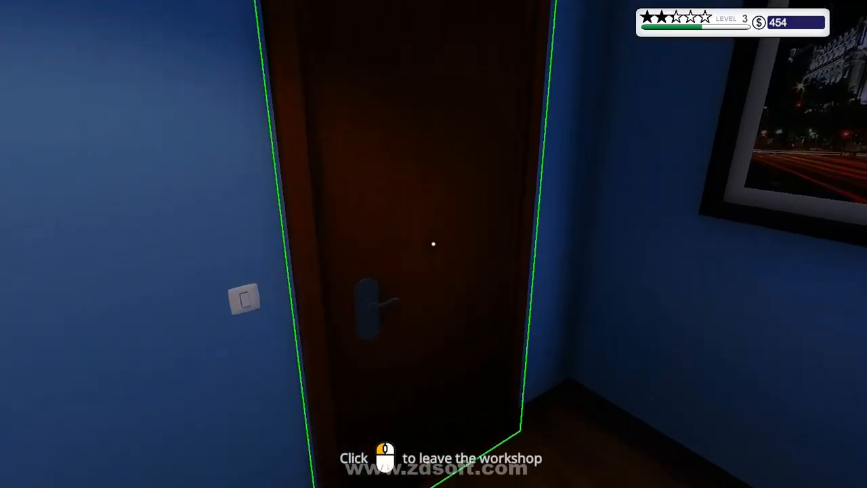
# Step: End the day, start Friday January 12, and open the AccurateD virus-scan PC
pyautogui.click(432, 244)
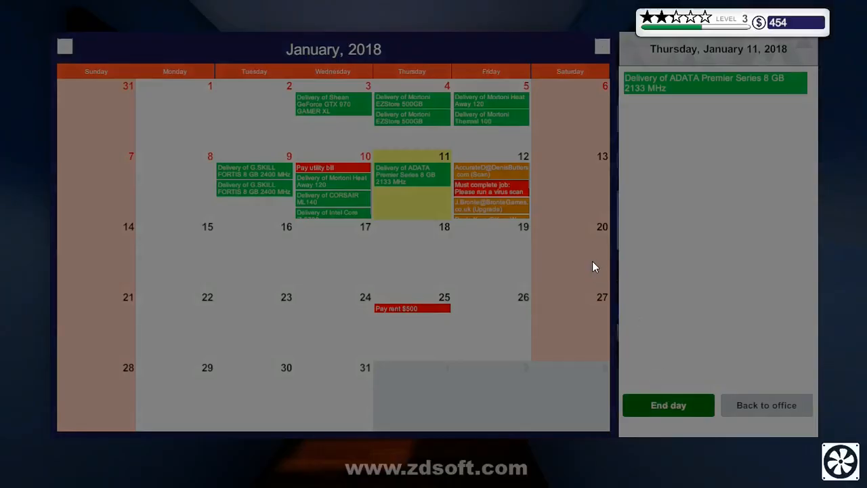
pyautogui.click(668, 404)
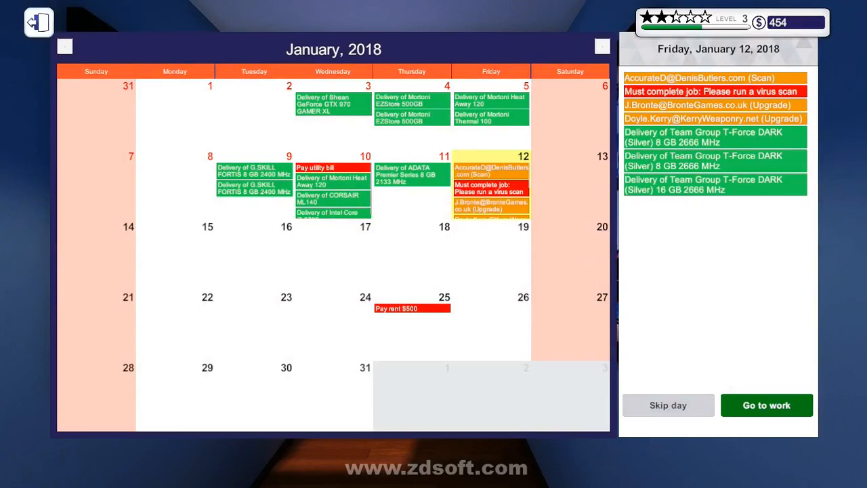
pyautogui.moveTo(786, 414)
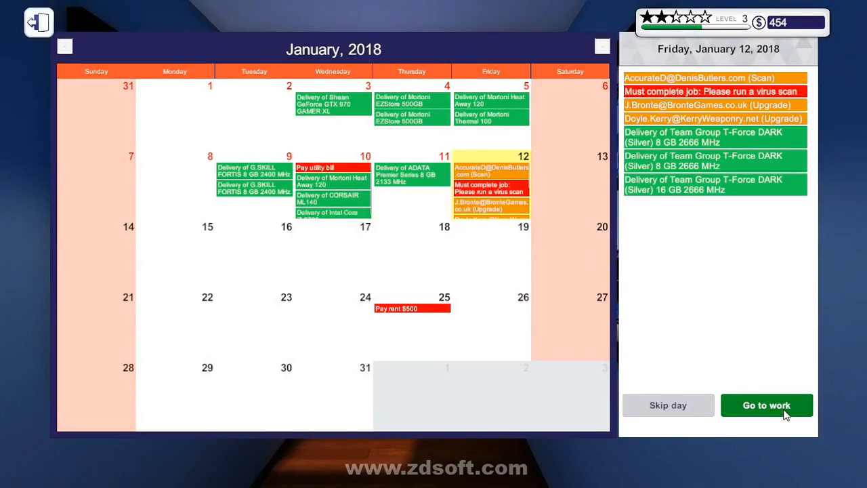
pyautogui.click(766, 405)
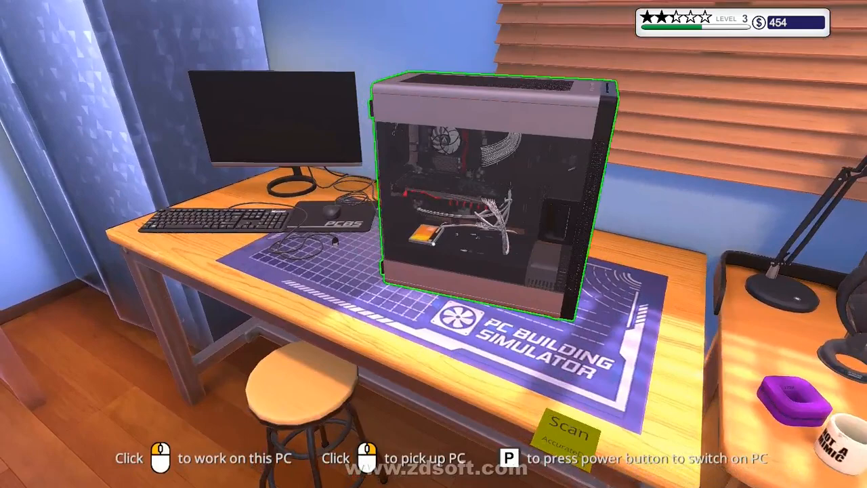
pyautogui.click(484, 190)
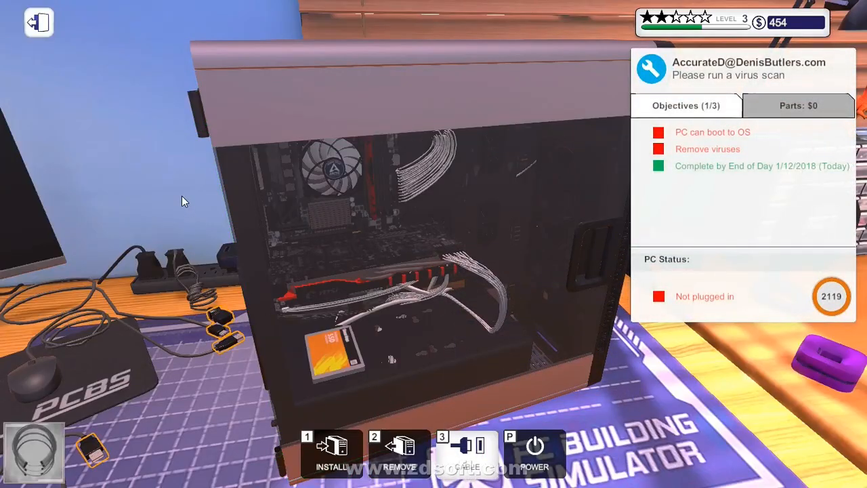
pyautogui.moveTo(269, 380)
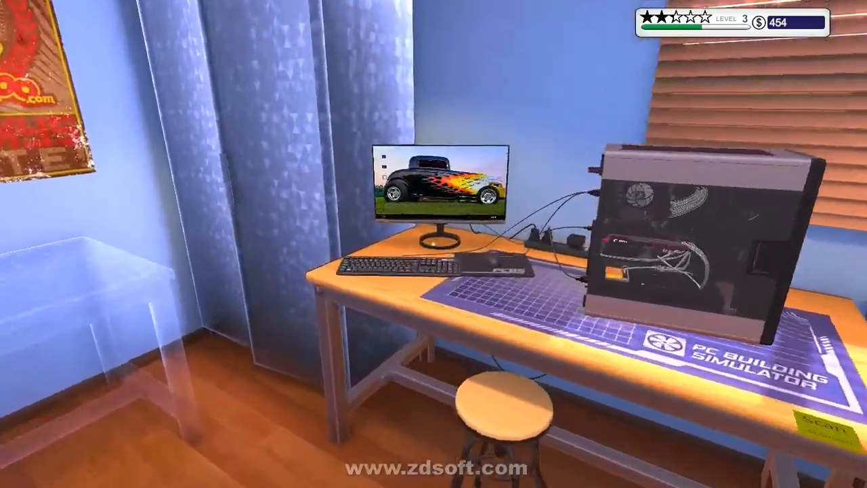
# Step: View the booted AccurateD PC's hot-rod desktop up close
pyautogui.click(440, 190)
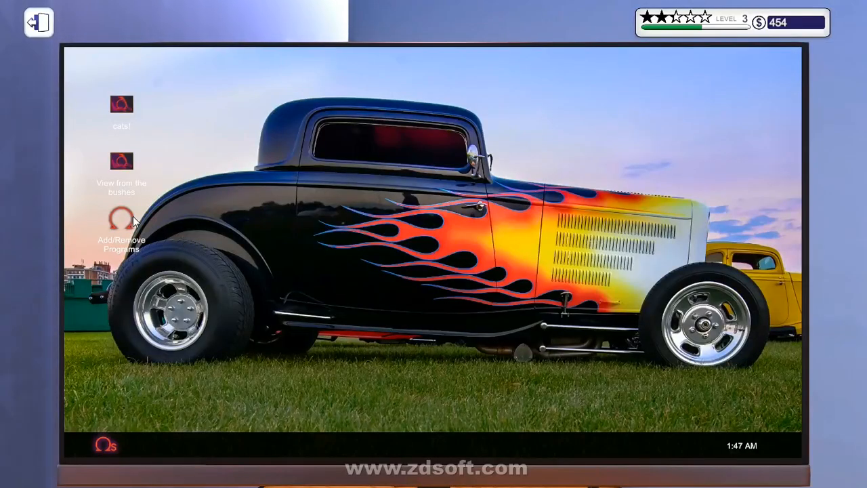
# Step: Install Virus Scanner on the AccurateD PC, restart it, and launch the scanner
pyautogui.doubleClick(122, 217)
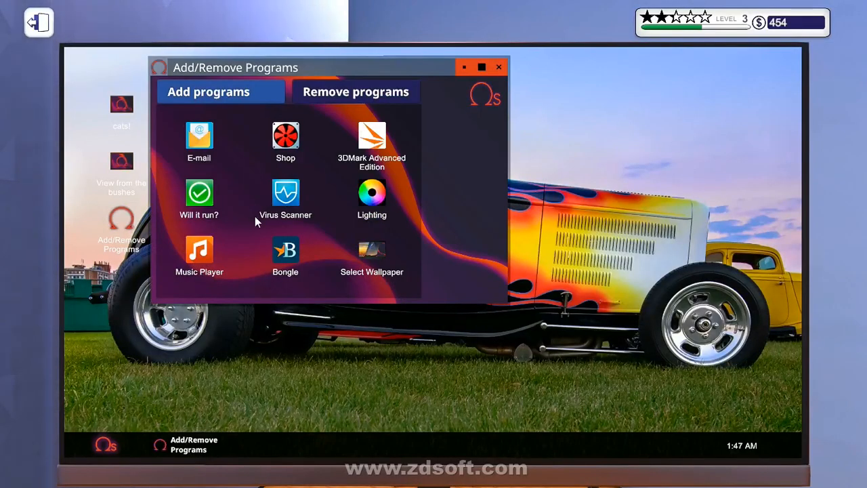
pyautogui.click(286, 193)
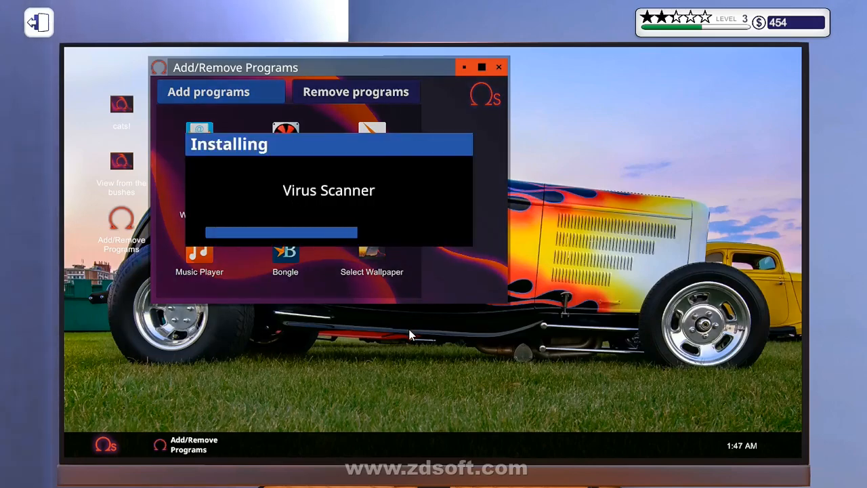
pyautogui.moveTo(410, 363)
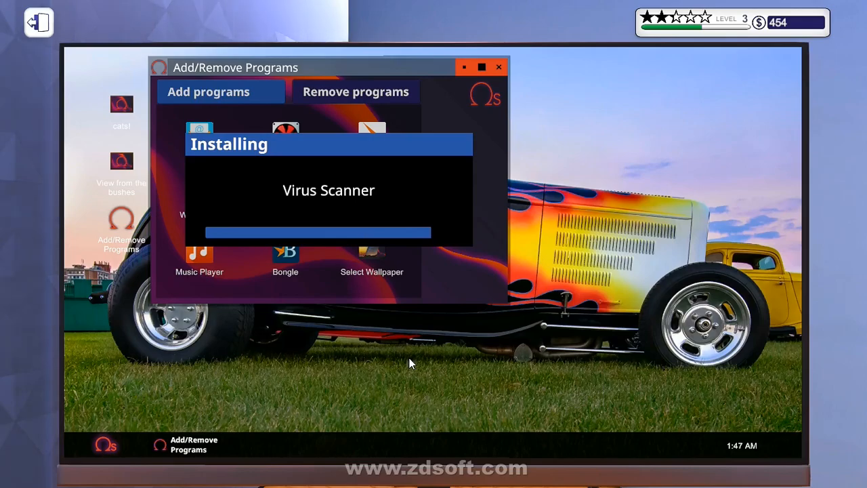
pyautogui.moveTo(385, 241)
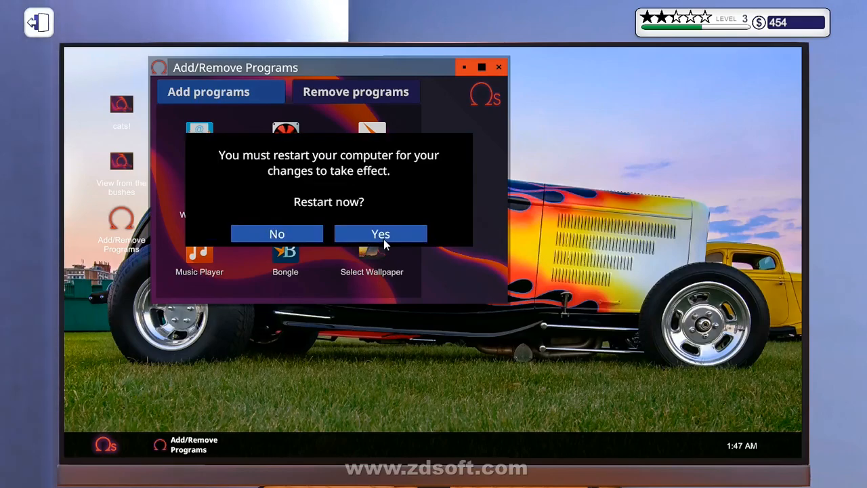
pyautogui.click(381, 233)
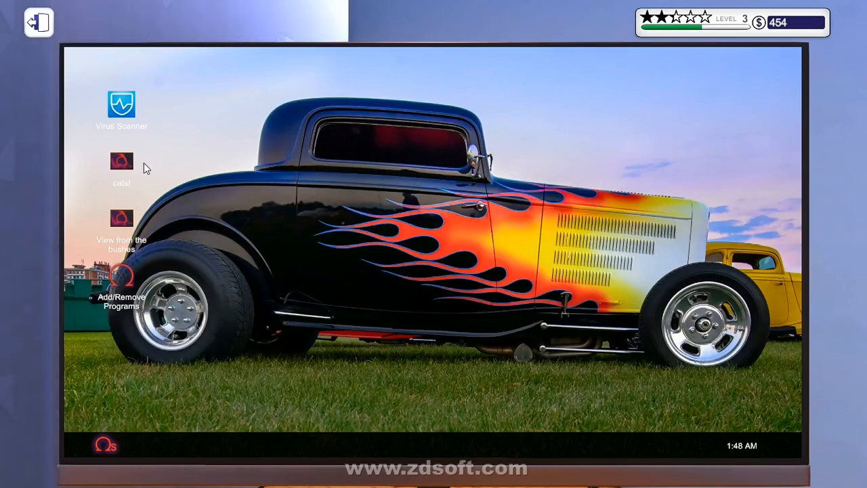
pyautogui.doubleClick(121, 105)
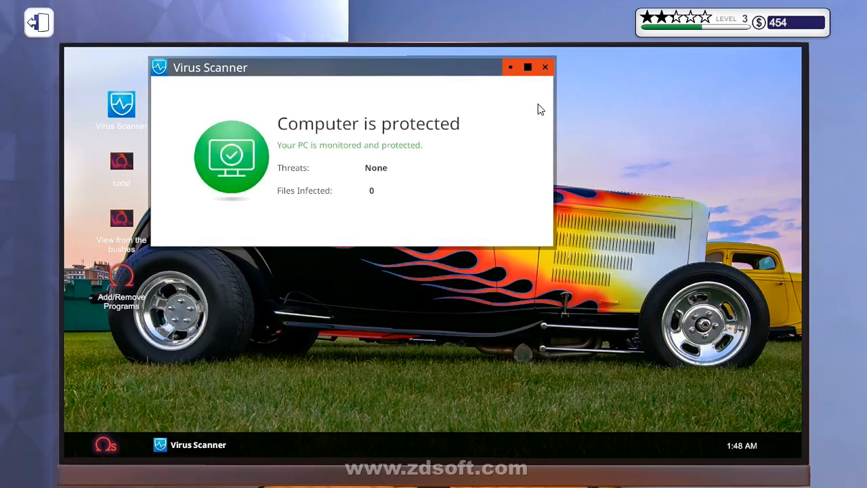
# Step: Shut down the cleaned AccurateD PC, leave work mode, and open the office inbox
pyautogui.click(105, 445)
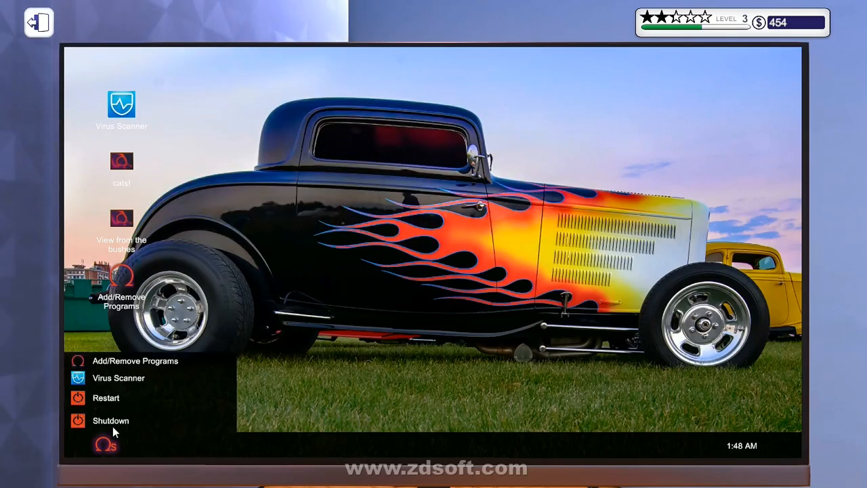
pyautogui.click(110, 420)
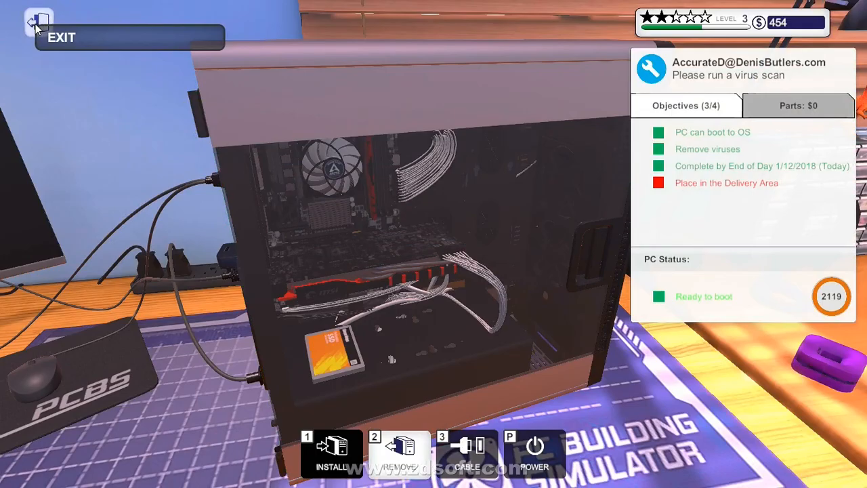
pyautogui.click(32, 23)
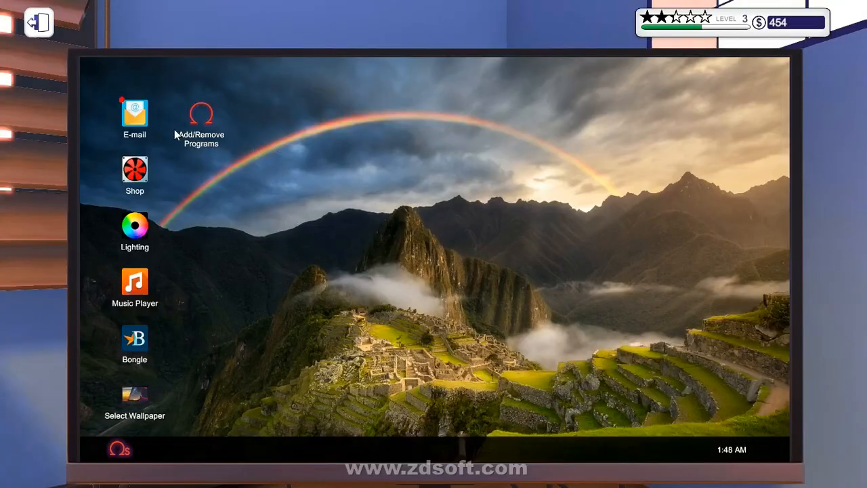
pyautogui.click(134, 113)
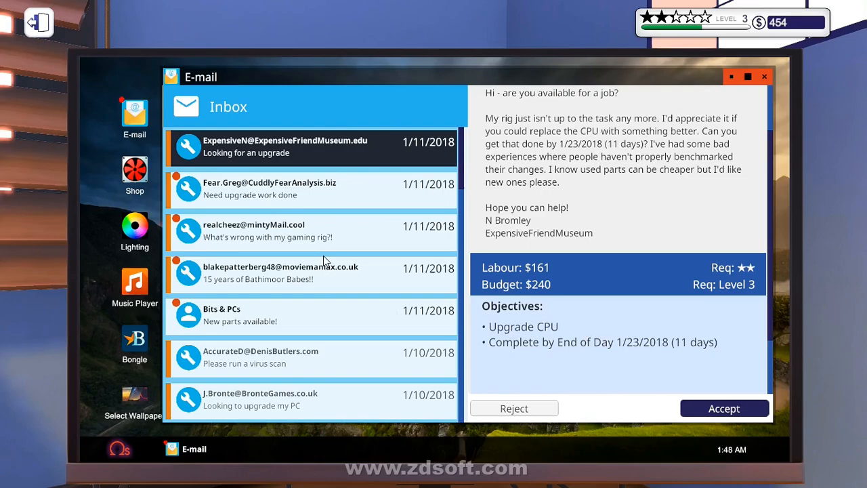
pyautogui.moveTo(661, 374)
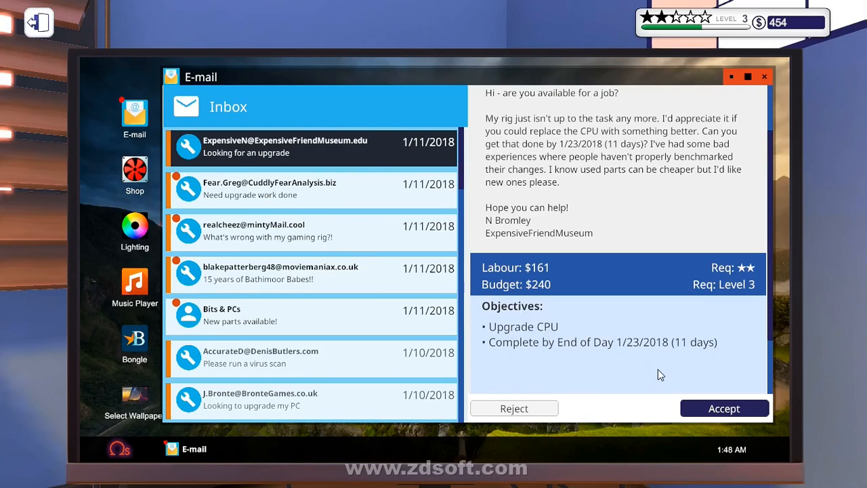
pyautogui.moveTo(647, 373)
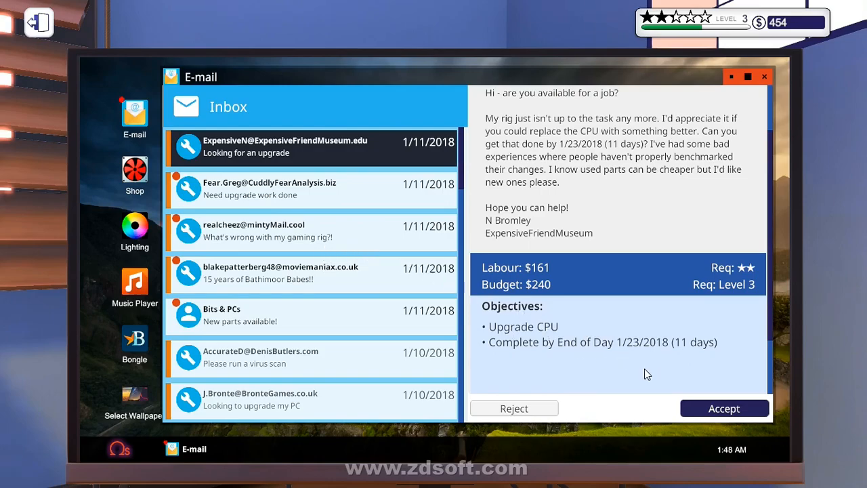
pyautogui.moveTo(724, 409)
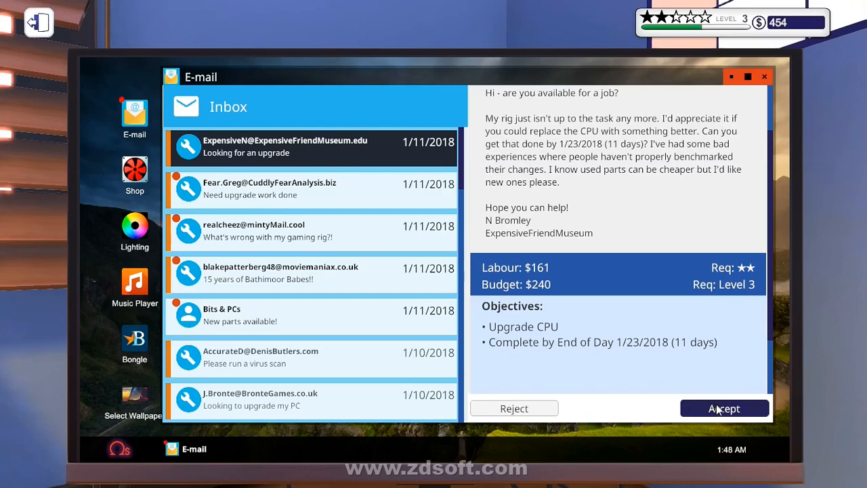
# Step: Accept both CPU upgrade jobs and the virus removal job from the inbox
pyautogui.click(725, 408)
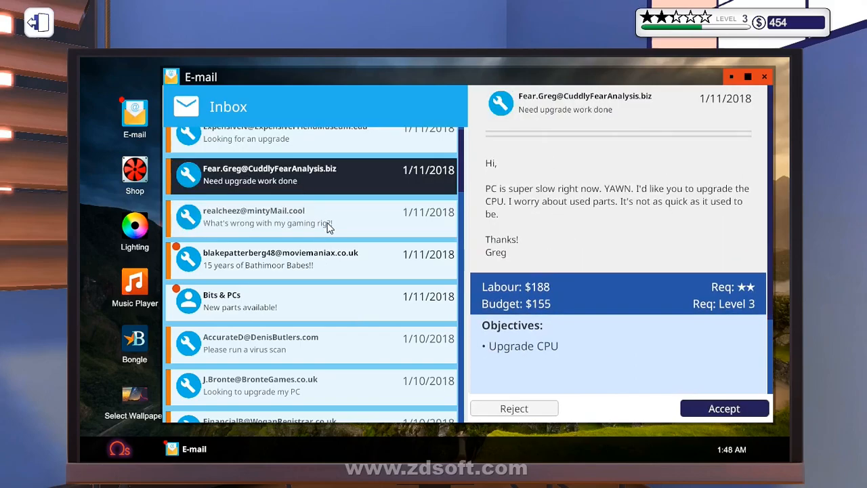
pyautogui.moveTo(378, 249)
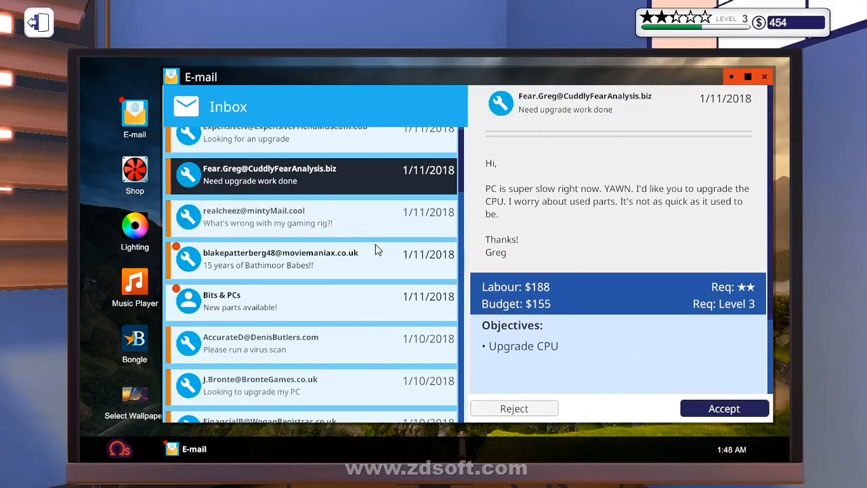
pyautogui.moveTo(716, 414)
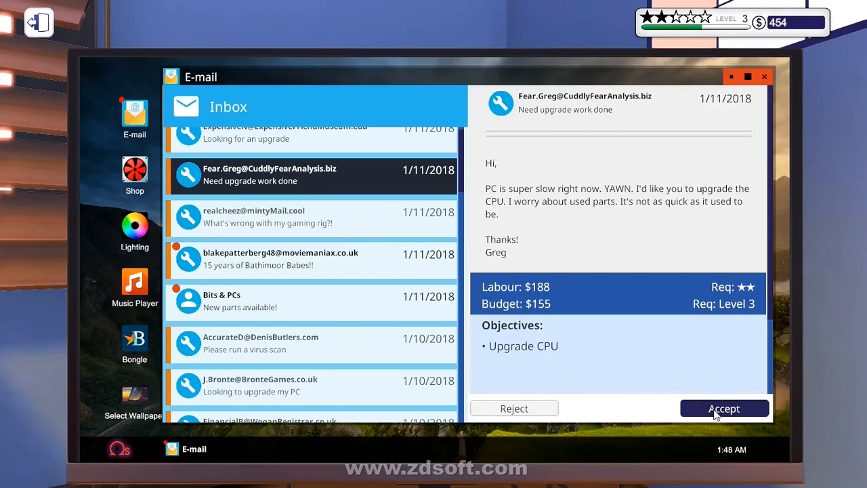
pyautogui.click(271, 260)
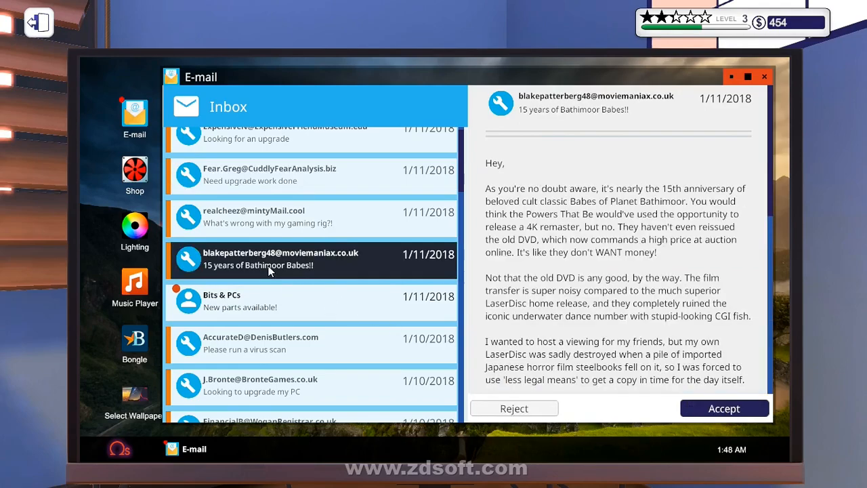
pyautogui.scroll(-3)
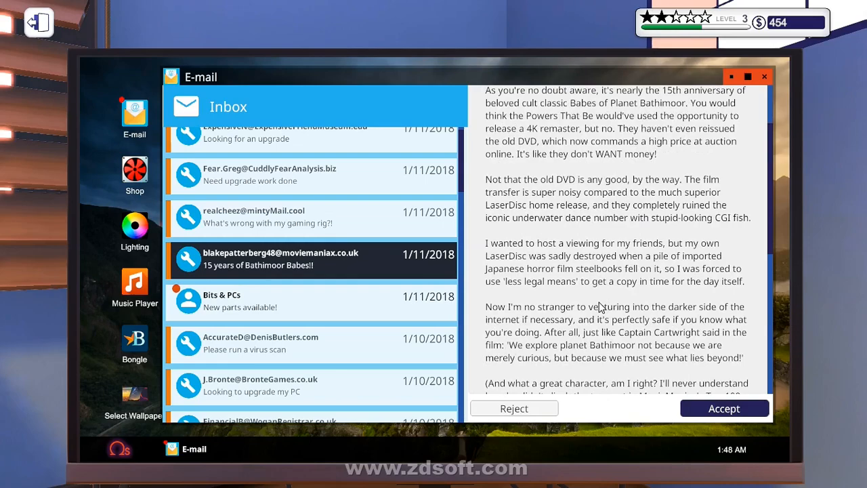
pyautogui.scroll(-3)
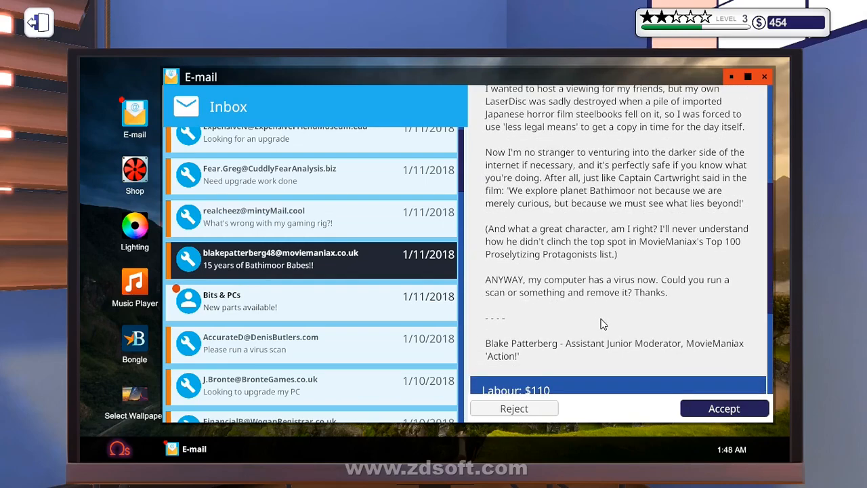
pyautogui.scroll(-3)
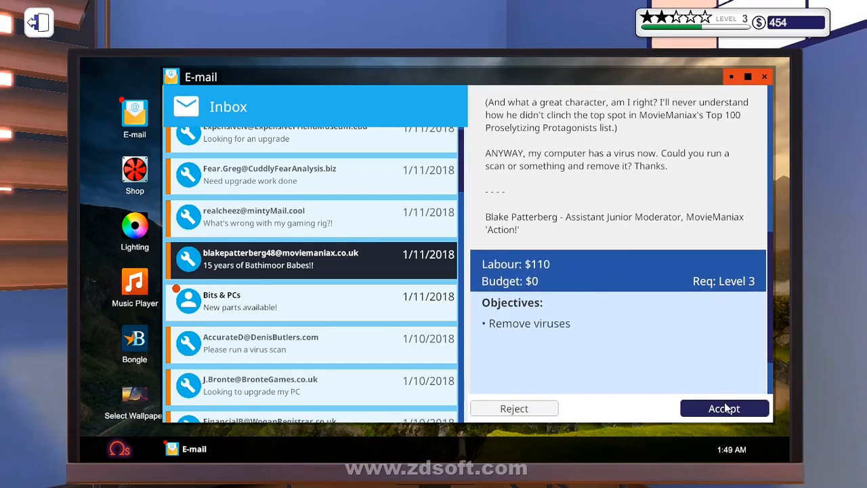
pyautogui.click(724, 408)
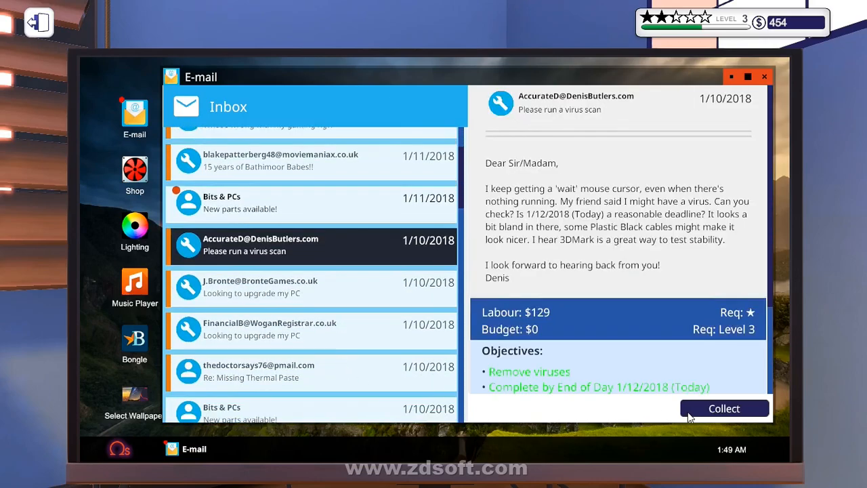
# Step: Collect the AccurateD virus-scan payment and dismiss its invoice
pyautogui.click(724, 408)
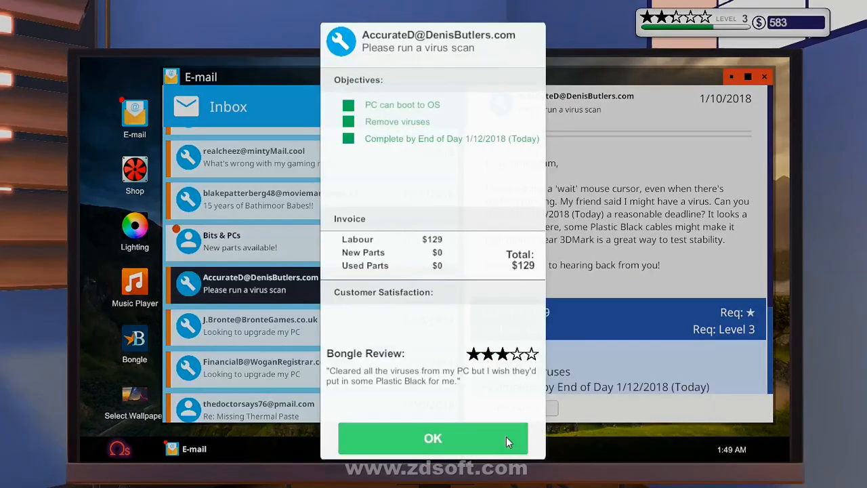
pyautogui.moveTo(504, 439)
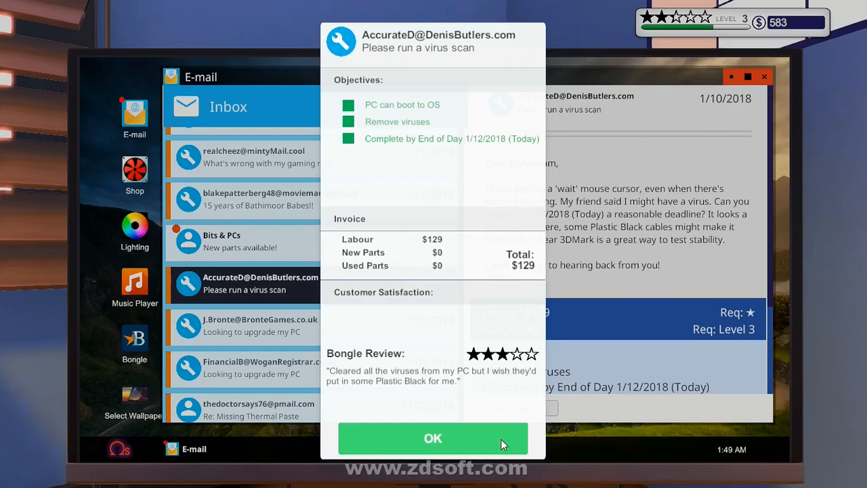
pyautogui.click(433, 438)
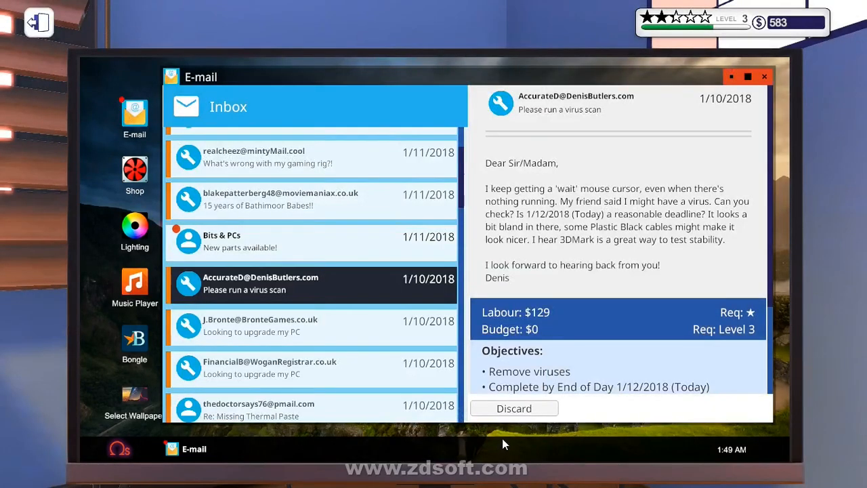
pyautogui.moveTo(656, 239)
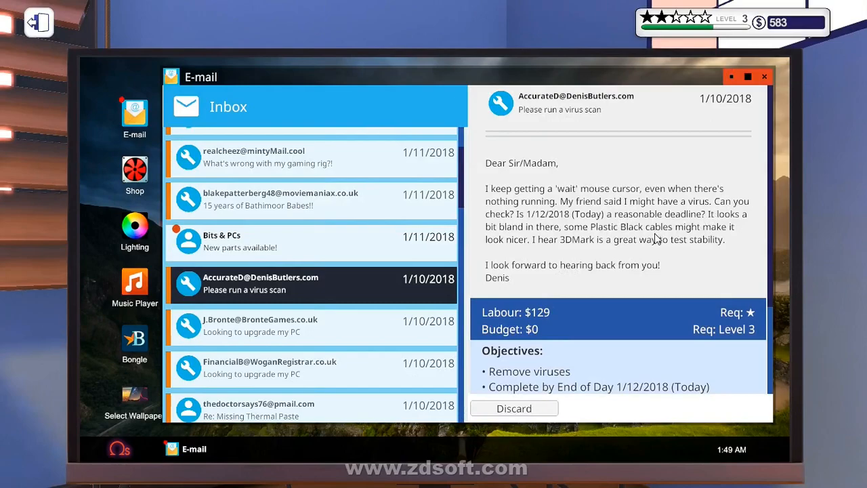
pyautogui.moveTo(647, 262)
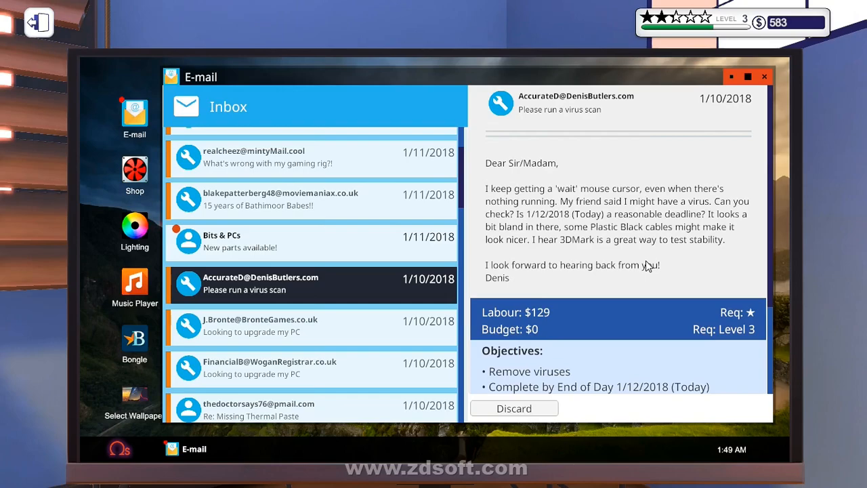
pyautogui.moveTo(611, 273)
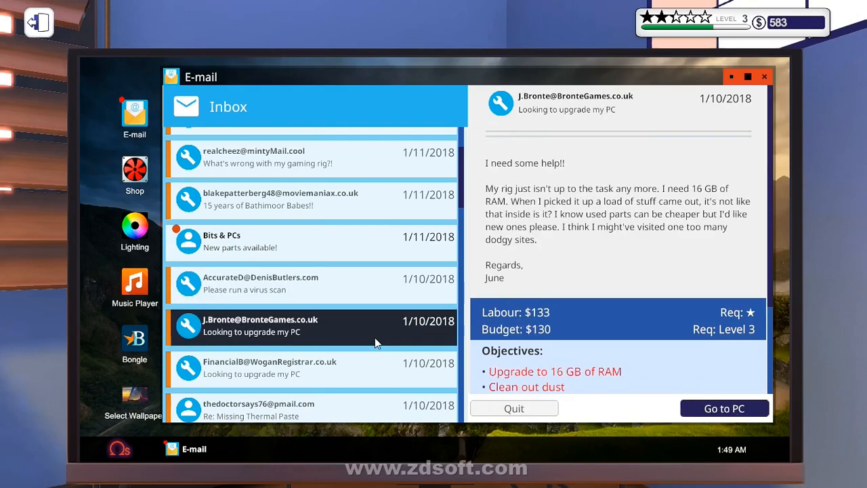
pyautogui.moveTo(361, 357)
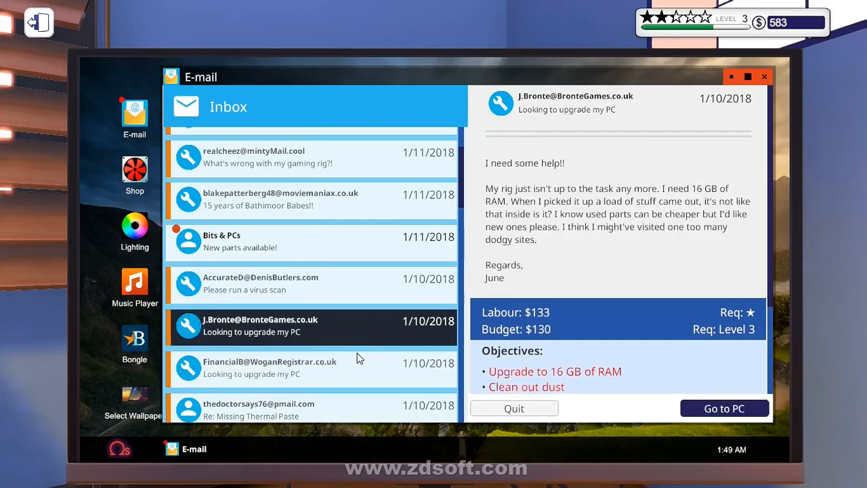
# Step: Open the FinancialB 16 GB RAM upgrade email and browse the shop's cable mods
pyautogui.click(296, 367)
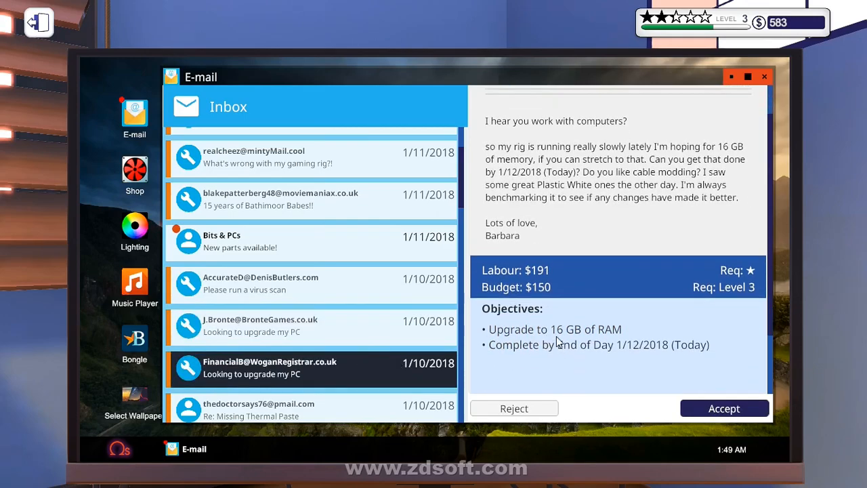
pyautogui.moveTo(731, 408)
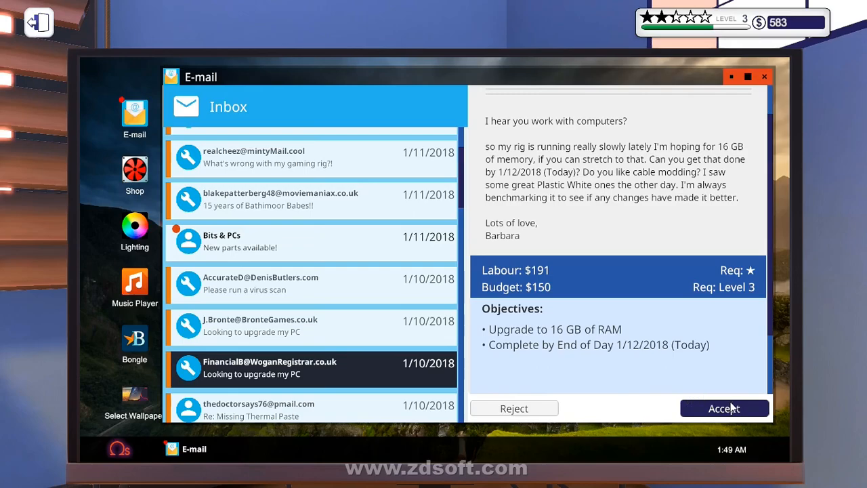
pyautogui.moveTo(737, 415)
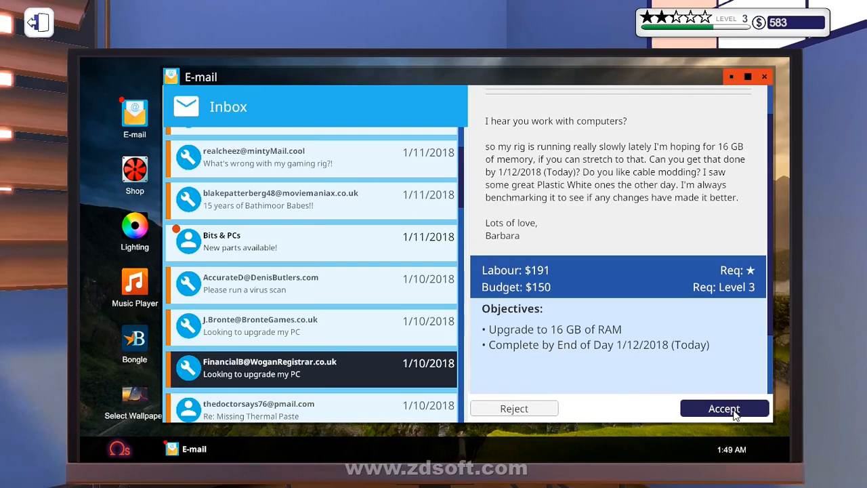
pyautogui.click(134, 168)
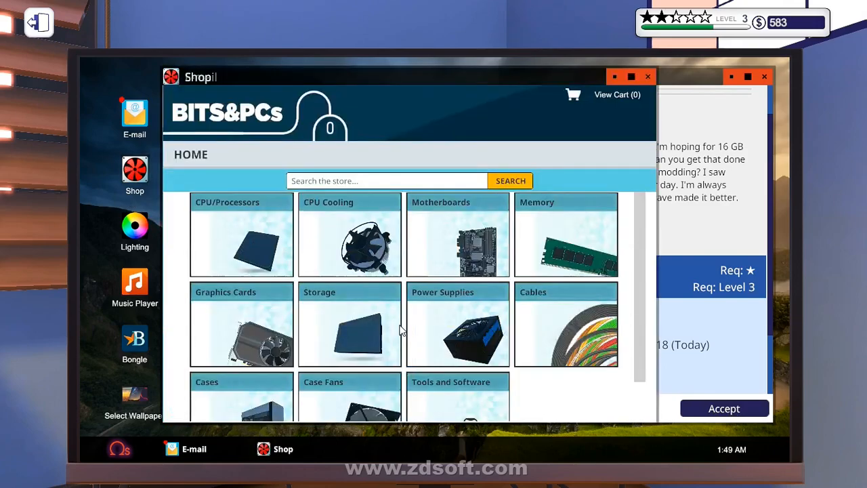
pyautogui.scroll(-3)
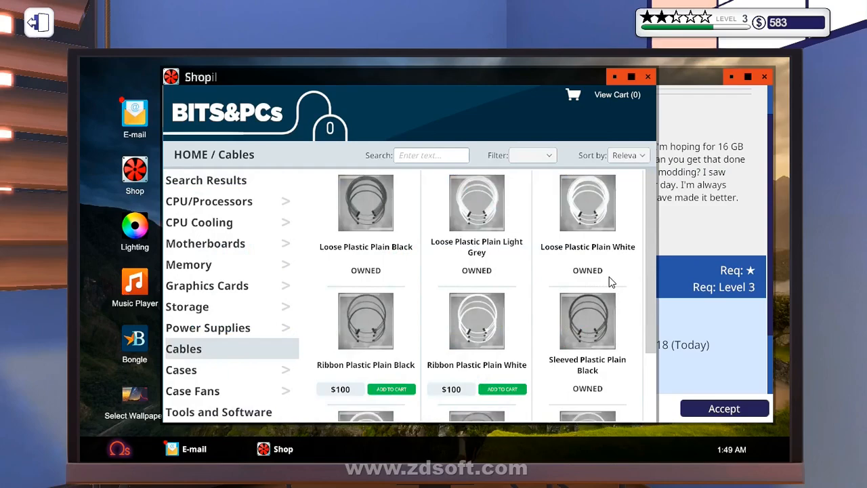
pyautogui.moveTo(502, 390)
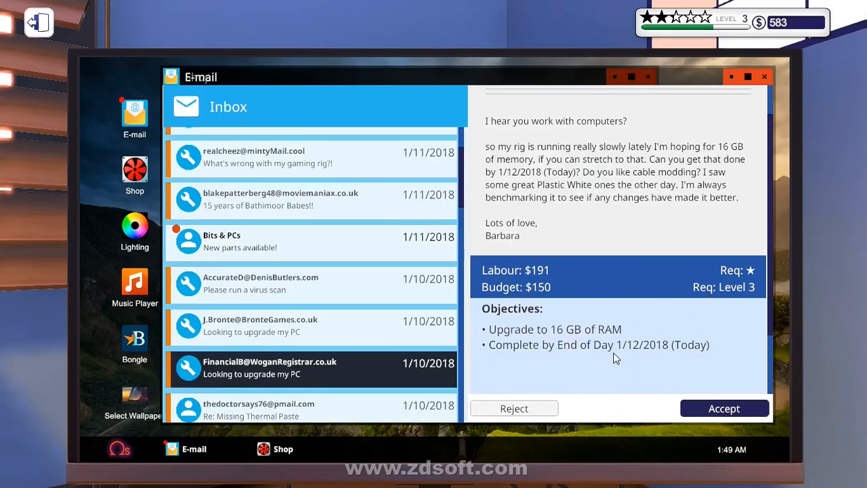
pyautogui.click(134, 169)
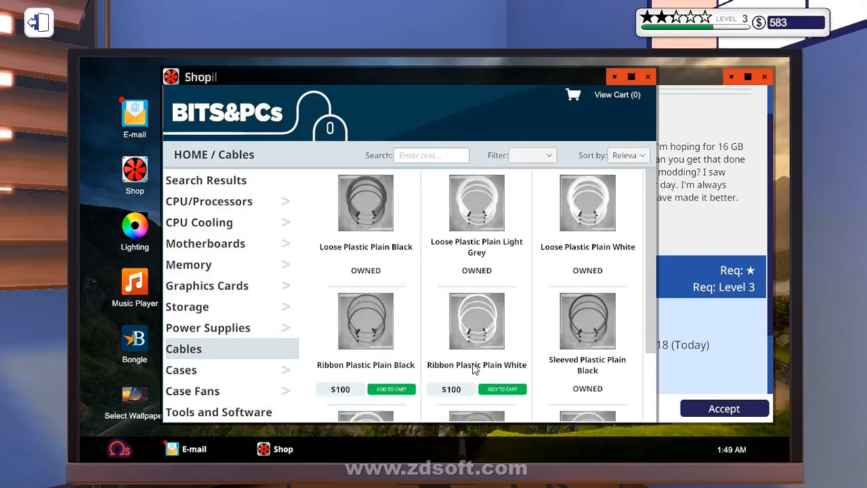
pyautogui.scroll(-3)
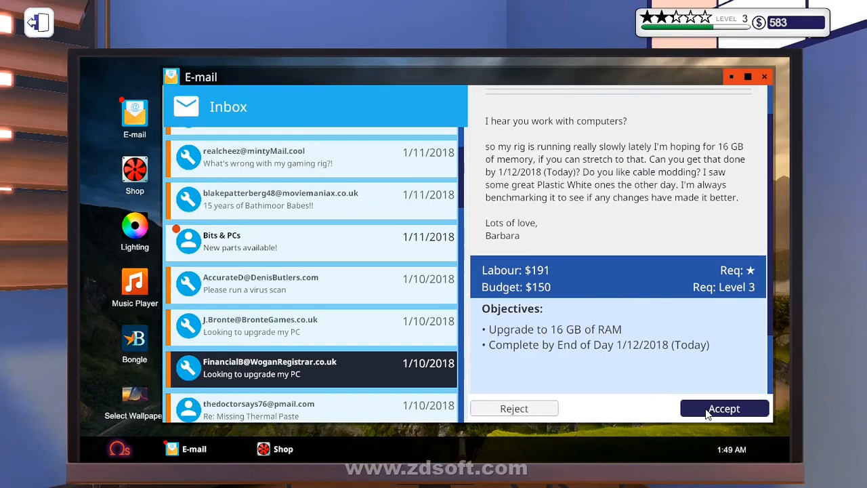
# Step: Accept the 16 GB RAM upgrade job
pyautogui.click(724, 408)
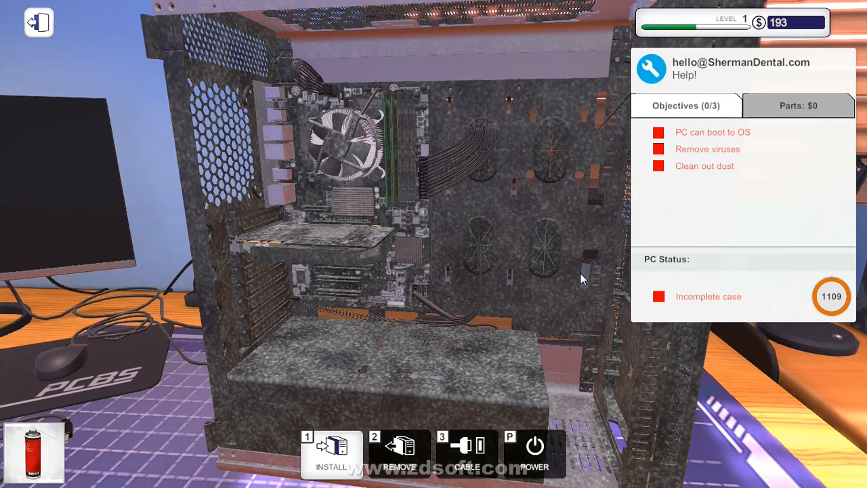
pyautogui.moveTo(381, 250)
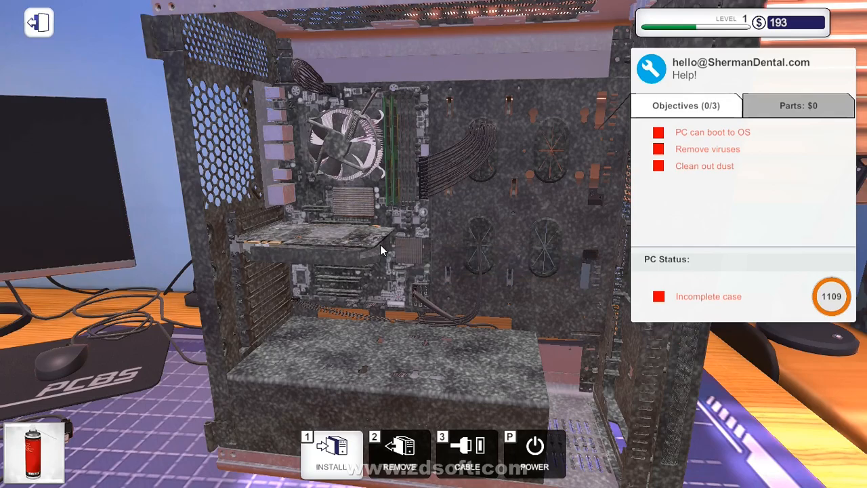
pyautogui.moveTo(308, 254)
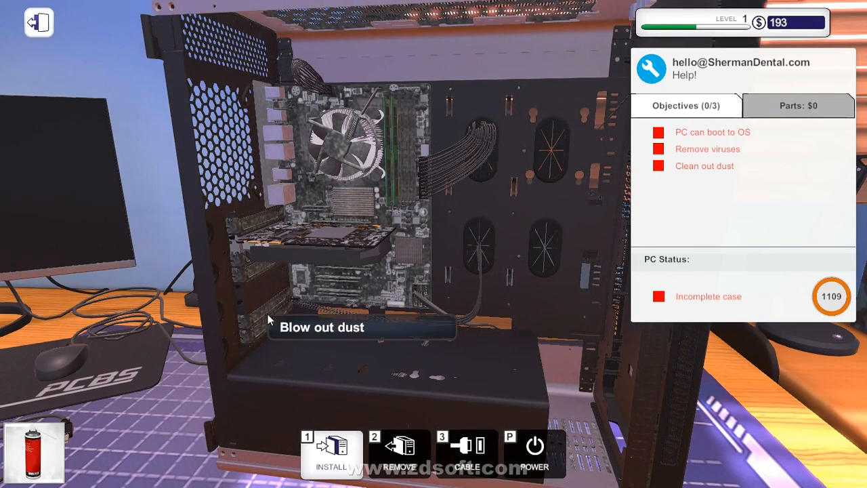
pyautogui.moveTo(269, 299)
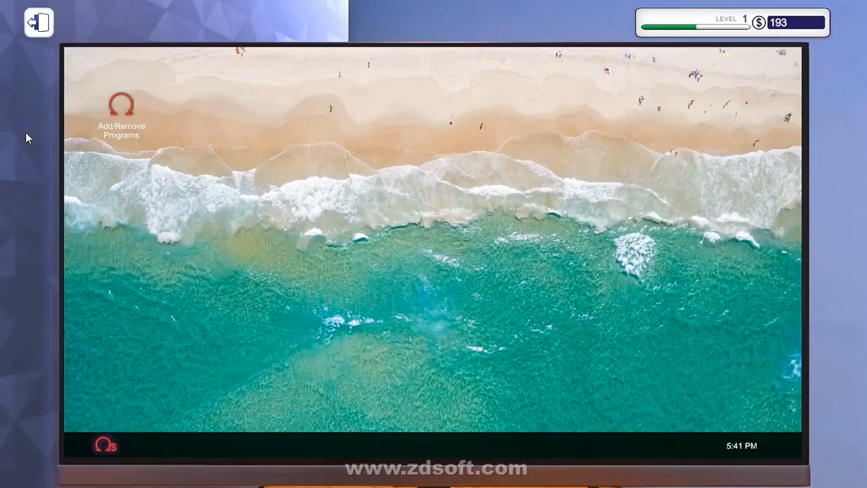
# Step: Install Virus Scanner from USB on the customer PC and restart it
pyautogui.doubleClick(121, 105)
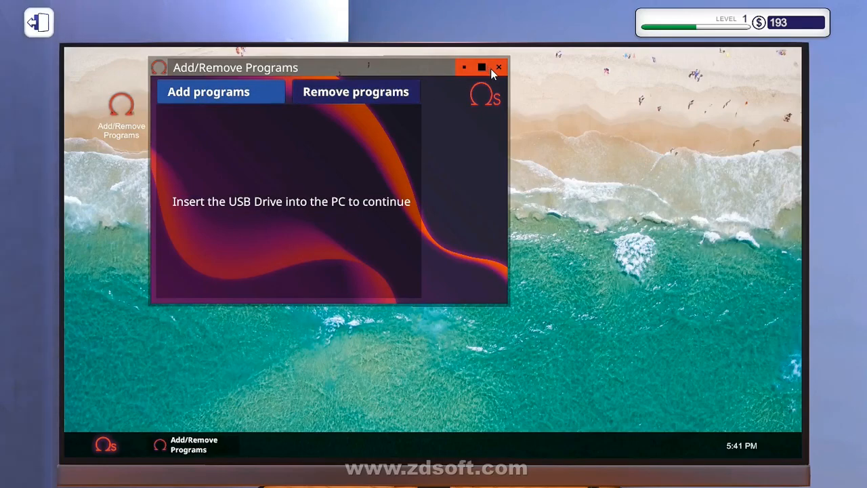
pyautogui.click(498, 67)
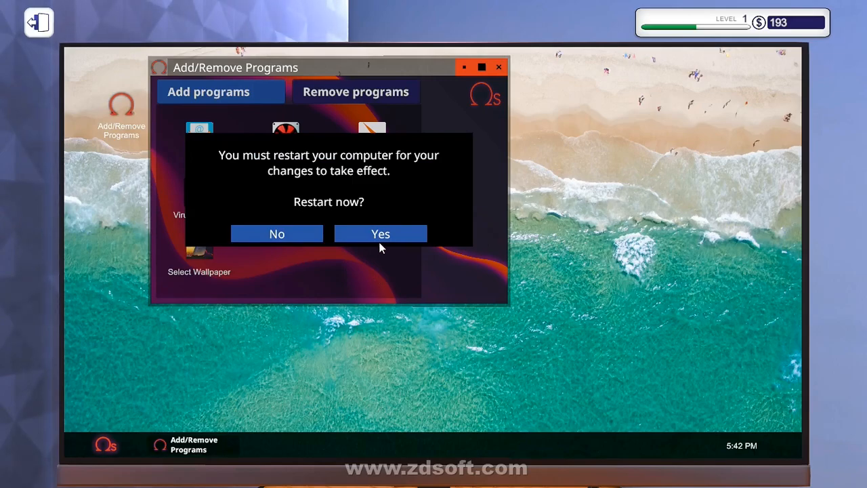
pyautogui.click(380, 234)
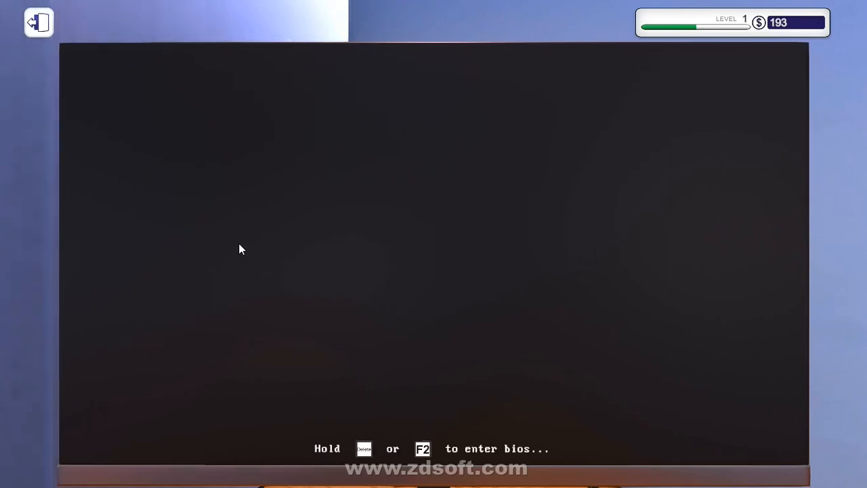
pyautogui.moveTo(242, 261)
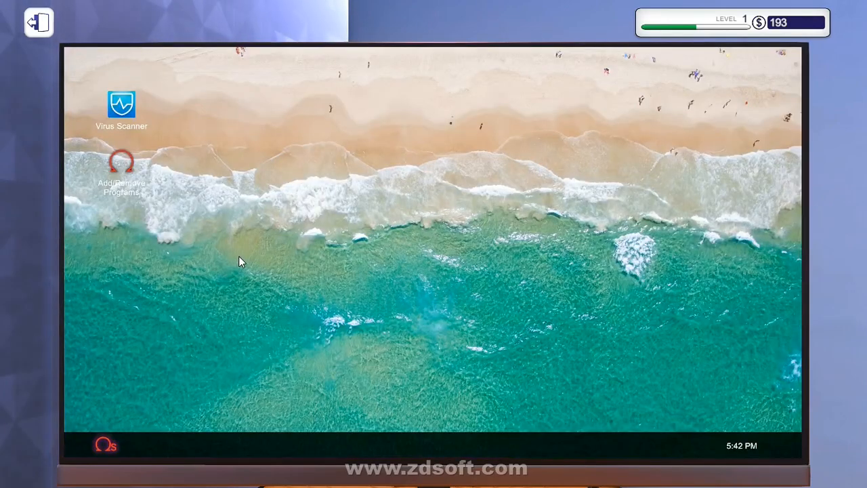
# Step: Run Virus Scanner to clear threats and place the finished PC on the shelf
pyautogui.doubleClick(122, 104)
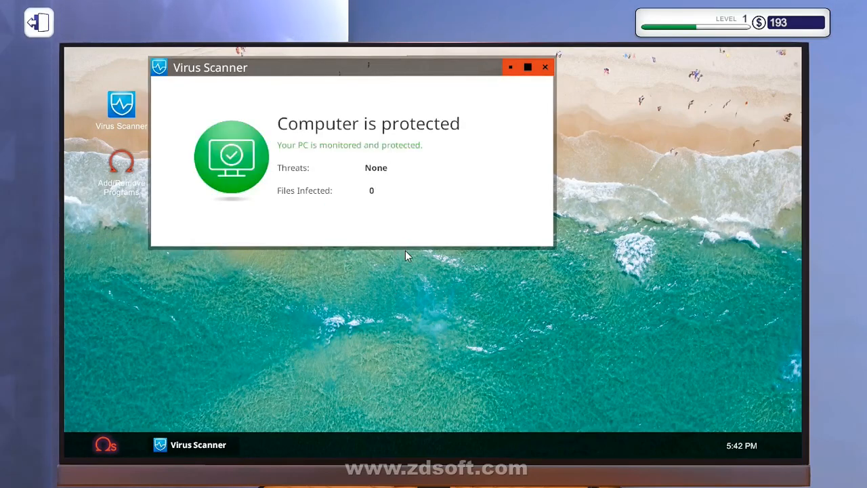
pyautogui.click(548, 66)
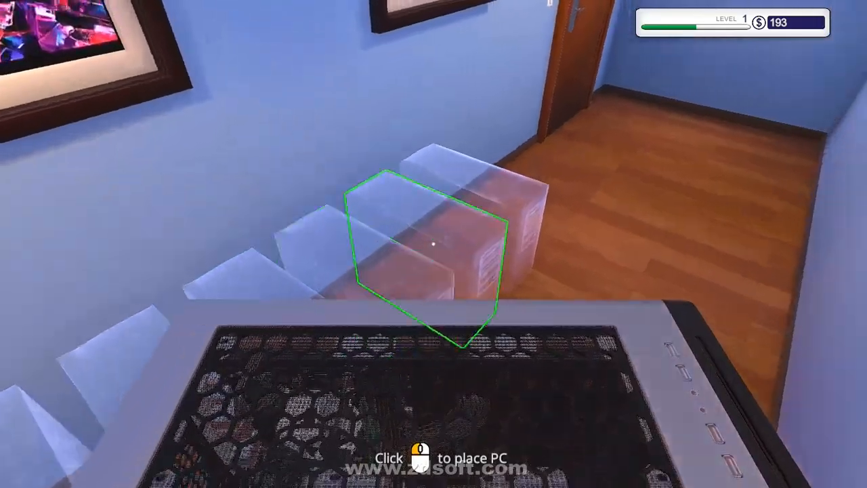
pyautogui.click(430, 250)
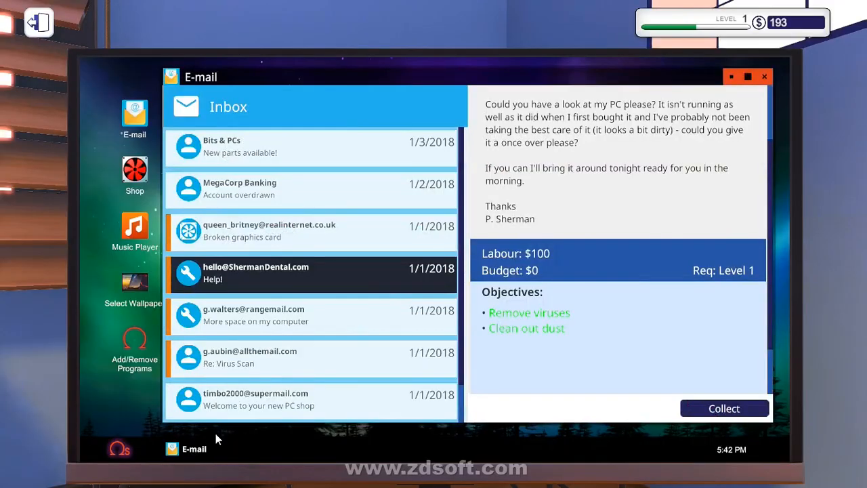
# Step: Collect the $100 ShermanDental cleanup payment, raising funds to $293, and open the calendar
pyautogui.click(312, 315)
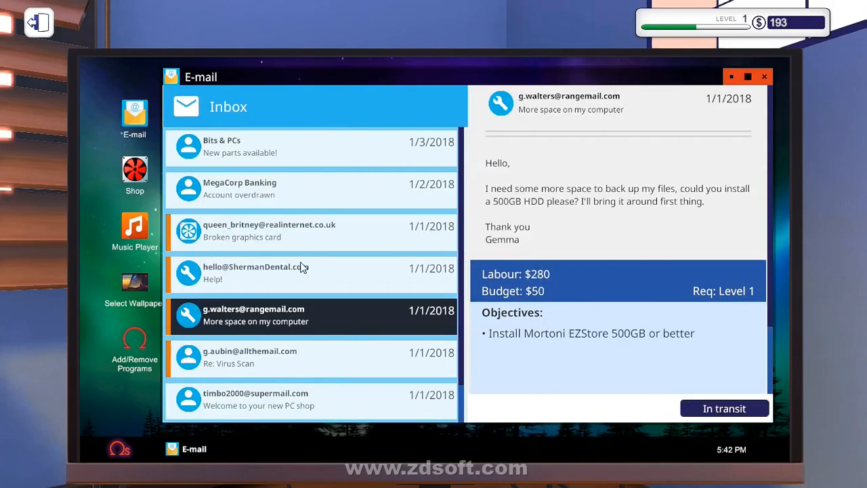
pyautogui.click(264, 275)
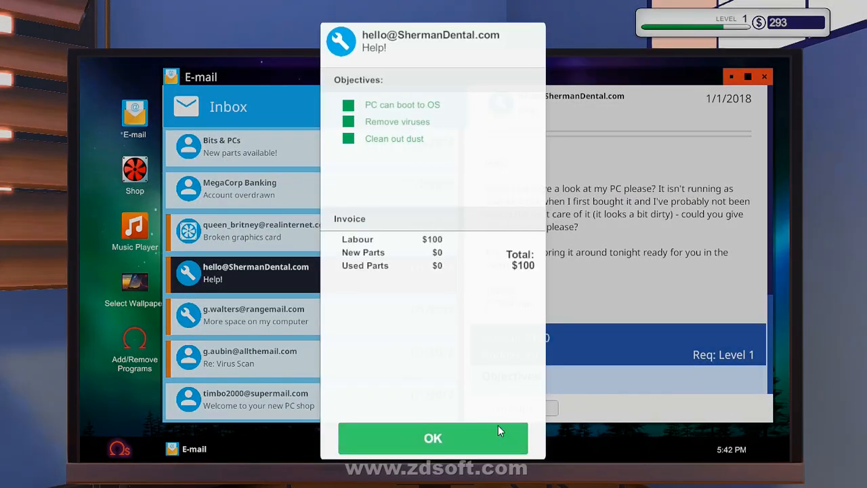
pyautogui.click(433, 438)
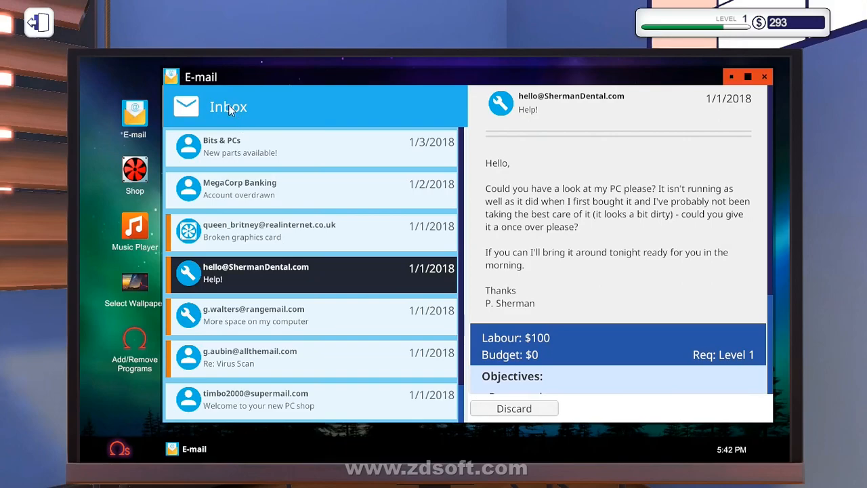
pyautogui.click(765, 76)
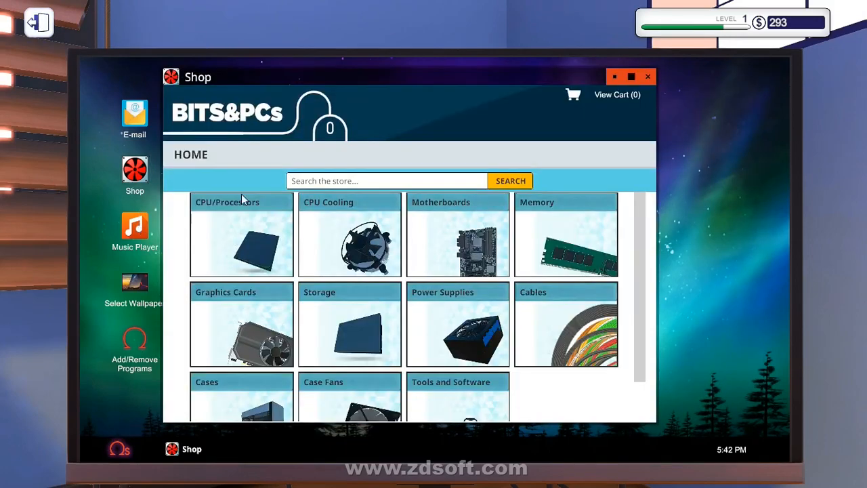
pyautogui.click(134, 230)
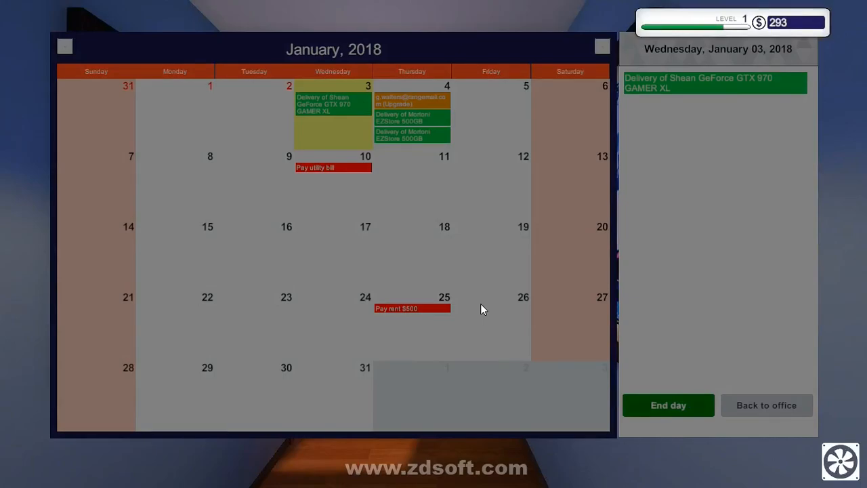
pyautogui.click(668, 405)
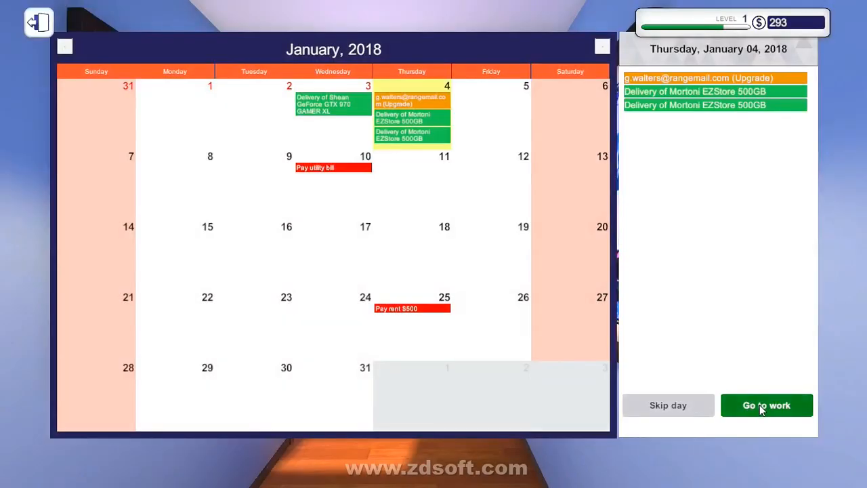
pyautogui.click(766, 405)
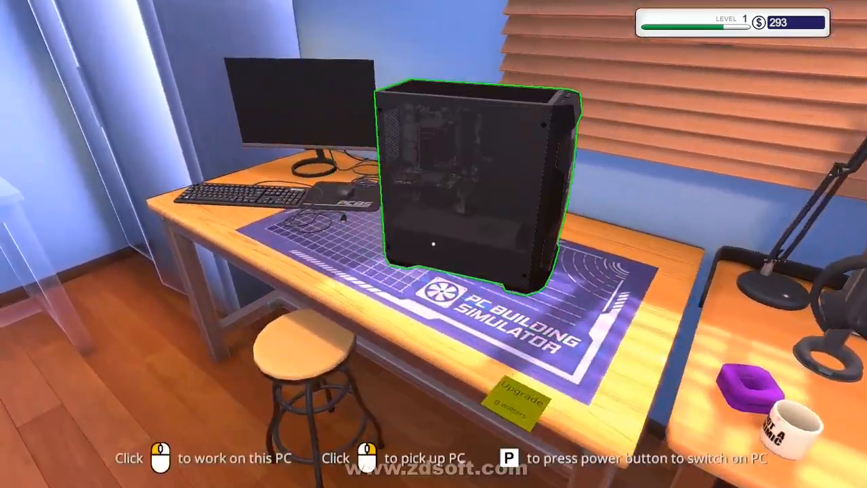
pyautogui.click(467, 170)
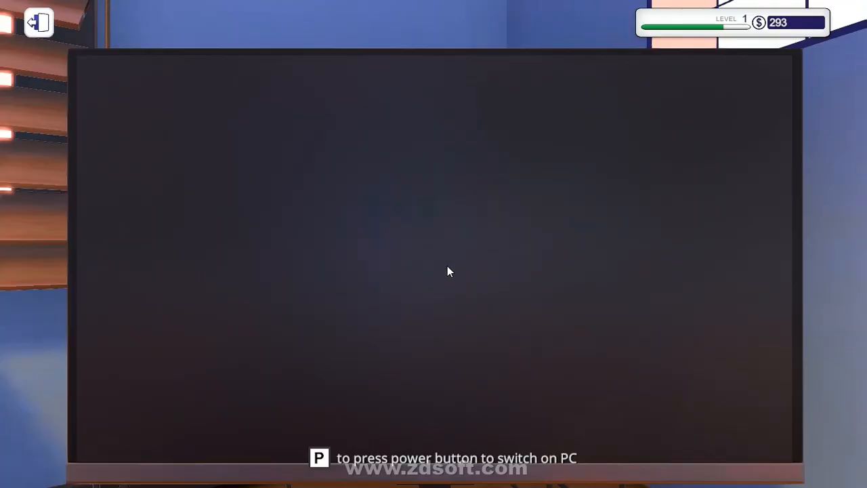
pyautogui.press('p')
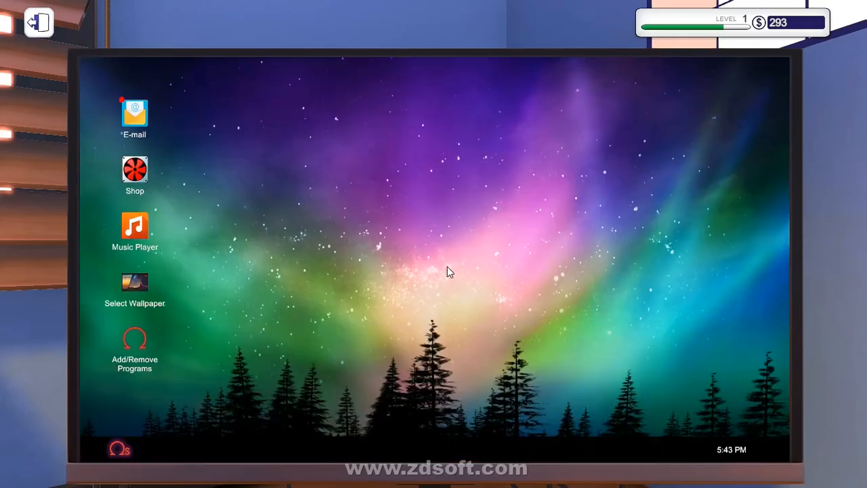
# Step: Review the Hot and Broken PC stats and accept Audry's cooler-and-dust job
pyautogui.click(134, 113)
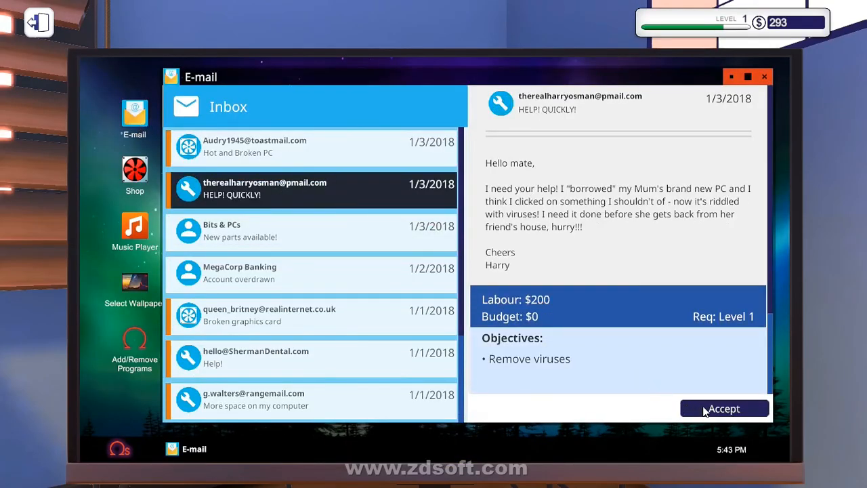
pyautogui.click(724, 408)
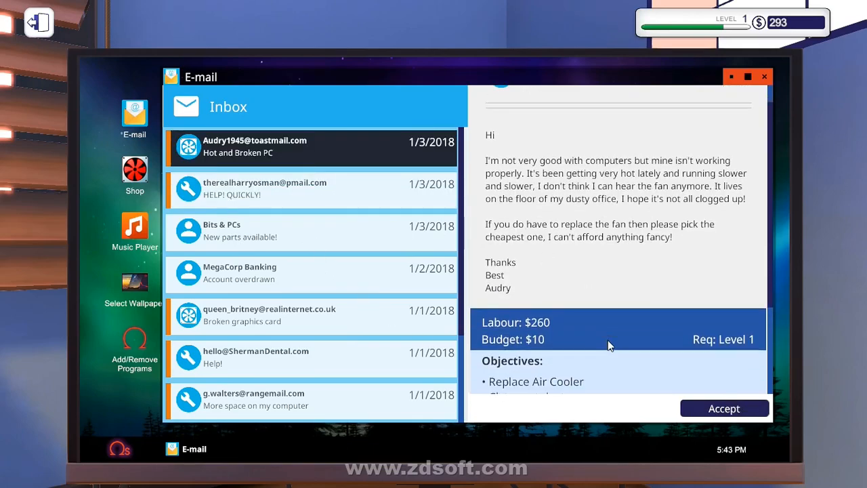
pyautogui.scroll(-3)
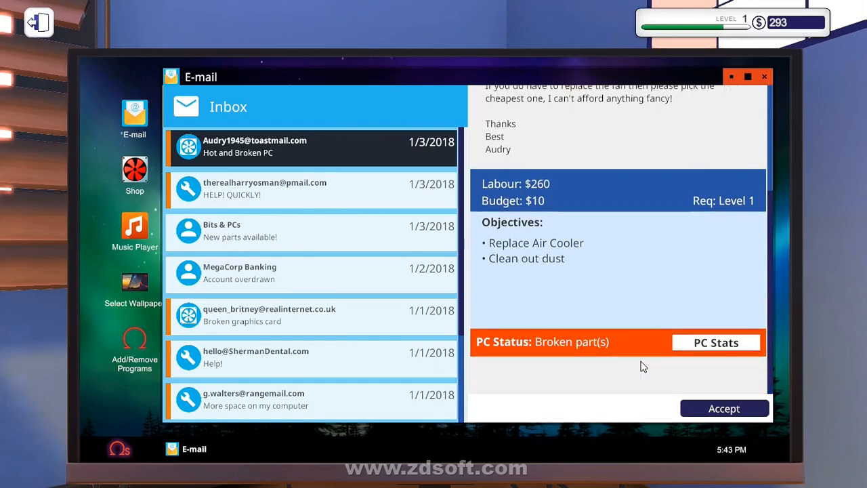
pyautogui.click(716, 342)
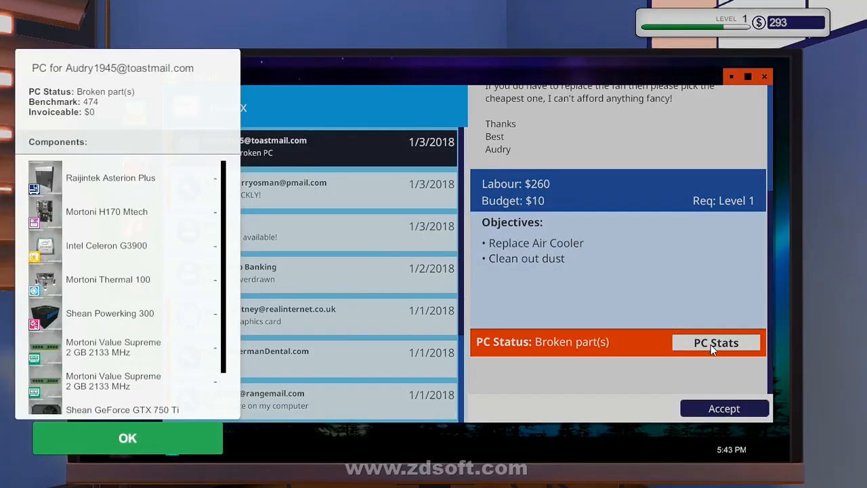
pyautogui.moveTo(207, 337)
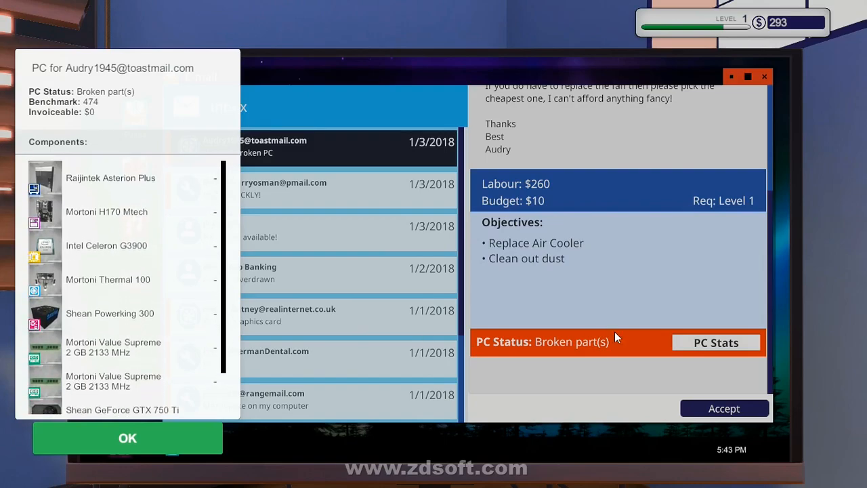
pyautogui.moveTo(196, 436)
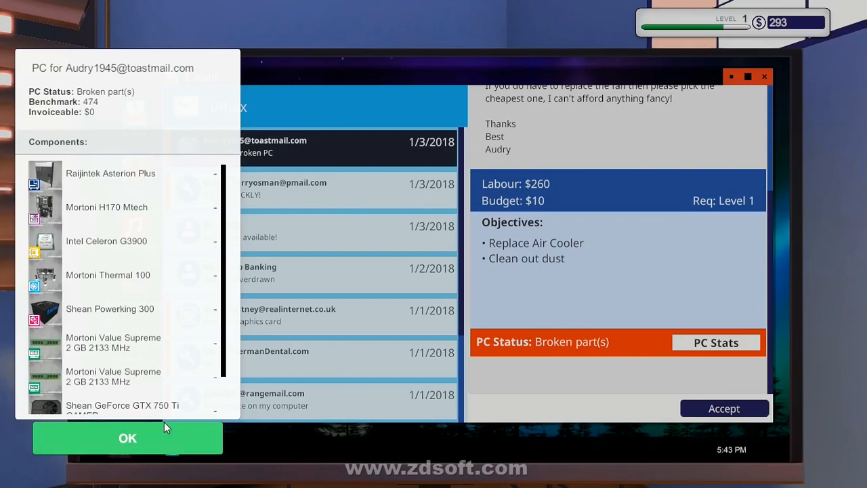
pyautogui.click(127, 439)
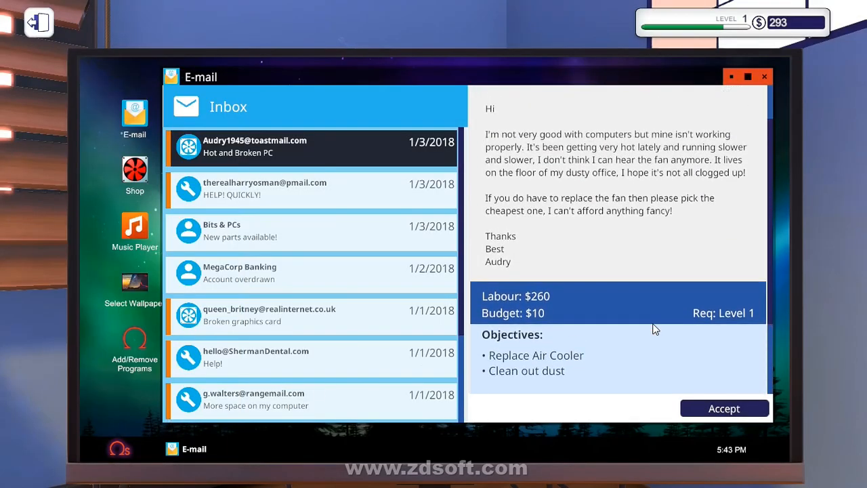
pyautogui.moveTo(660, 185)
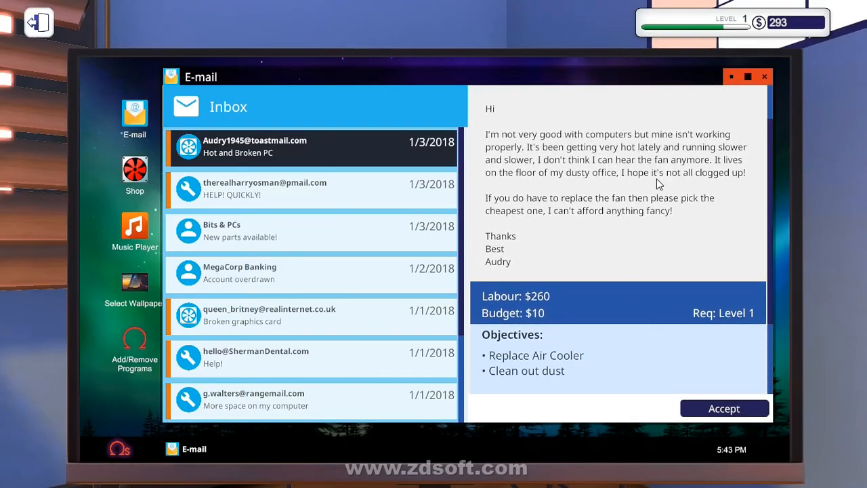
pyautogui.moveTo(658, 207)
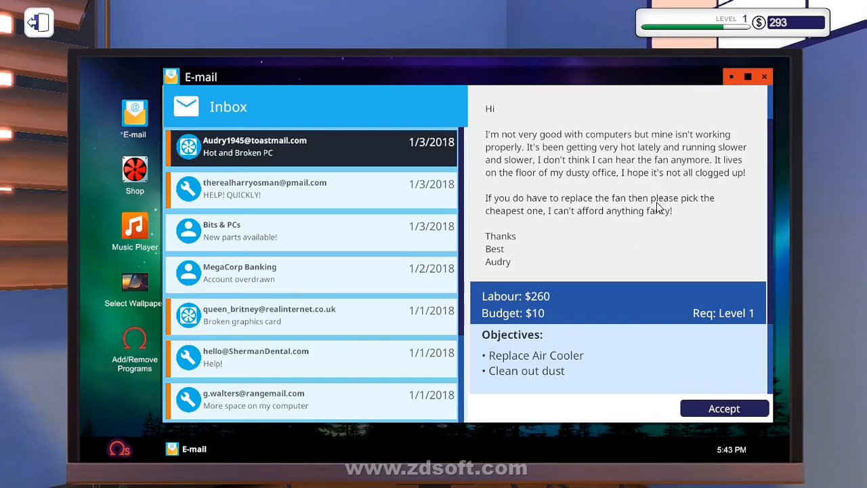
pyautogui.moveTo(655, 230)
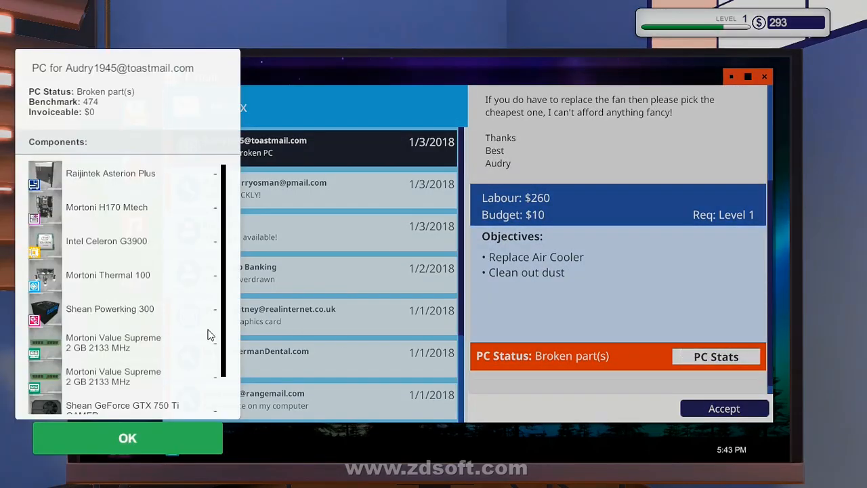
pyautogui.scroll(-3)
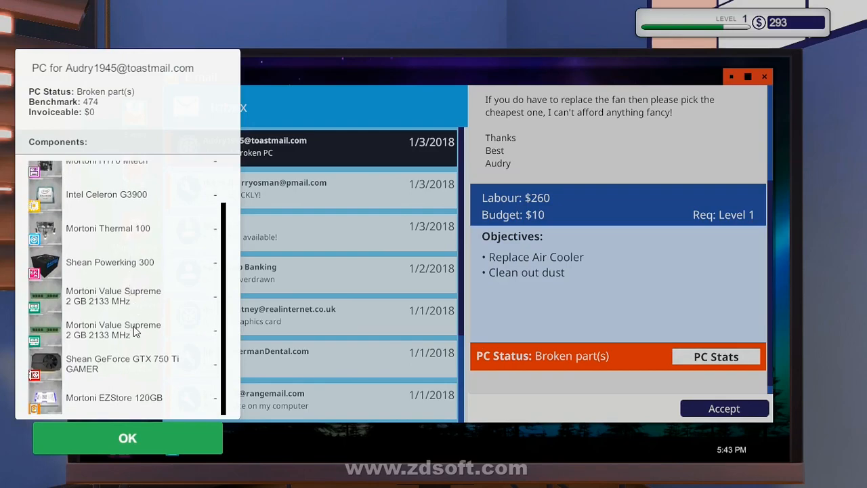
pyautogui.click(127, 438)
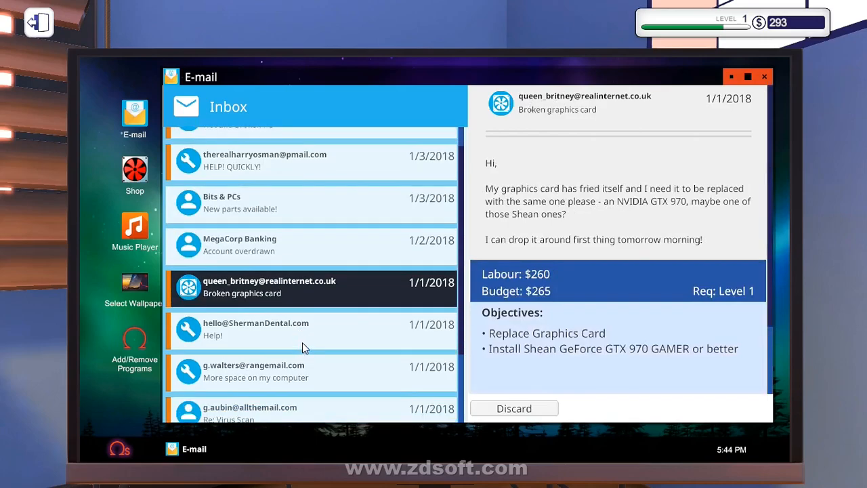
pyautogui.moveTo(585, 324)
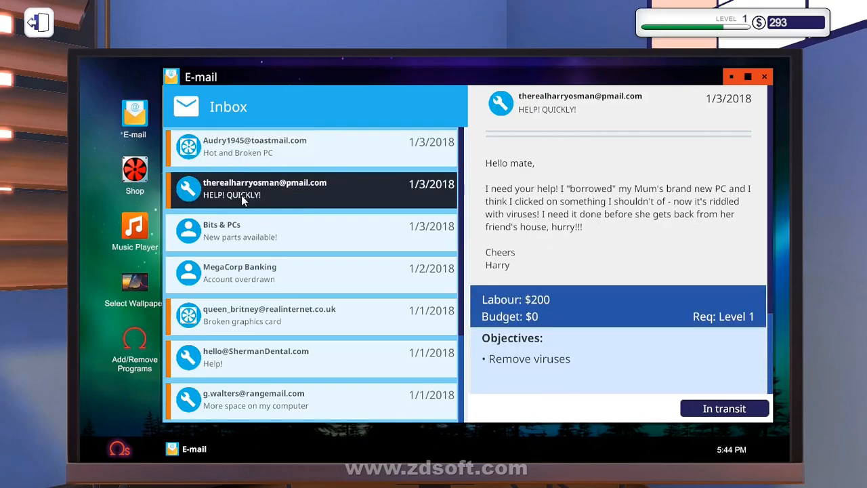
pyautogui.moveTo(264, 237)
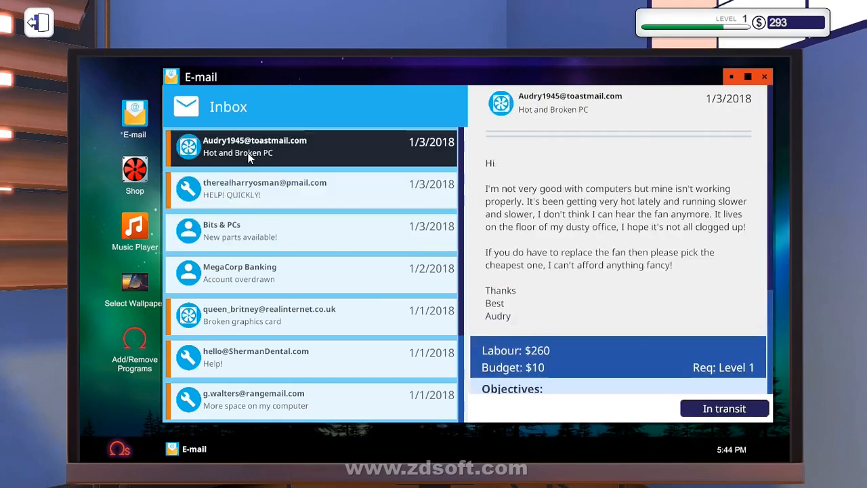
pyautogui.scroll(-3)
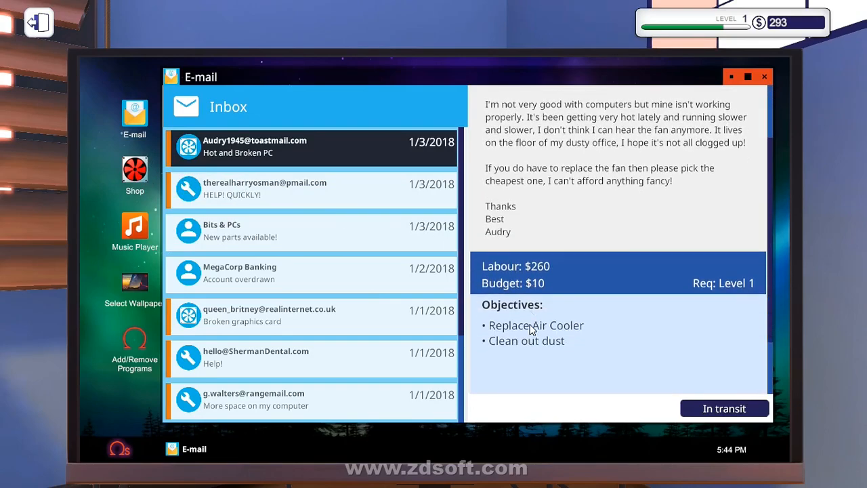
# Step: Order a case fan and CPU cooler for tomorrow's delivery, dropping funds to 243
pyautogui.click(135, 169)
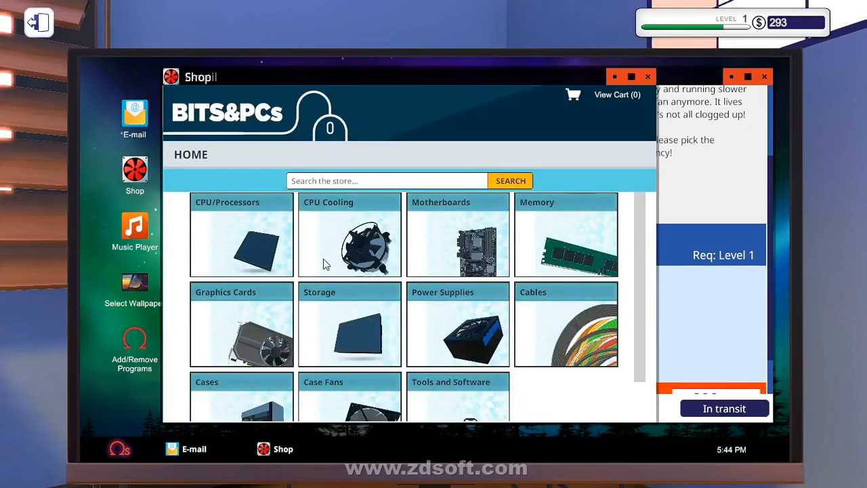
pyautogui.click(350, 243)
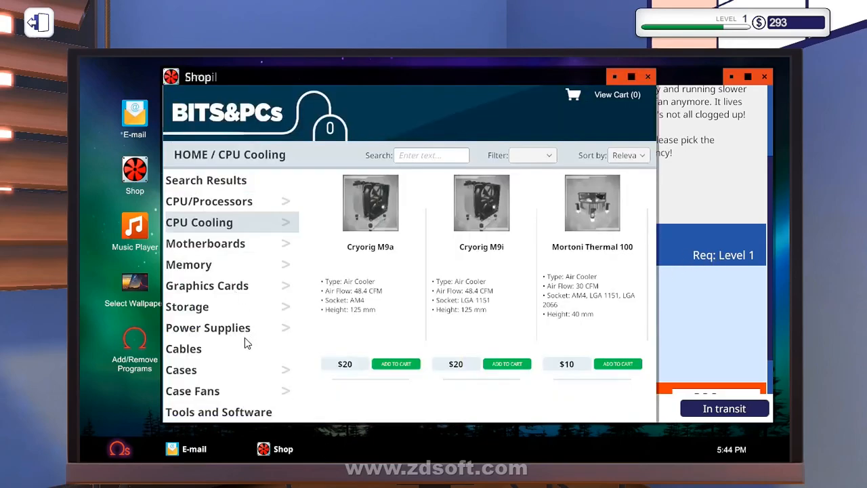
pyautogui.click(193, 391)
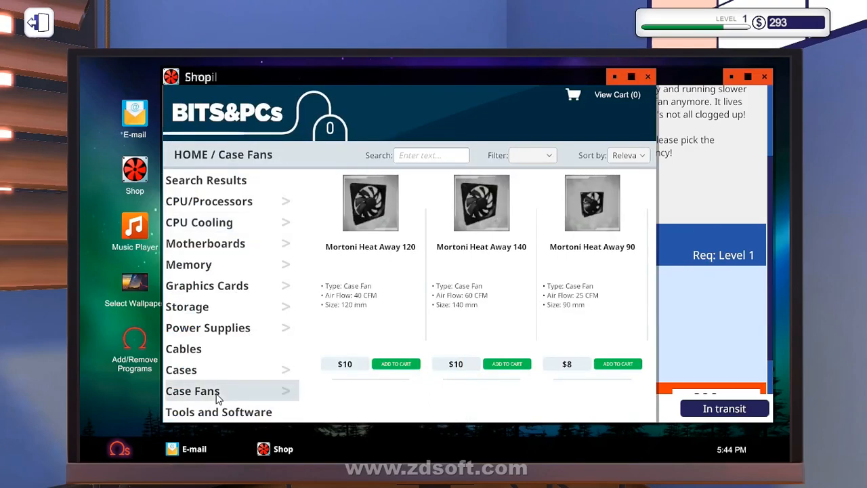
pyautogui.moveTo(217, 363)
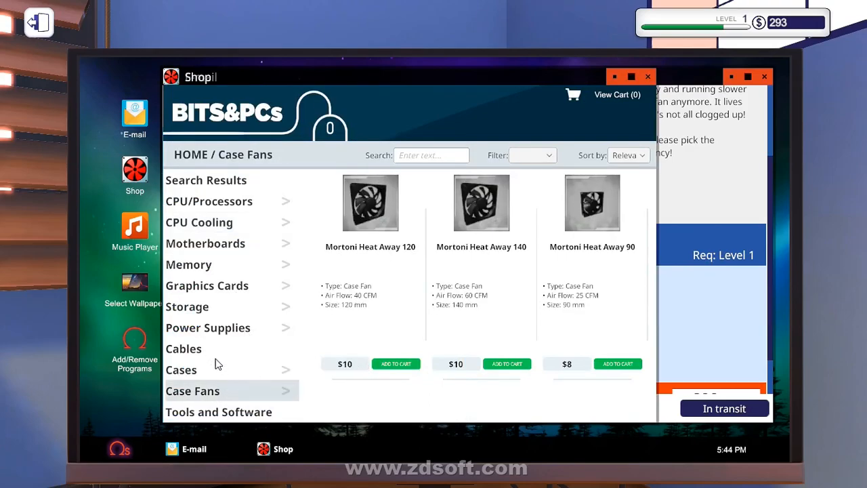
pyautogui.click(395, 363)
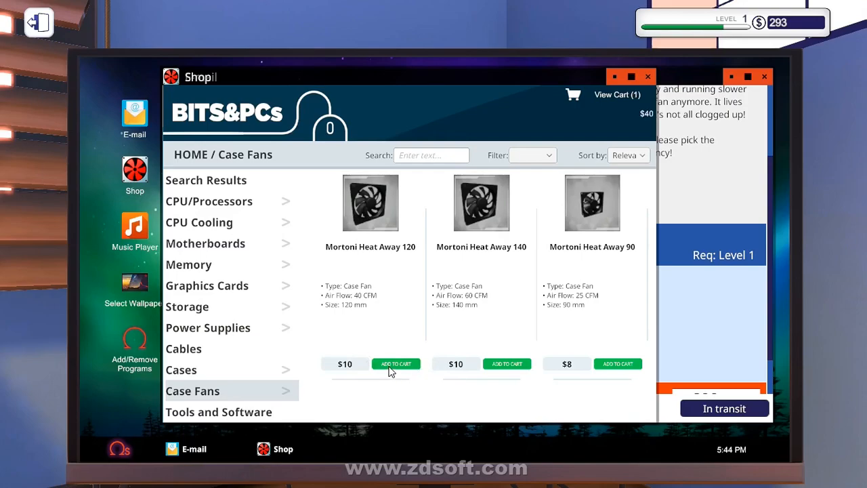
pyautogui.click(208, 327)
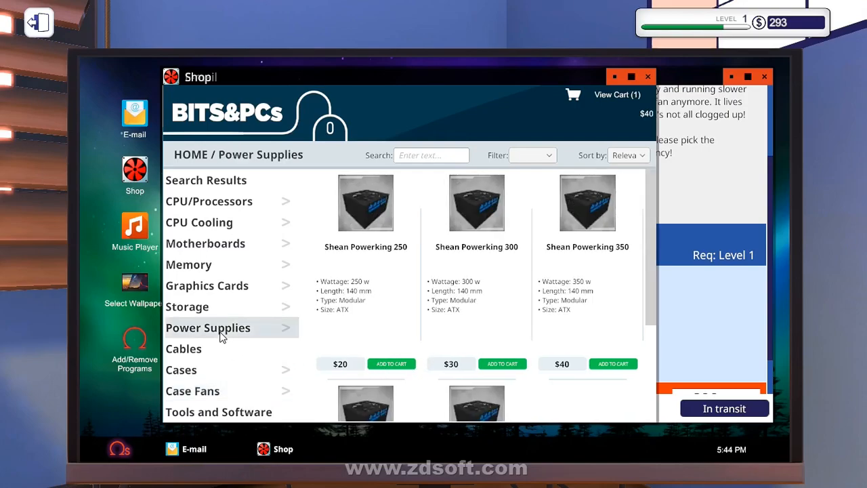
pyautogui.click(207, 285)
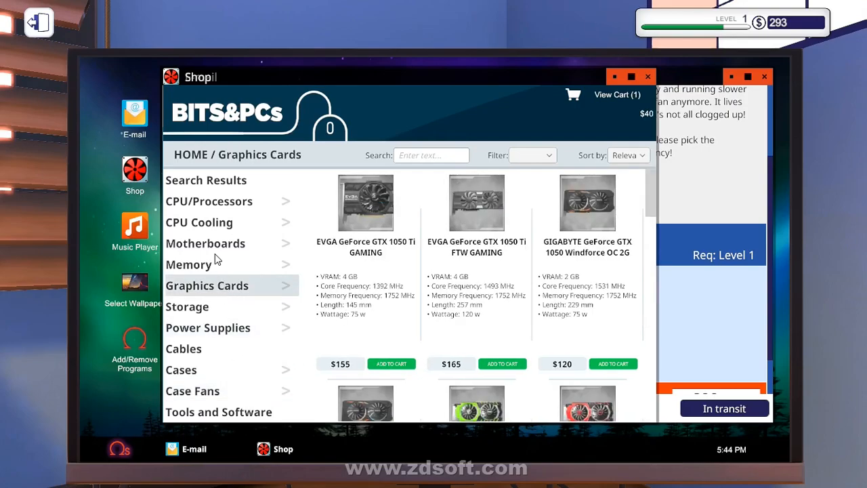
pyautogui.click(205, 243)
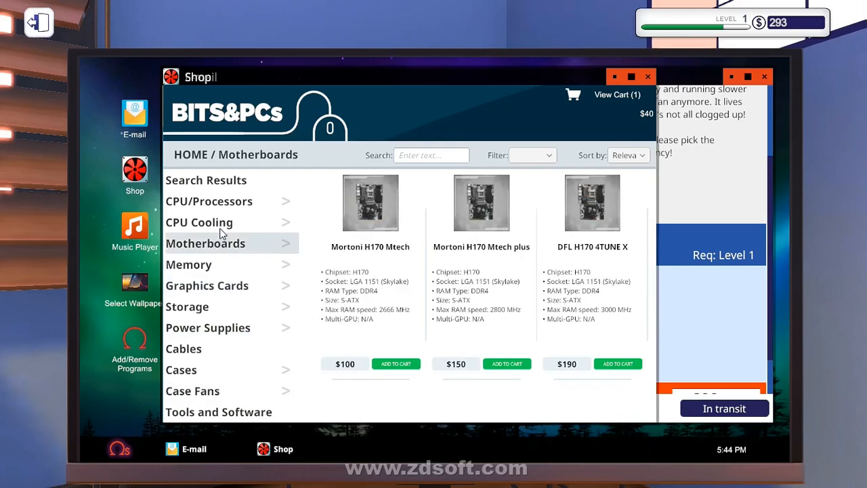
pyautogui.click(199, 222)
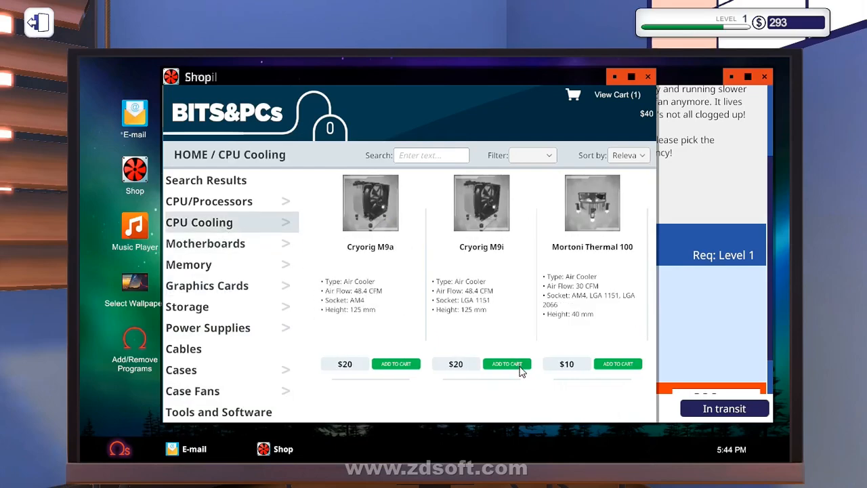
pyautogui.click(507, 364)
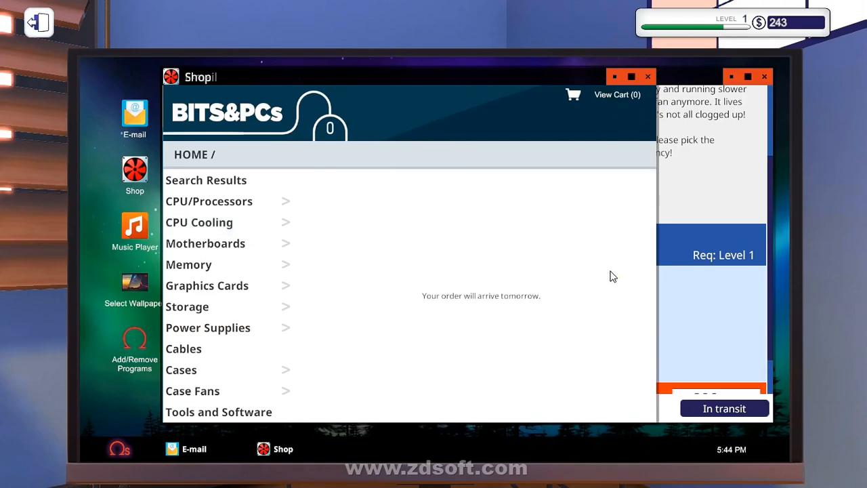
pyautogui.click(135, 115)
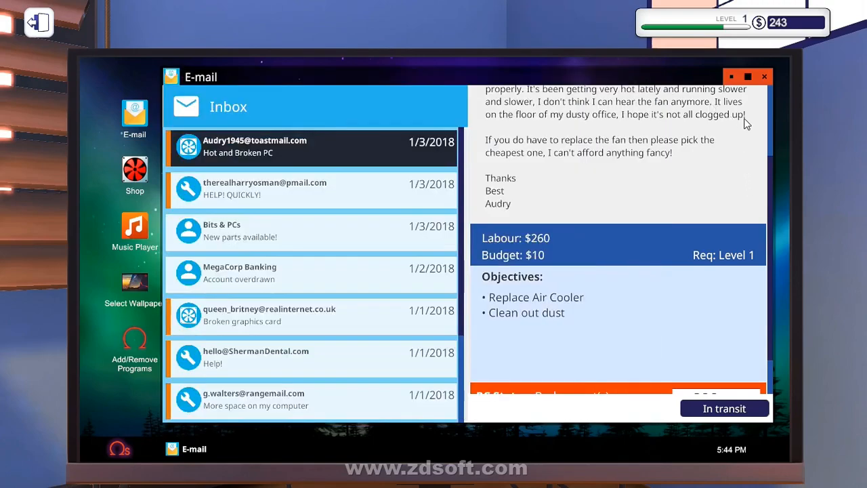
pyautogui.click(765, 76)
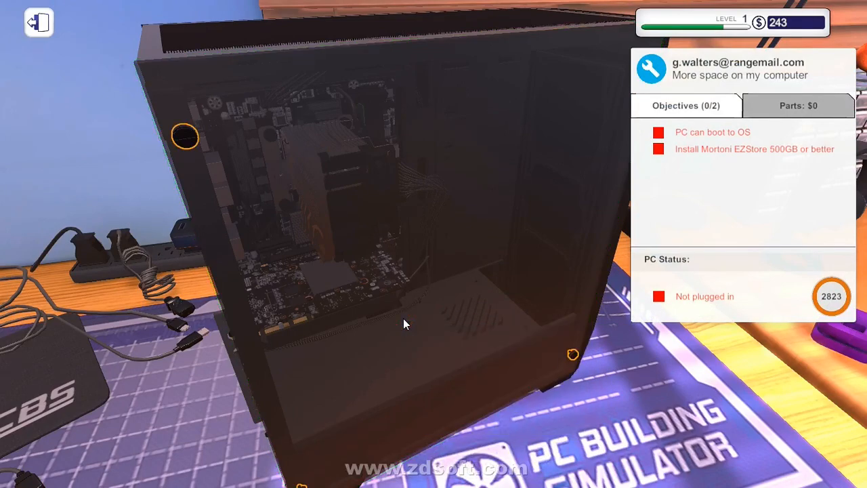
pyautogui.moveTo(193, 142)
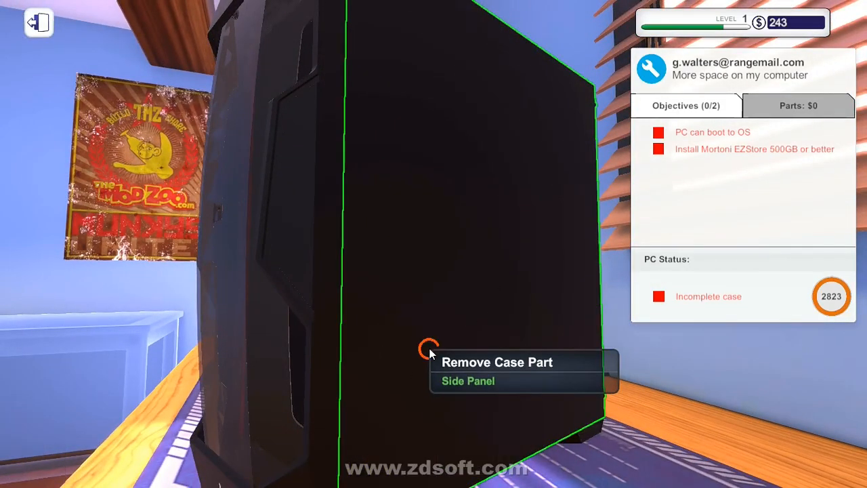
# Step: Remove the side panel and replace the Mortoni EZStore 120GB drive with the 500GB model
pyautogui.click(468, 381)
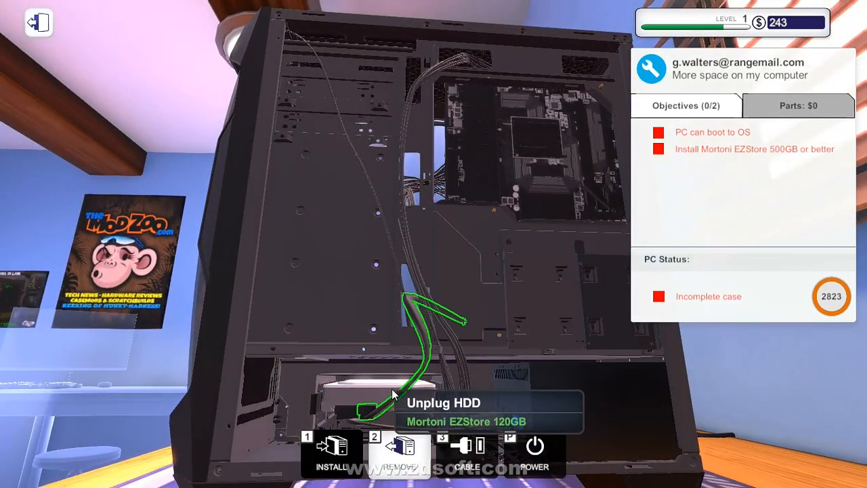
pyautogui.click(389, 395)
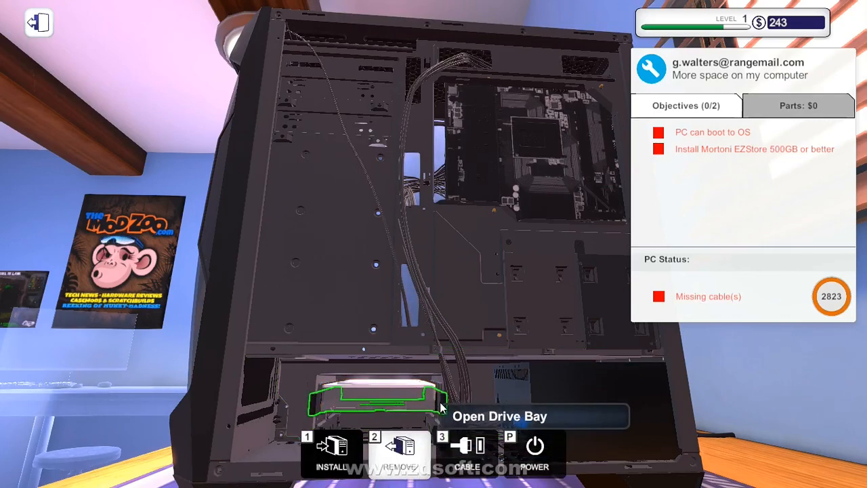
pyautogui.click(375, 399)
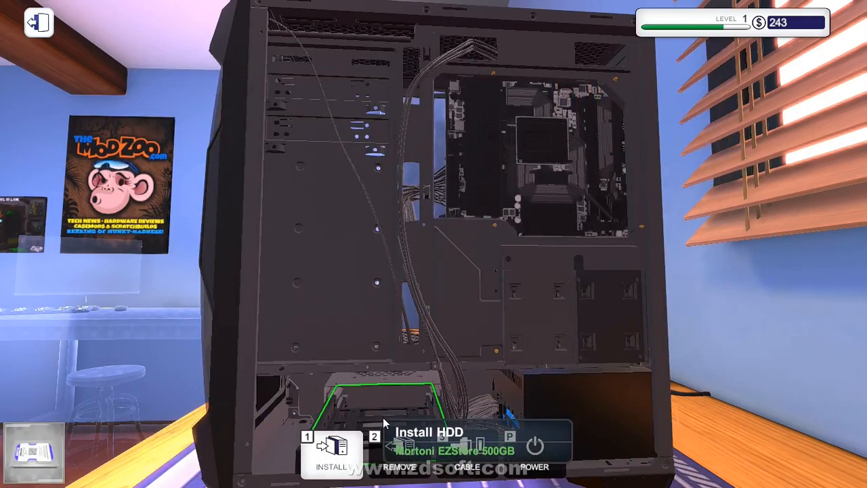
pyautogui.click(329, 464)
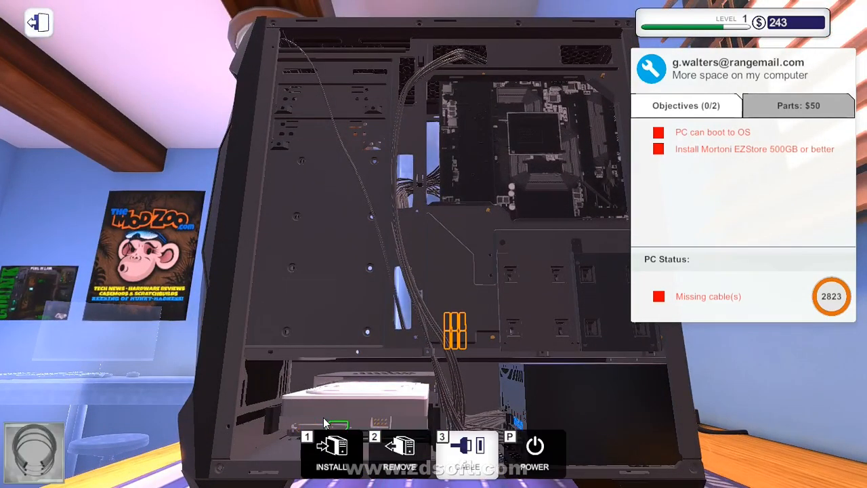
pyautogui.moveTo(462, 335)
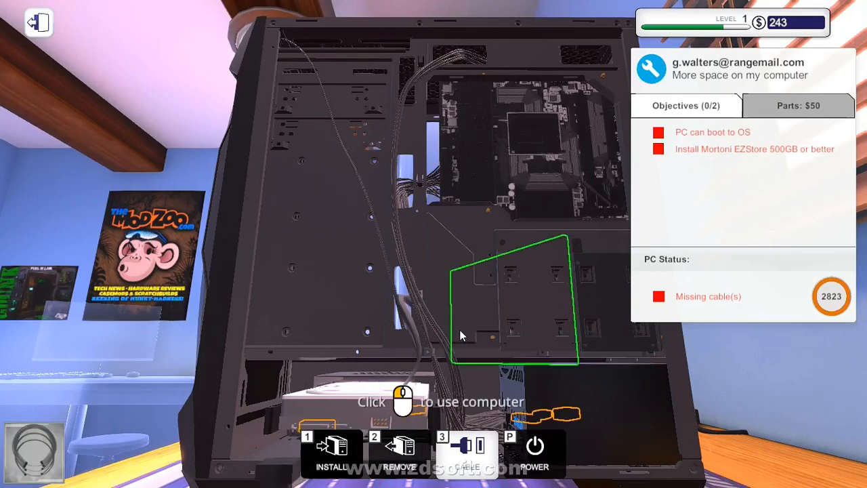